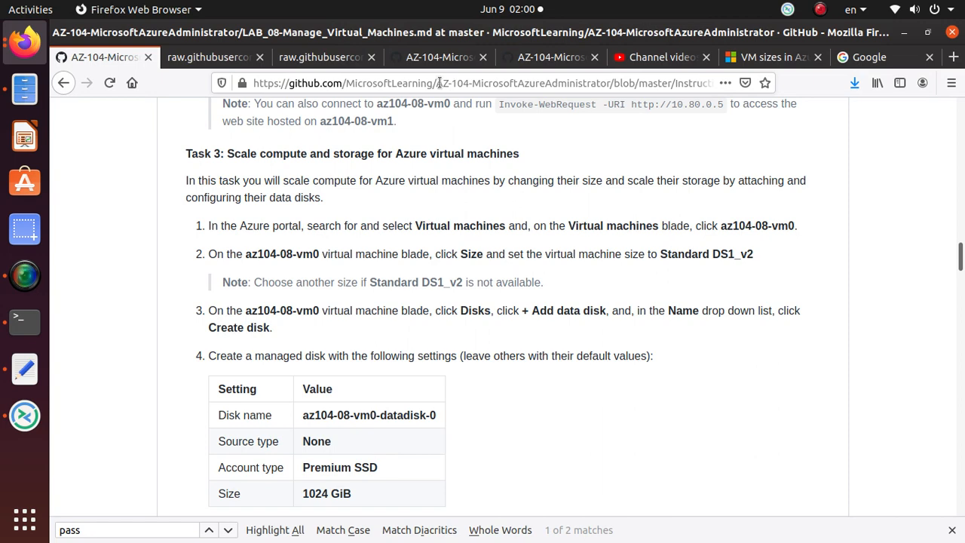
Review Task 3 in the lab manual and note the target size Standard DS1_v2 for az104-08-vm0
{"action": "left_click", "coordinate": [482, 83]}
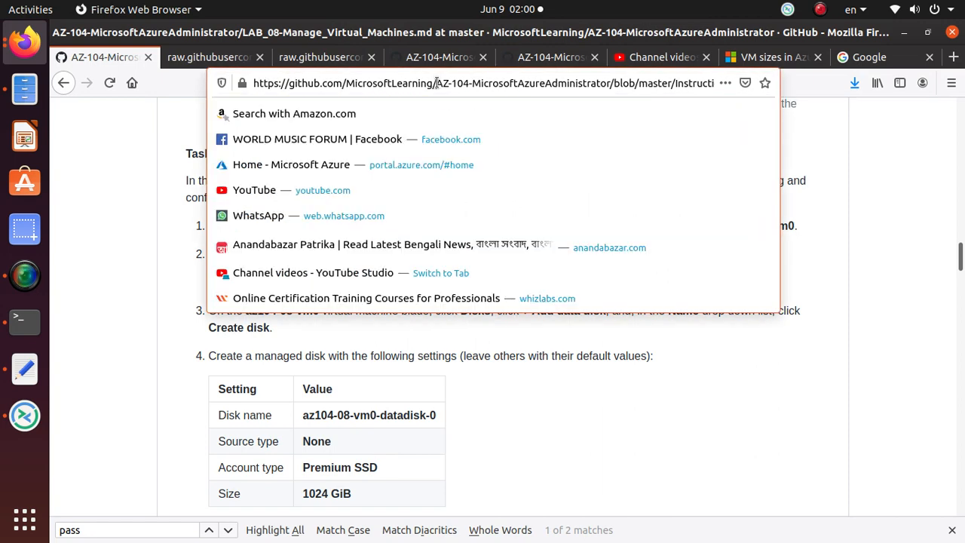
{"action": "double_click", "coordinate": [482, 83]}
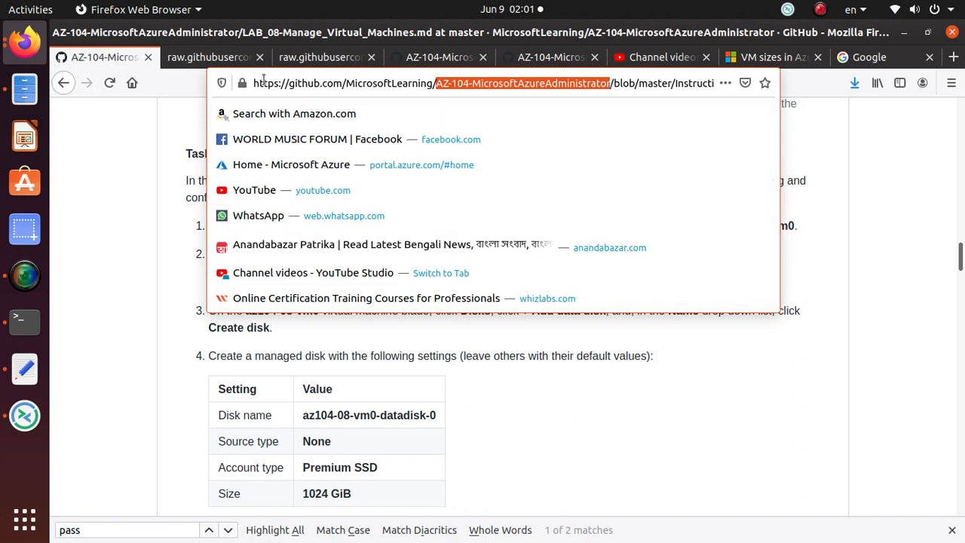
{"action": "mouse_move", "coordinate": [392, 124]}
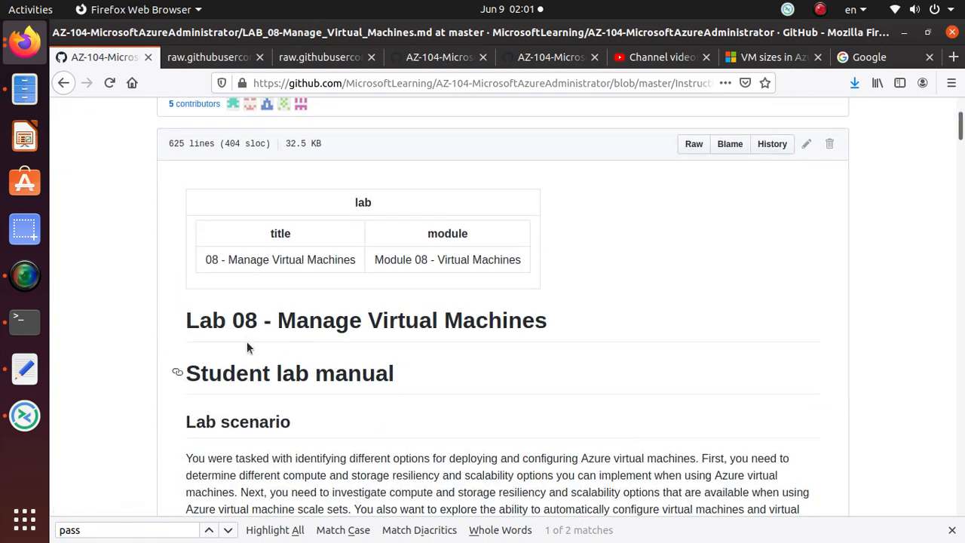
{"action": "scroll", "scroll_direction": "down", "scroll_amount": 3}
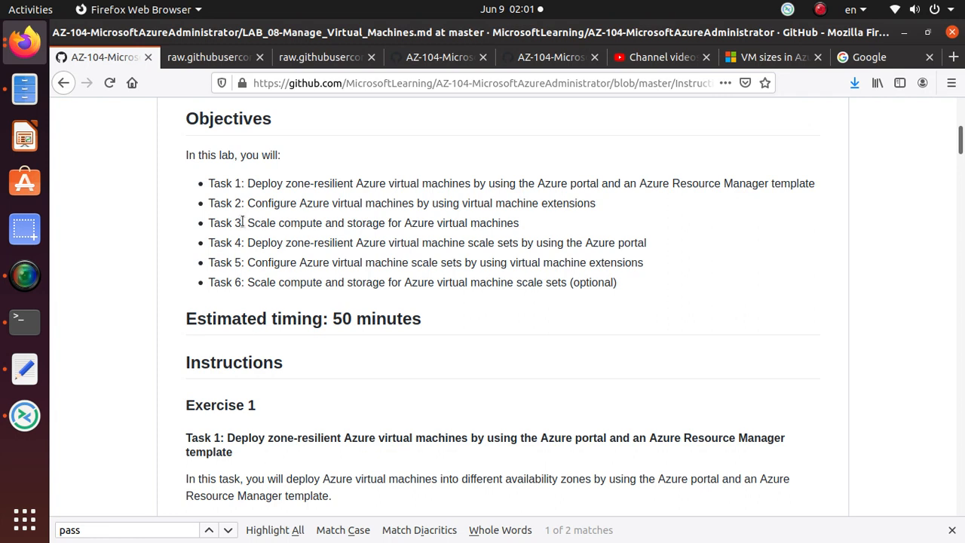
{"action": "triple_click", "coordinate": [361, 224]}
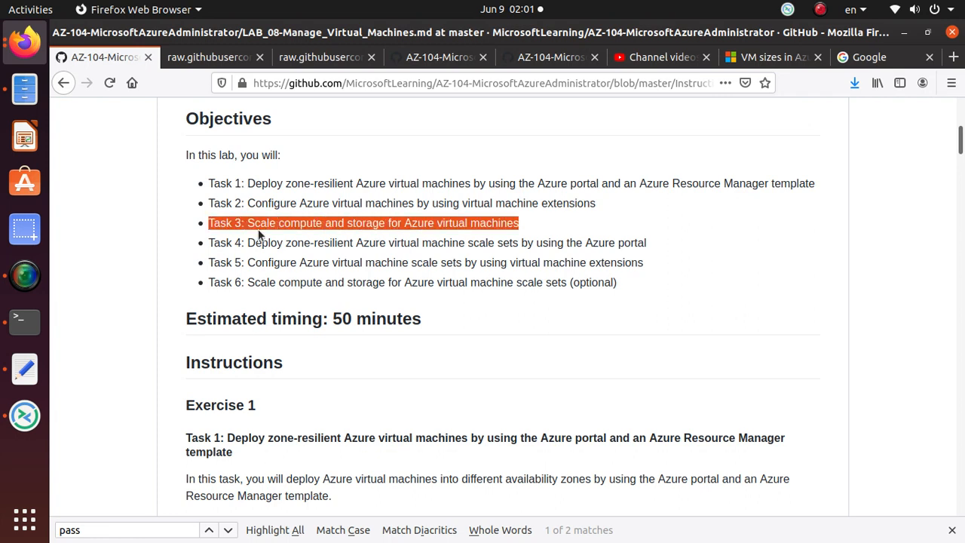
{"action": "mouse_move", "coordinate": [269, 258]}
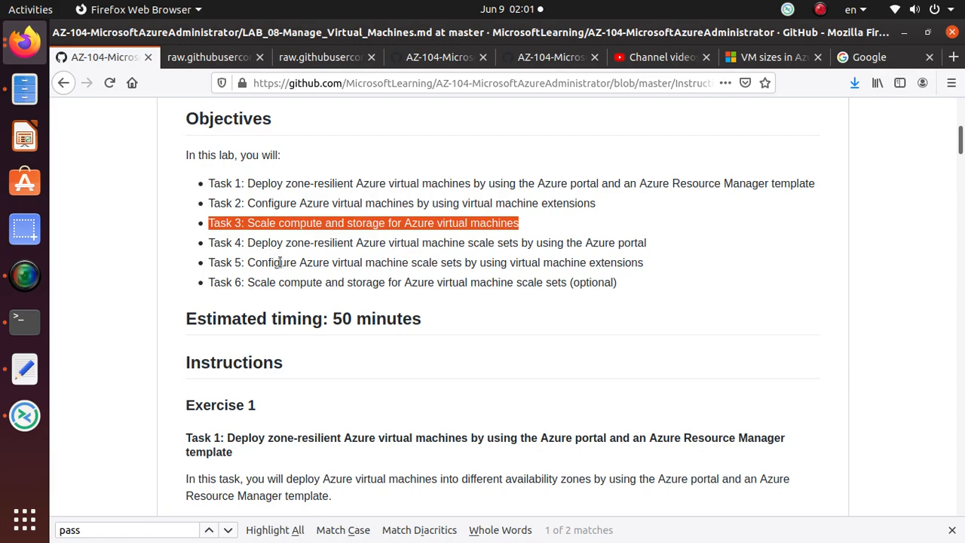
{"action": "scroll", "scroll_direction": "down", "scroll_amount": 3}
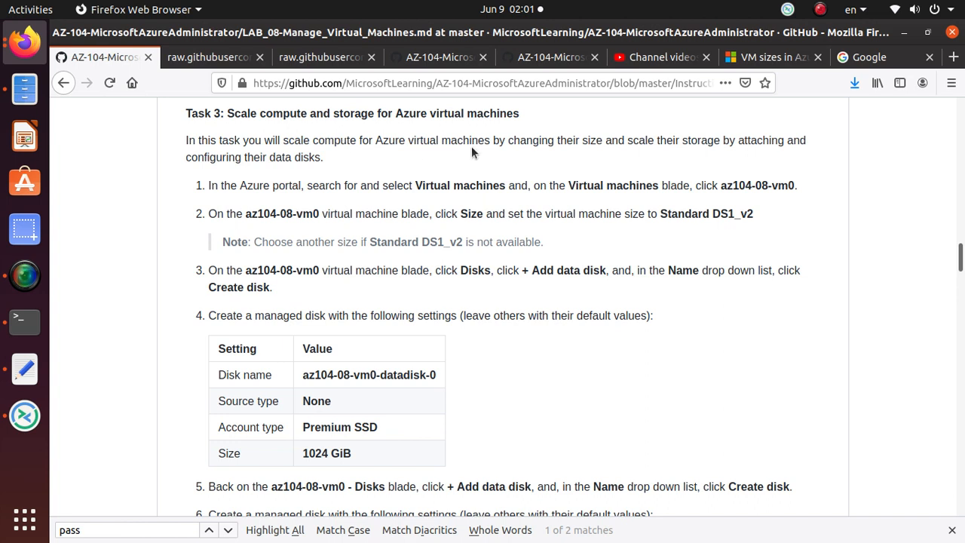
{"action": "mouse_move", "coordinate": [571, 145]}
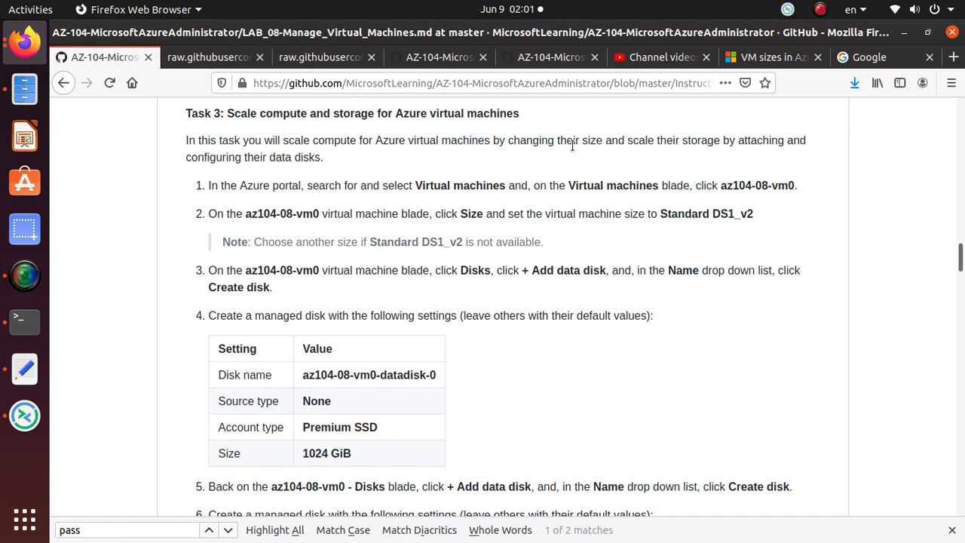
{"action": "mouse_move", "coordinate": [728, 160]}
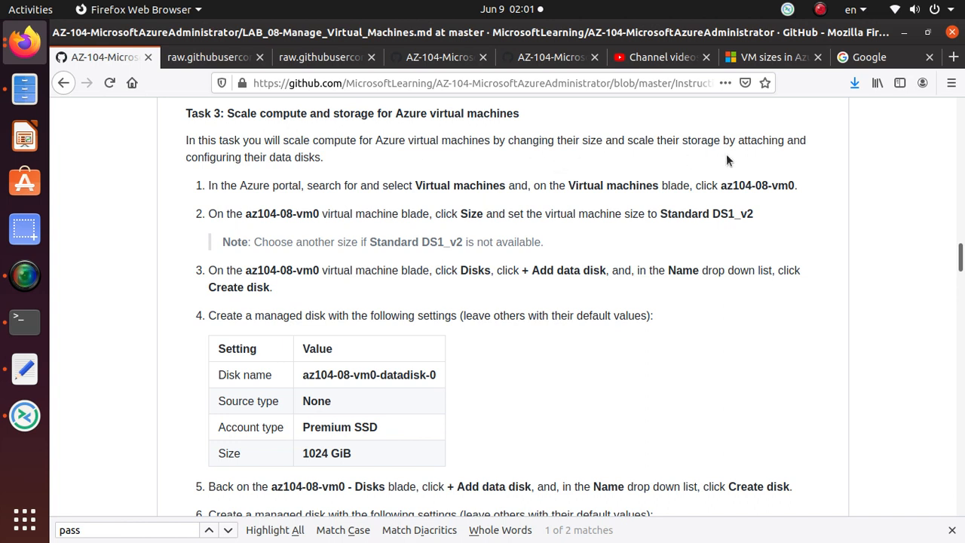
{"action": "mouse_move", "coordinate": [180, 176]}
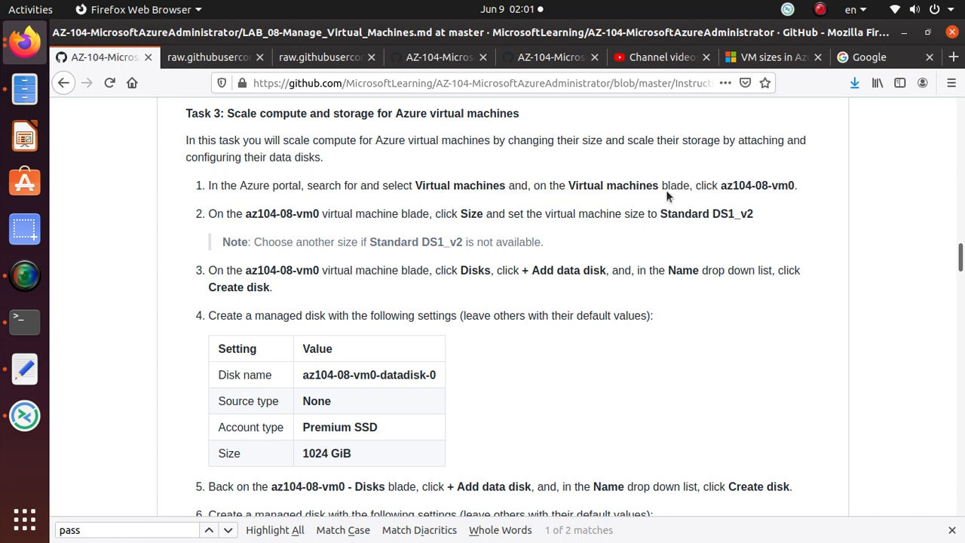
{"action": "double_click", "coordinate": [757, 185]}
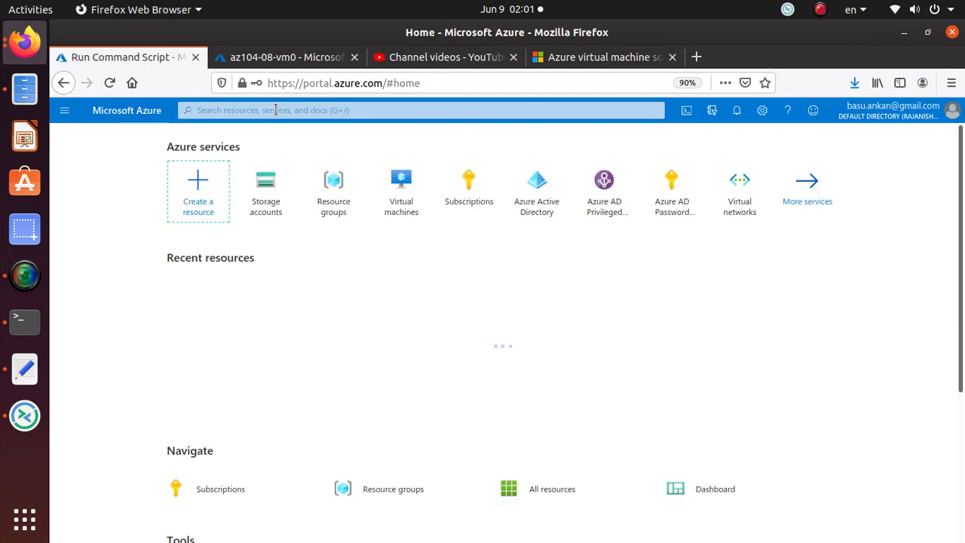
{"action": "type", "text": "az104-08-vm0"}
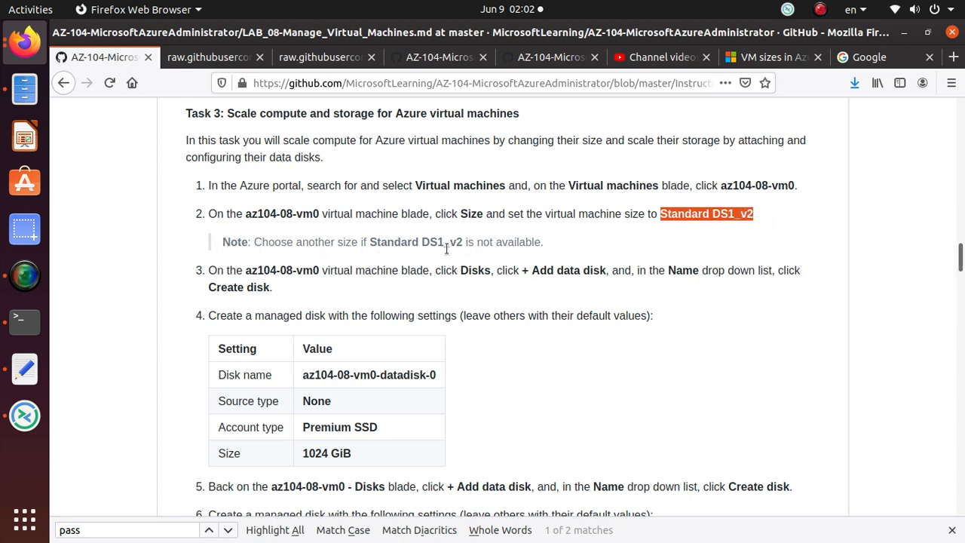
List the available sizes for az104-08-vm0, filtering by 'Standard DS1_v2' then clearing the filter
{"action": "left_click", "coordinate": [283, 58]}
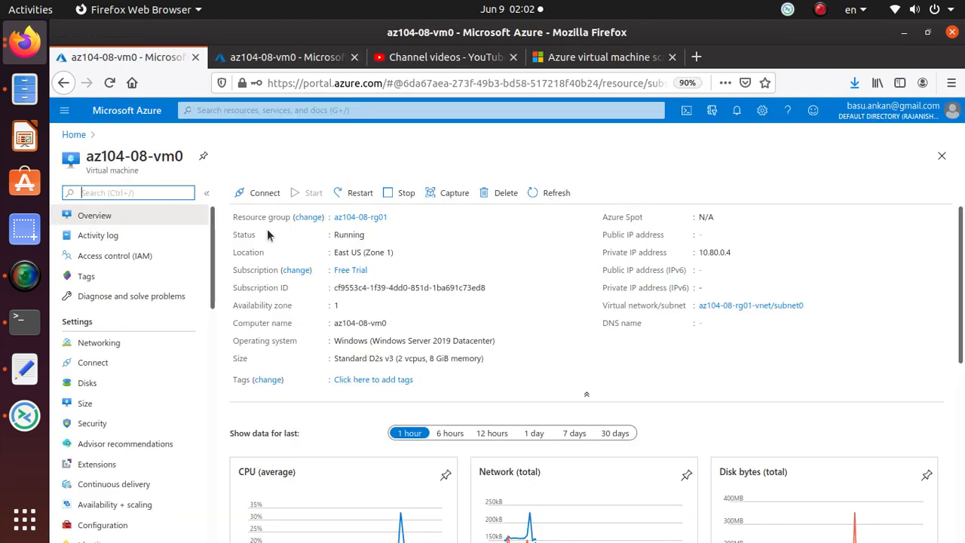
{"action": "left_click", "coordinate": [84, 402]}
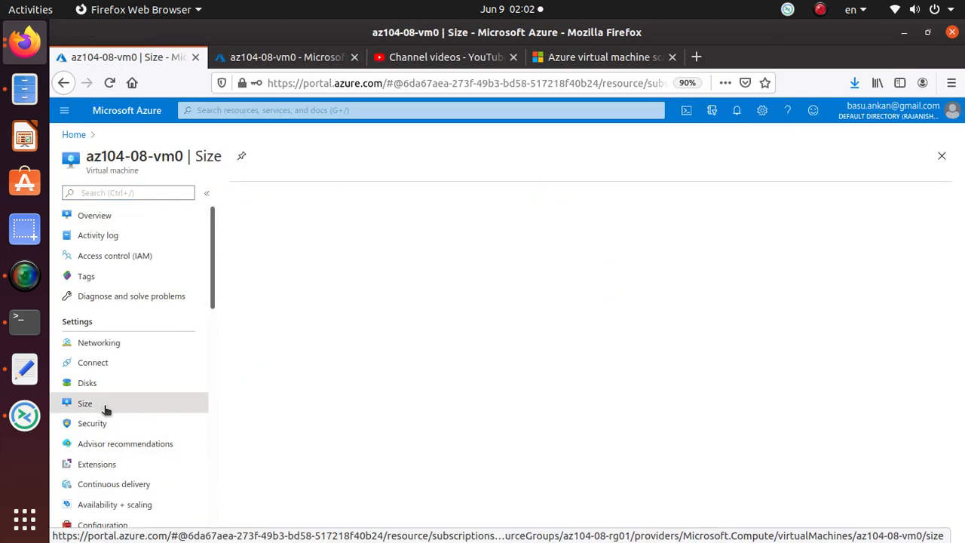
{"action": "left_click", "coordinate": [85, 403]}
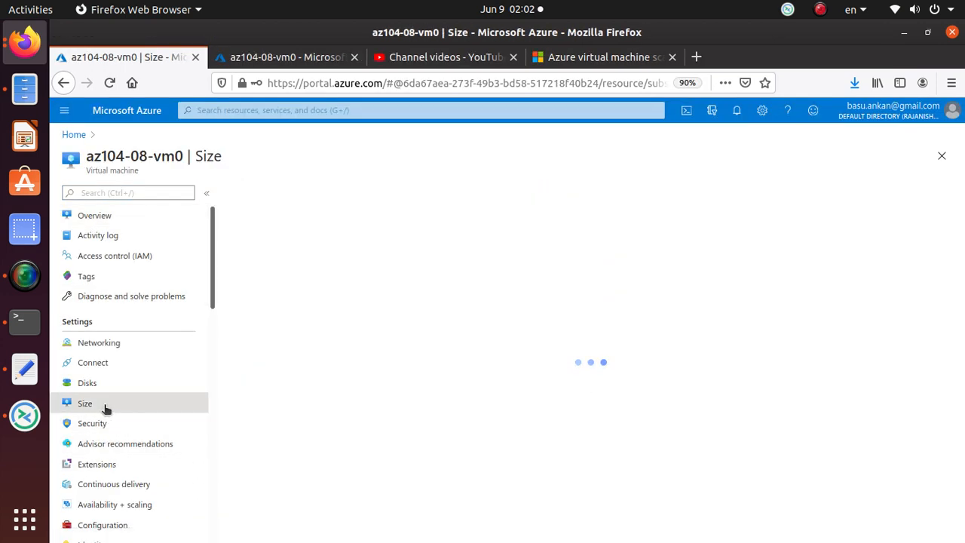
{"action": "left_click", "coordinate": [85, 402]}
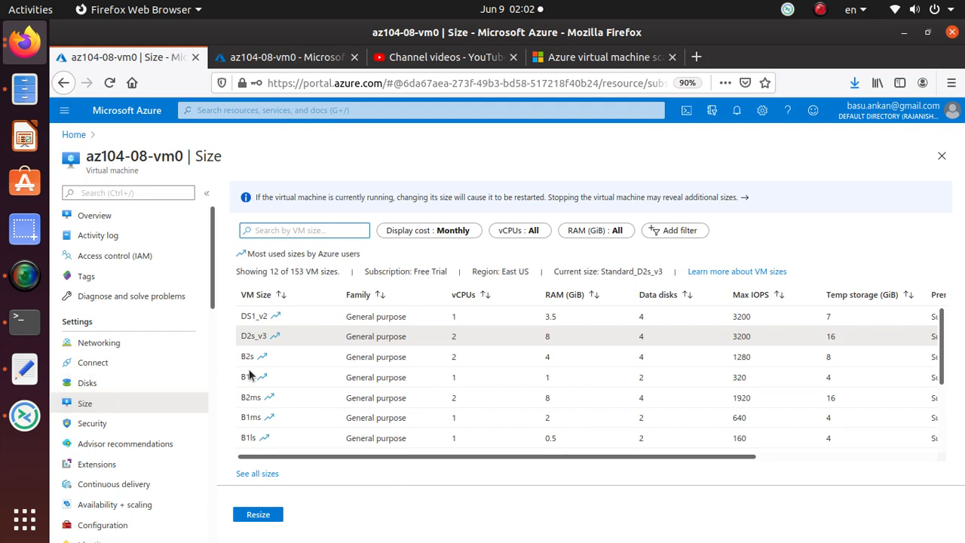
{"action": "left_click", "coordinate": [304, 229]}
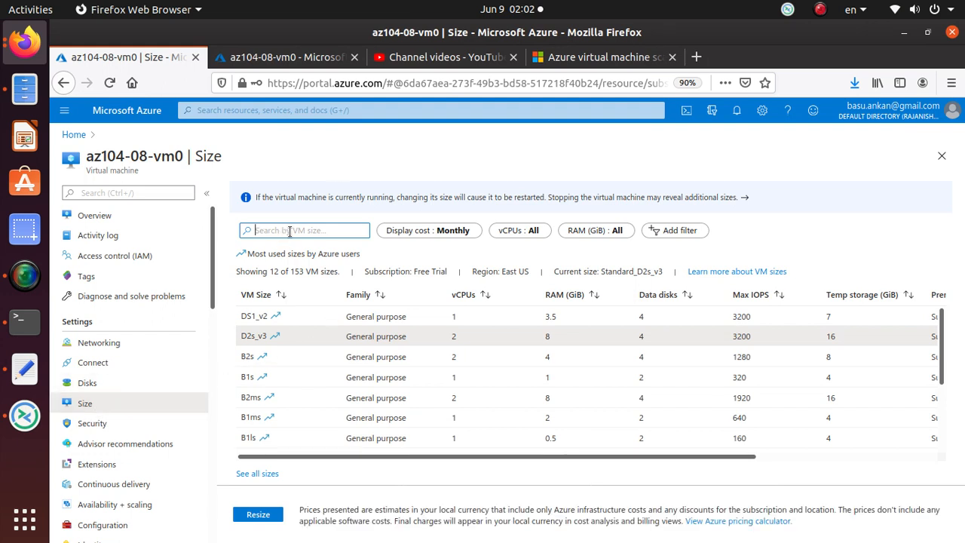
{"action": "type", "text": "Standard DS1_v2"}
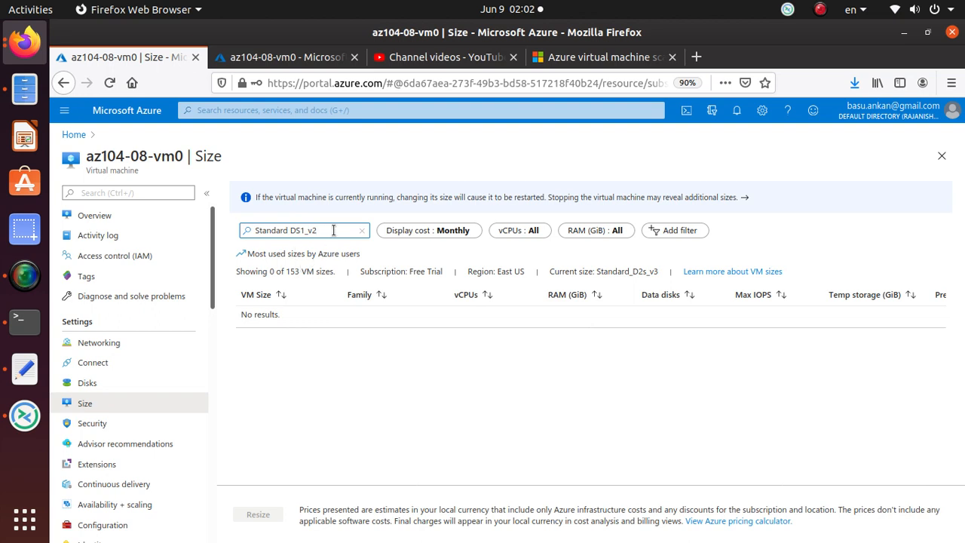
{"action": "left_click", "coordinate": [362, 229]}
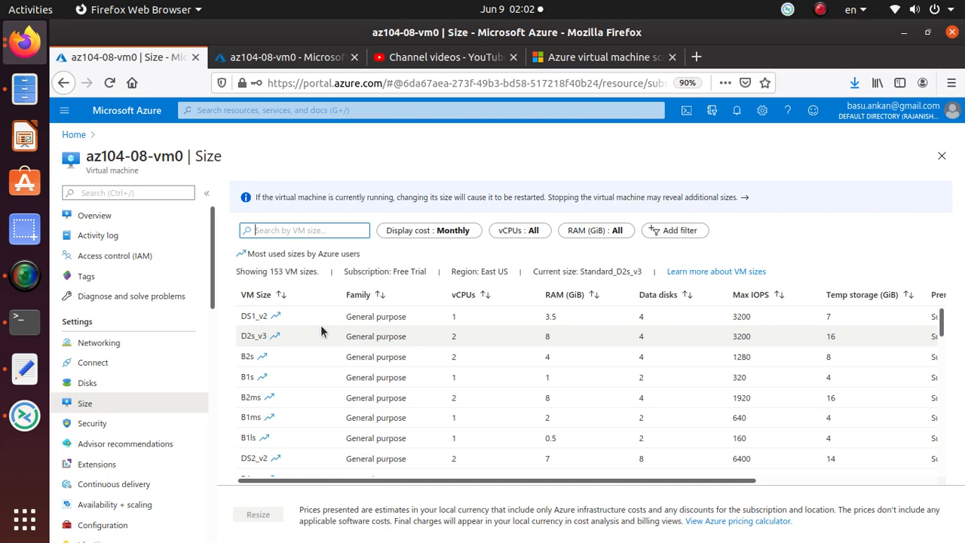
Choose DS1_v2 as the new size for az104-08-vm0 and recheck the lab instructions
{"action": "left_click", "coordinate": [103, 58]}
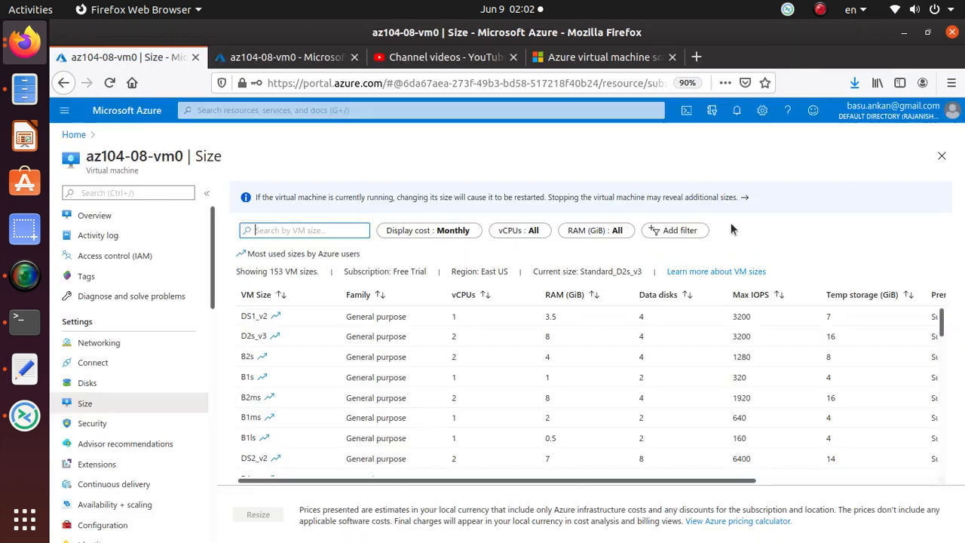
{"action": "scroll", "scroll_direction": "down", "scroll_amount": 3}
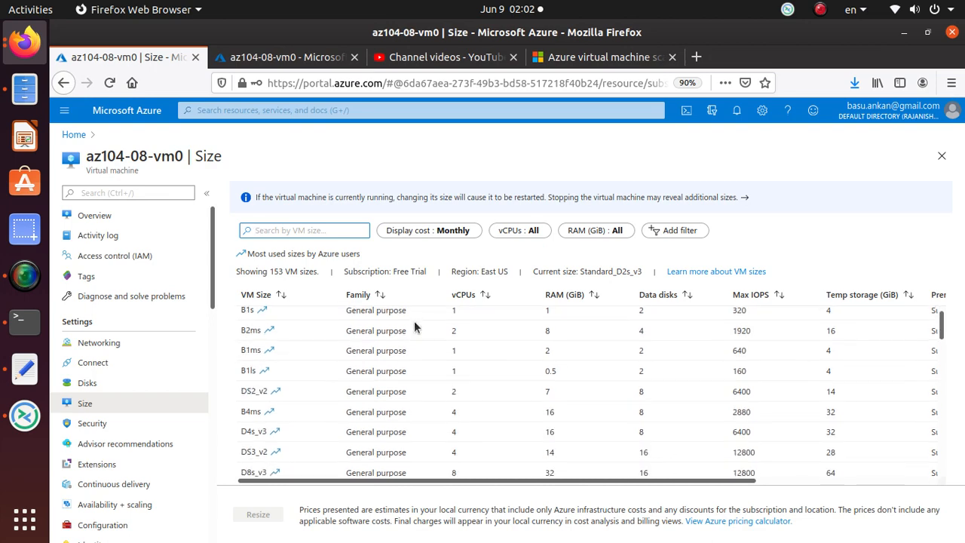
{"action": "scroll", "scroll_direction": "down", "scroll_amount": 3}
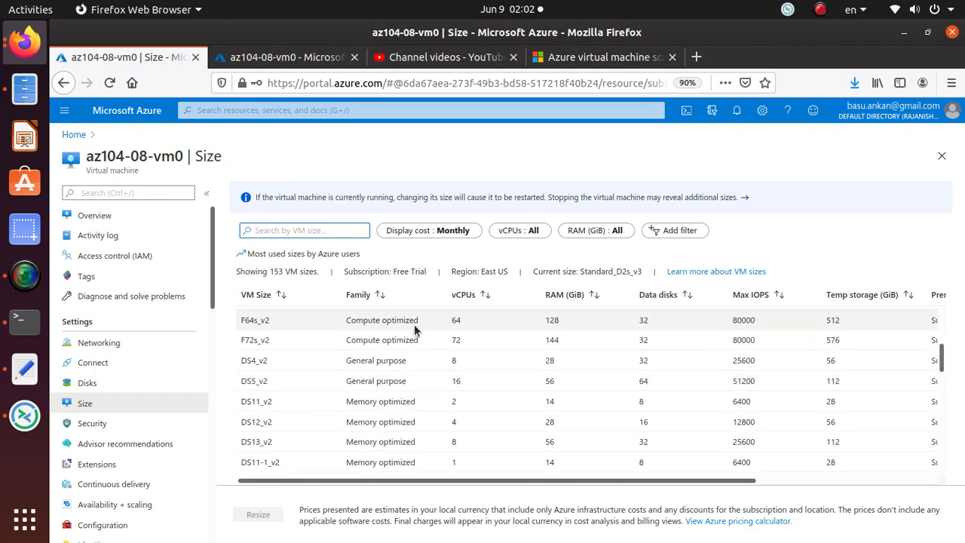
{"action": "scroll", "scroll_direction": "down", "scroll_amount": 3}
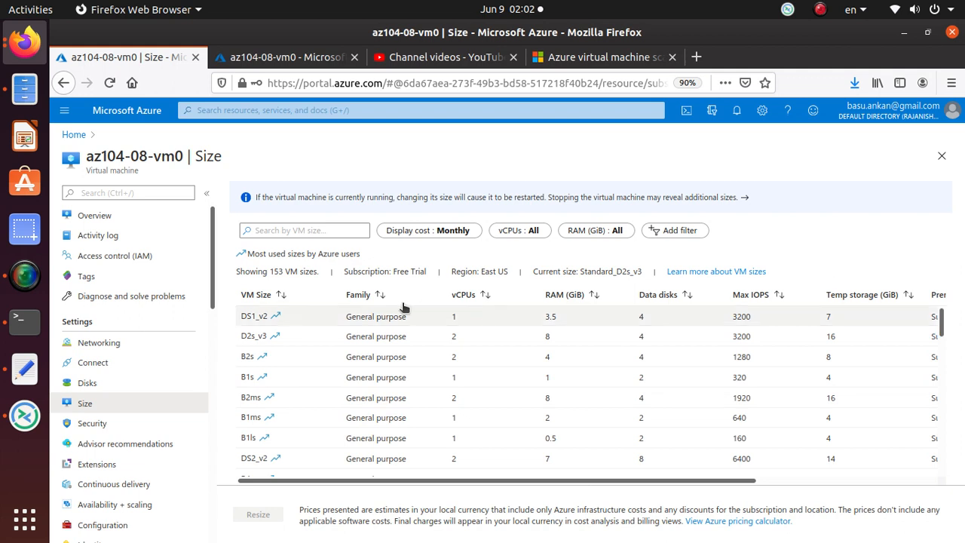
{"action": "left_click", "coordinate": [253, 316]}
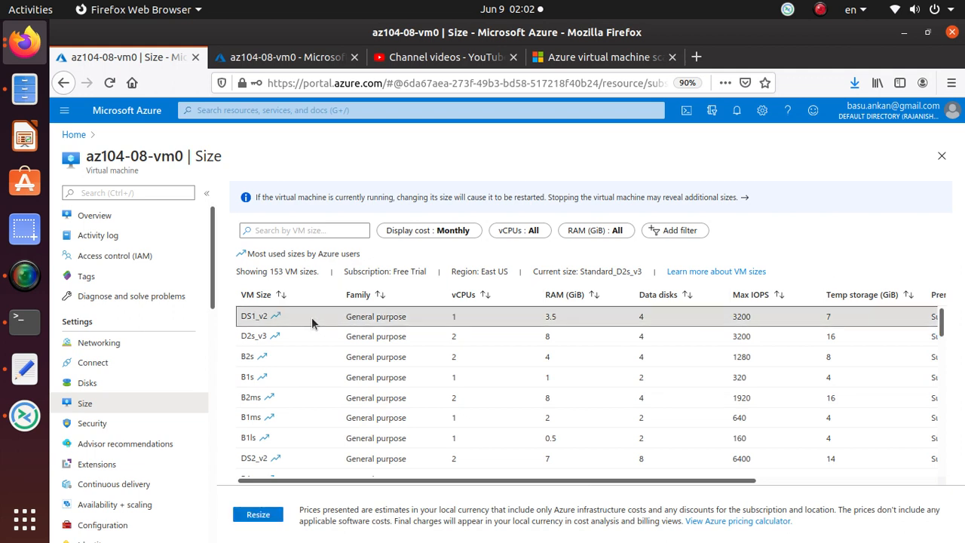
{"action": "left_click", "coordinate": [102, 57]}
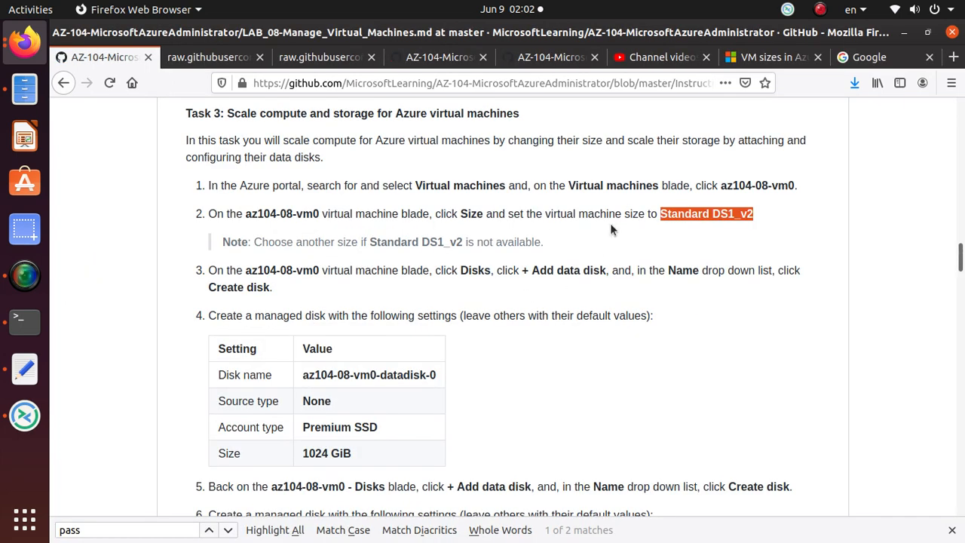
{"action": "mouse_move", "coordinate": [671, 226]}
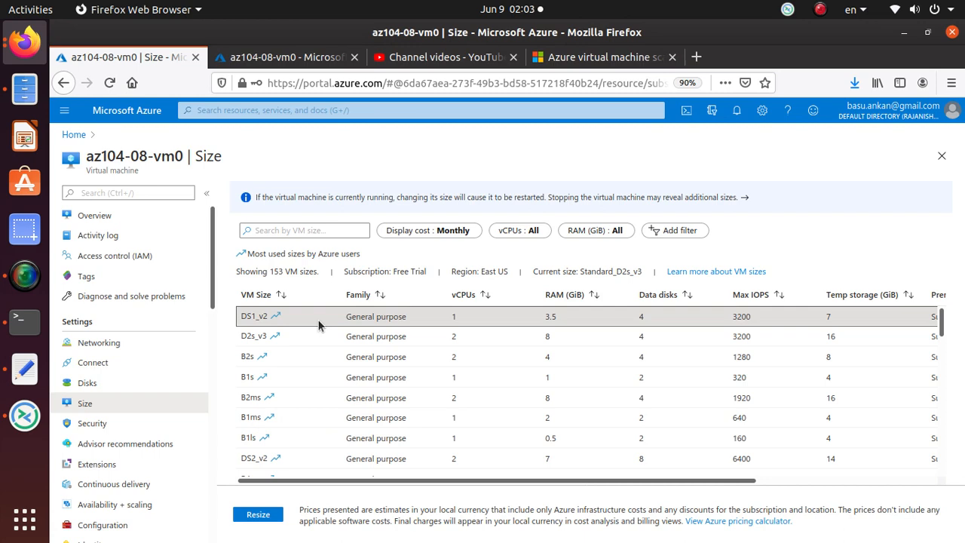
{"action": "scroll", "scroll_direction": "down", "scroll_amount": 3}
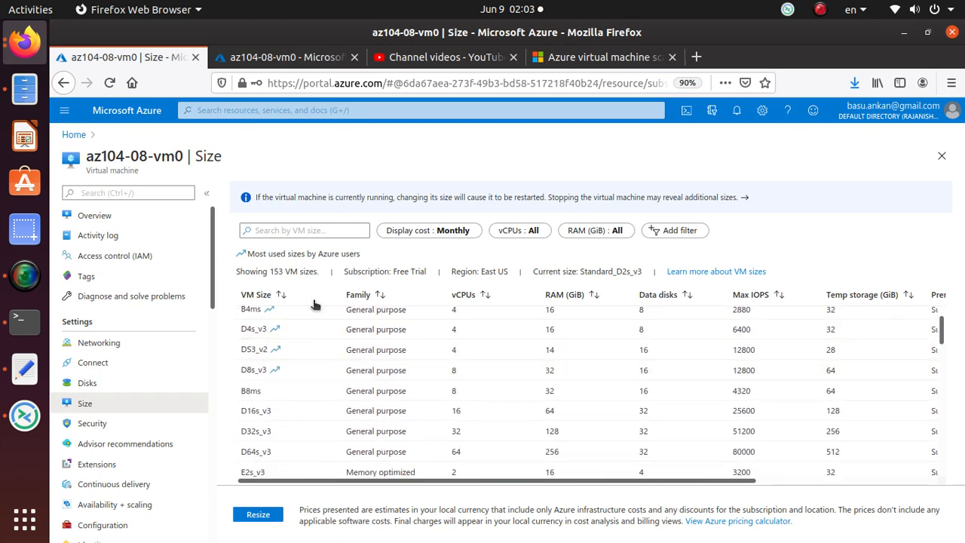
{"action": "scroll", "scroll_direction": "down", "scroll_amount": 3}
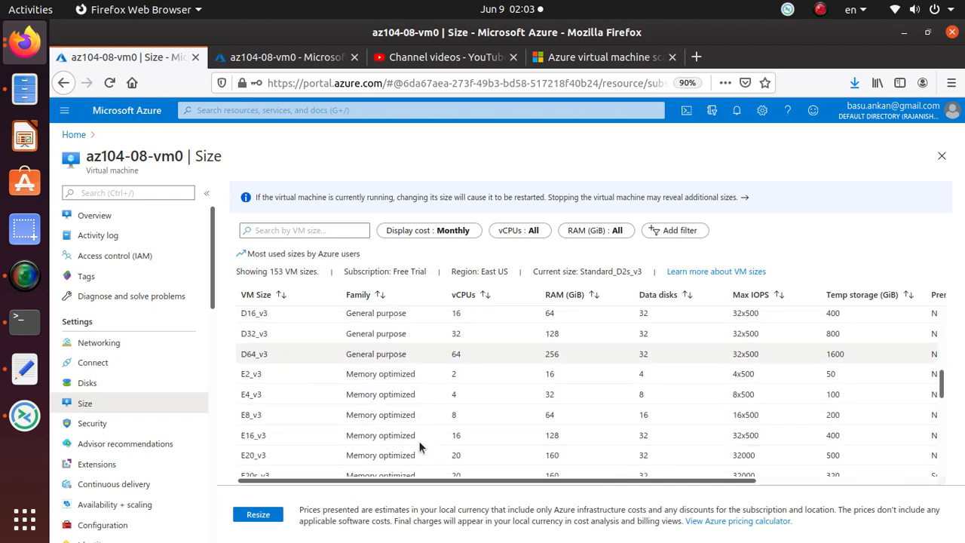
{"action": "scroll", "scroll_direction": "down", "scroll_amount": 3}
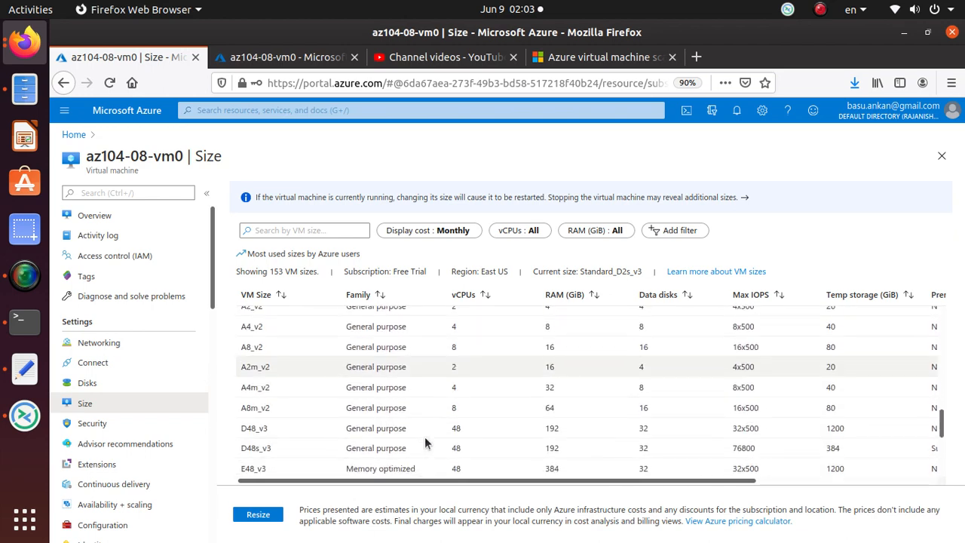
{"action": "scroll", "scroll_direction": "down", "scroll_amount": 3}
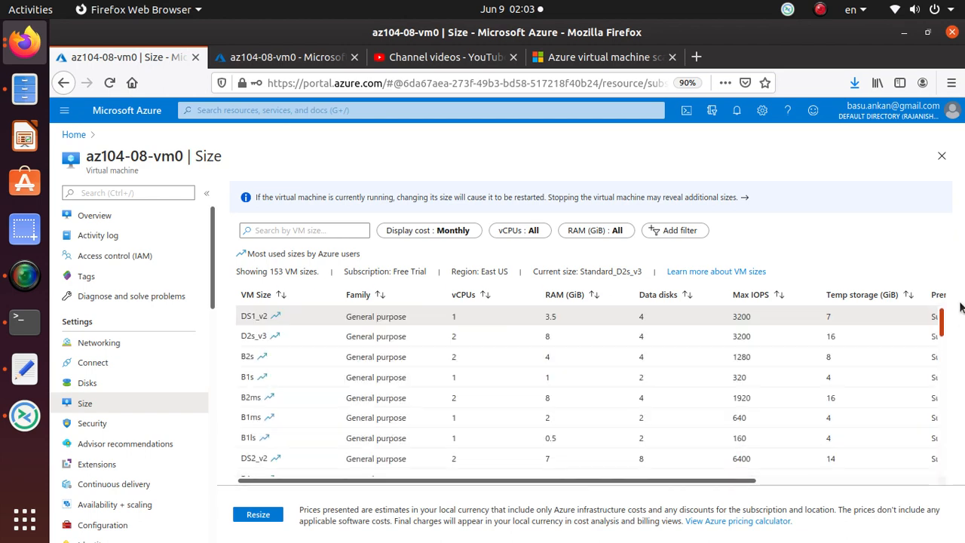
{"action": "scroll", "scroll_direction": "right", "scroll_amount": 3}
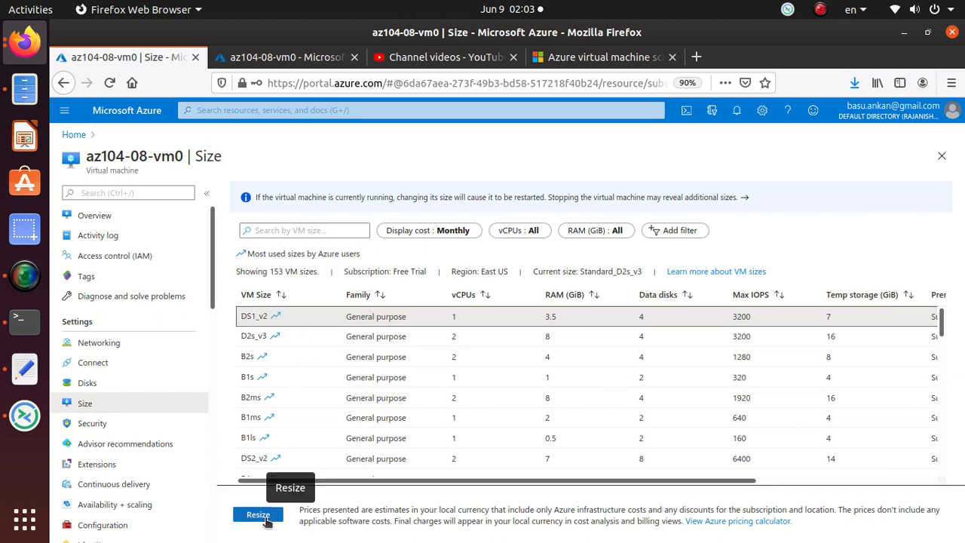
Resize az104-08-vm0 to DS1_v2
{"action": "left_click", "coordinate": [258, 514]}
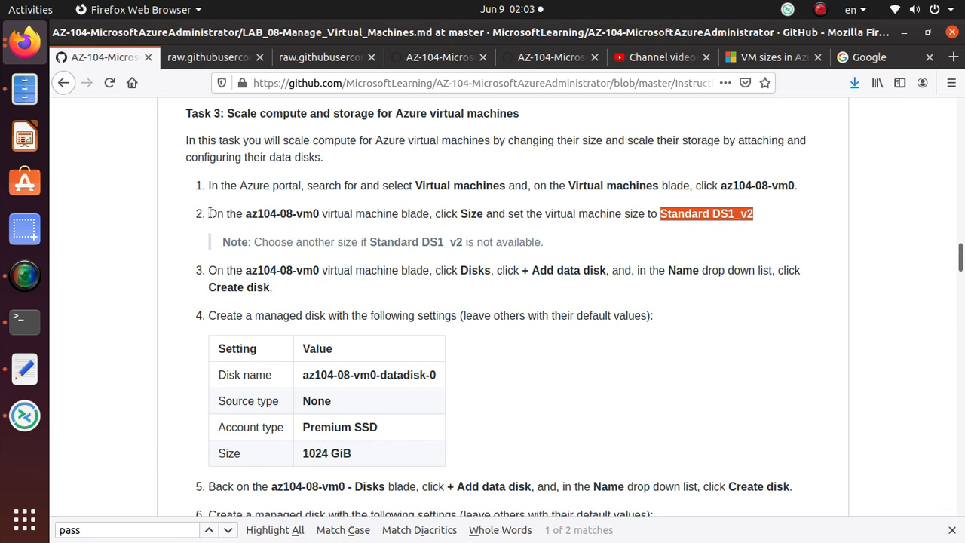
{"action": "mouse_move", "coordinate": [574, 217]}
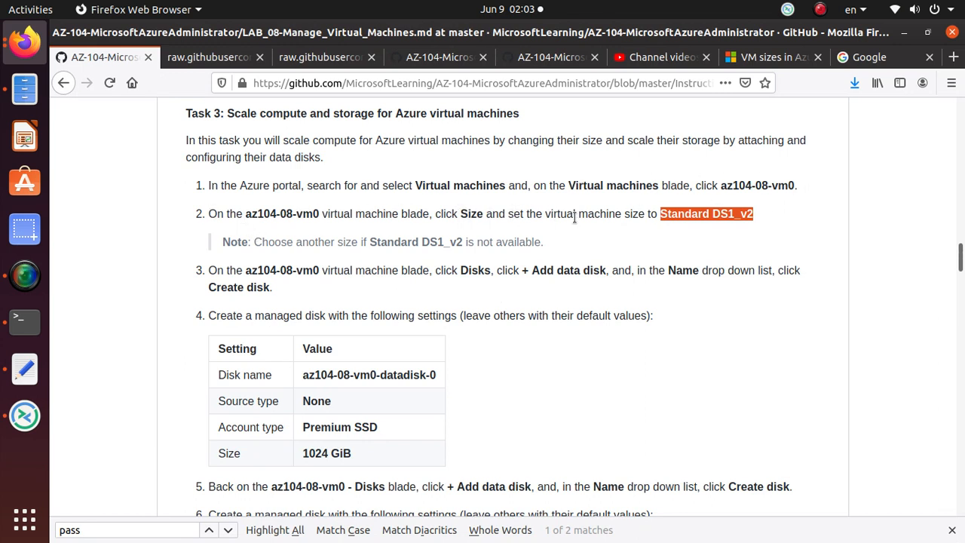
{"action": "mouse_move", "coordinate": [212, 283]}
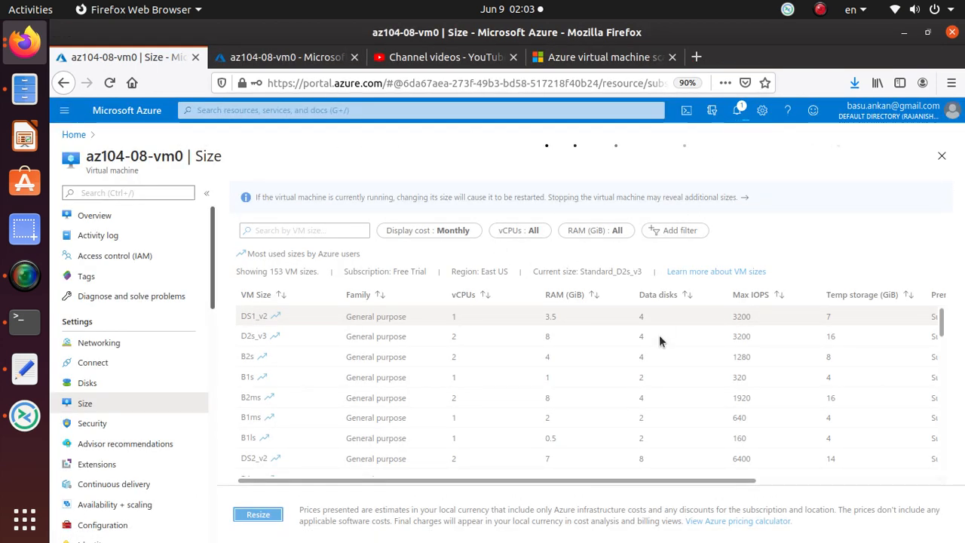
Add a new data disk slot on the az104-08-vm0 Disks blade and start creating a disk for it
{"action": "left_click", "coordinate": [88, 382]}
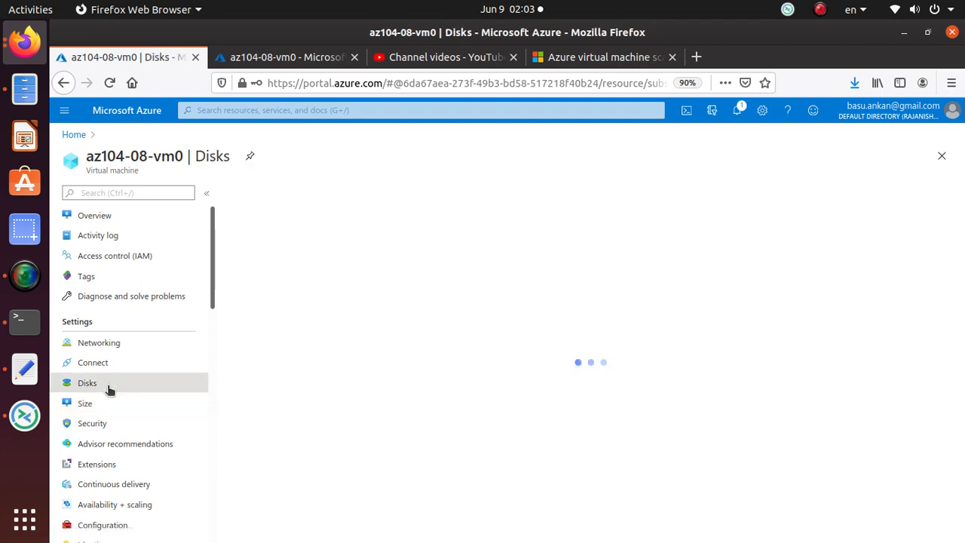
{"action": "left_click", "coordinate": [87, 383]}
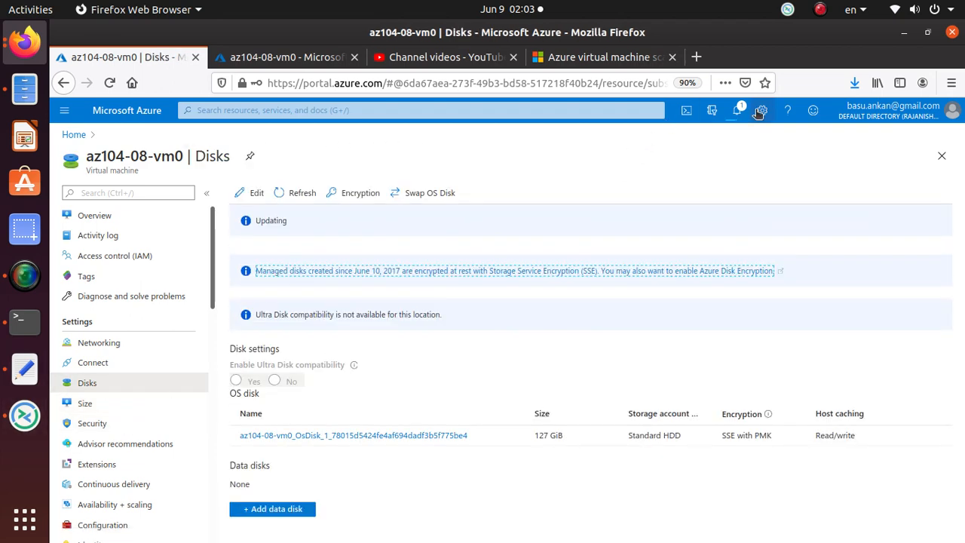
{"action": "mouse_move", "coordinate": [611, 271]}
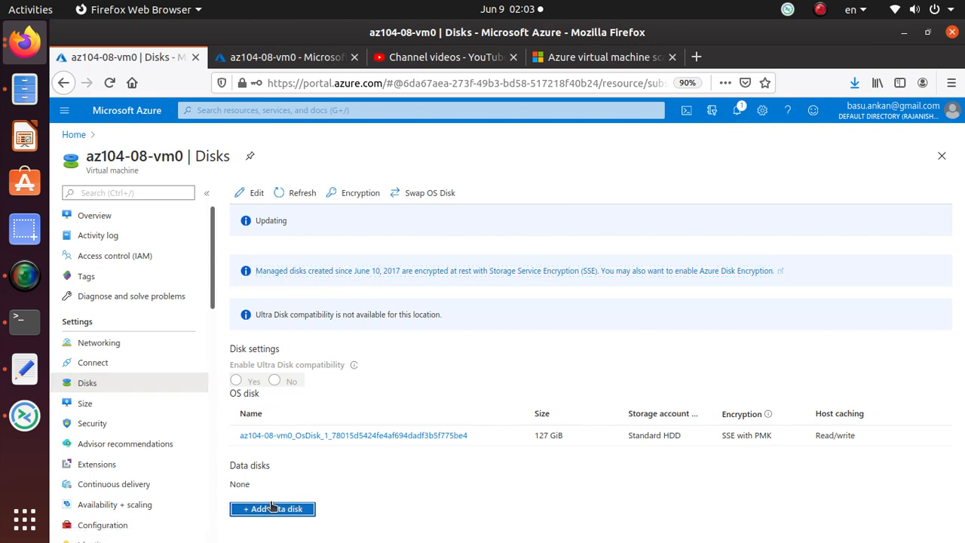
{"action": "left_click", "coordinate": [272, 508]}
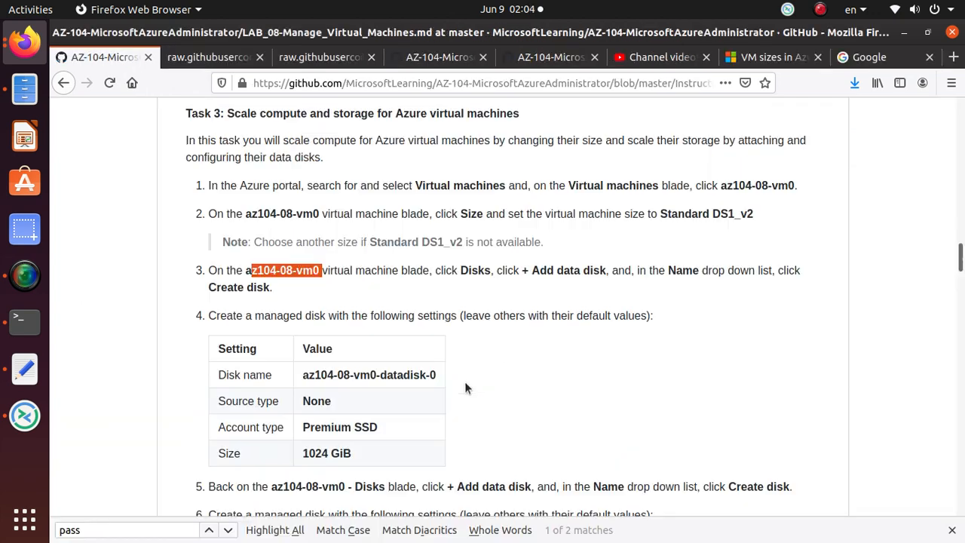
{"action": "mouse_move", "coordinate": [675, 285]}
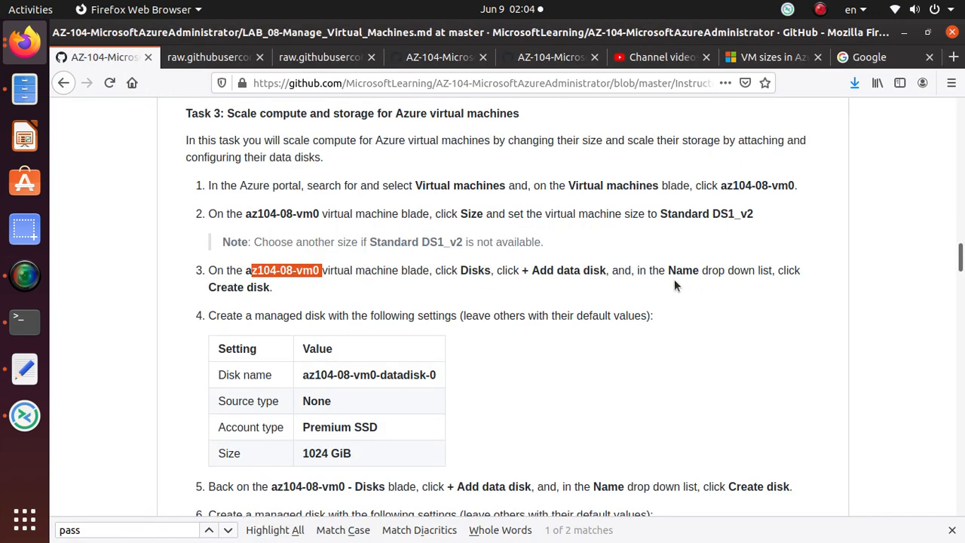
{"action": "left_click", "coordinate": [129, 57]}
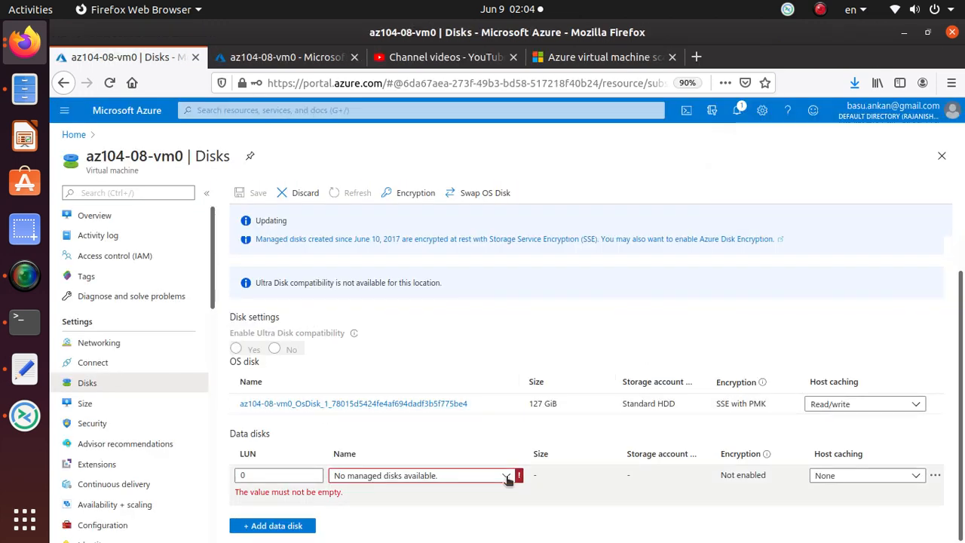
{"action": "left_click", "coordinate": [505, 475]}
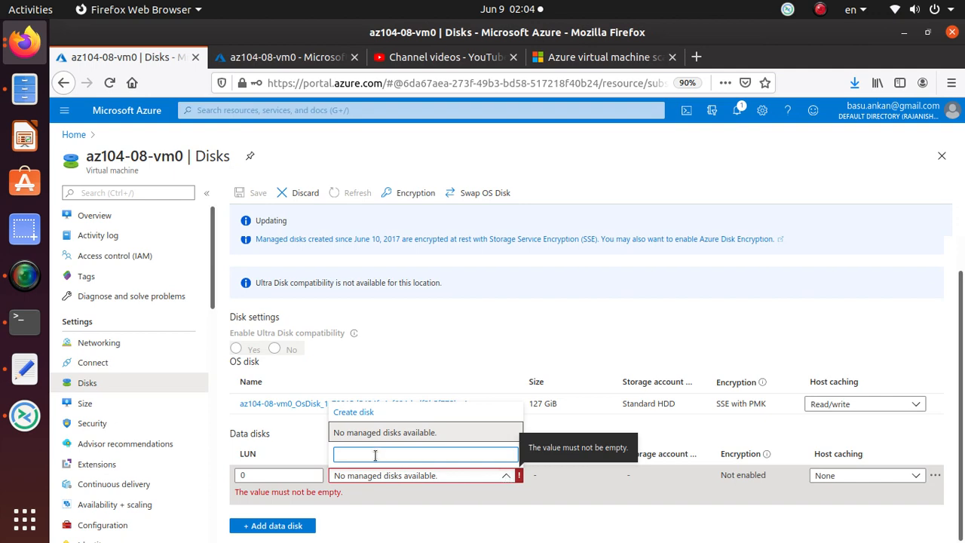
Create managed disk az104-08-vm0-datadisk-0 as a 1024 GiB Premium SSD per the lab settings
{"action": "left_click", "coordinate": [352, 411]}
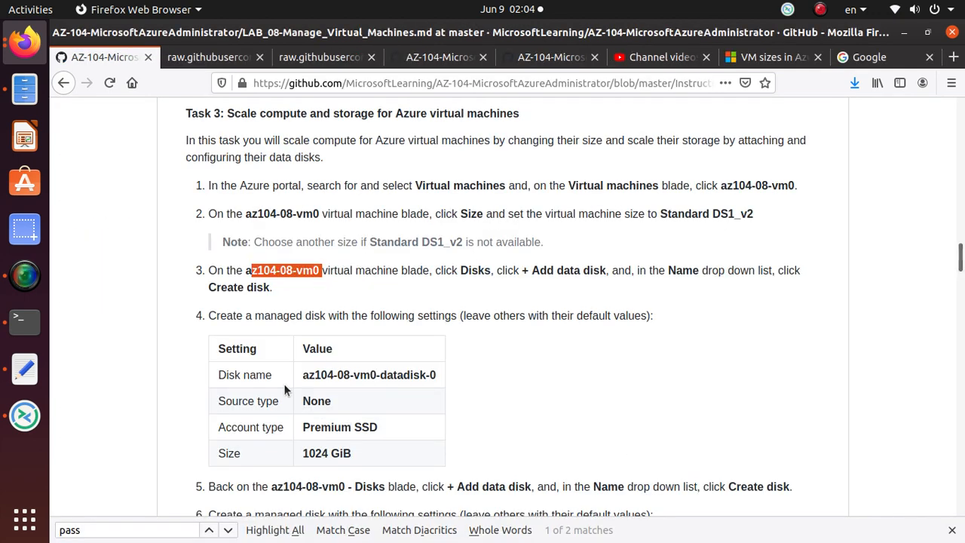
{"action": "right_click", "coordinate": [367, 254]}
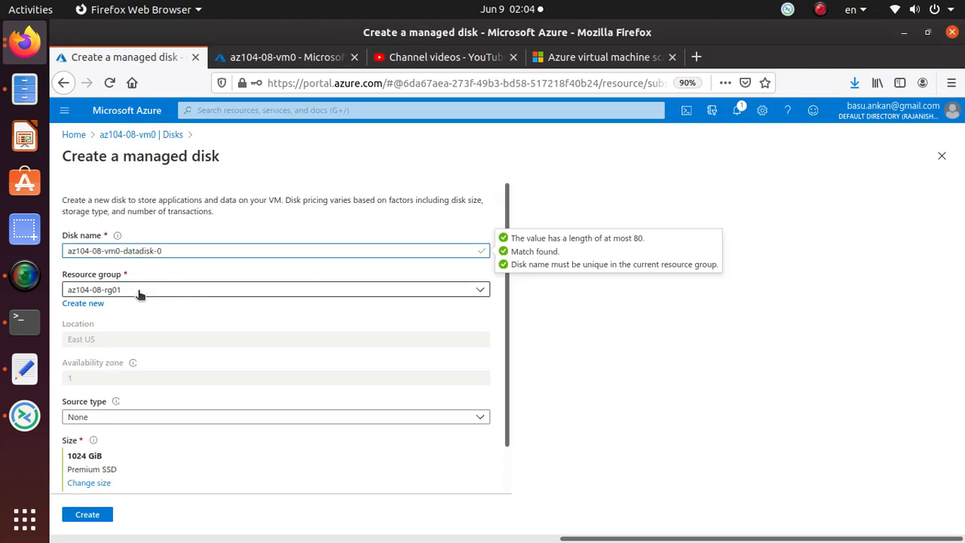
{"action": "scroll", "scroll_direction": "down", "scroll_amount": 3}
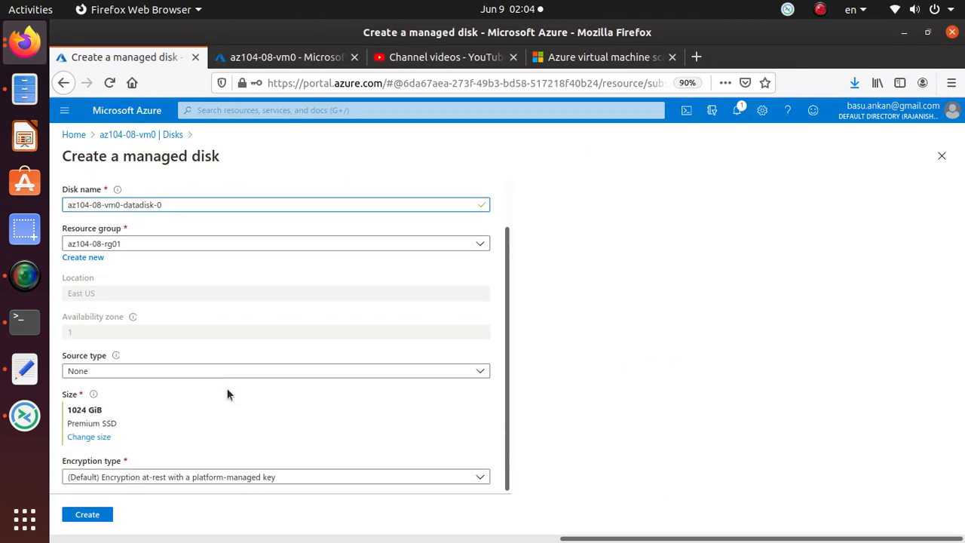
{"action": "left_click", "coordinate": [104, 58]}
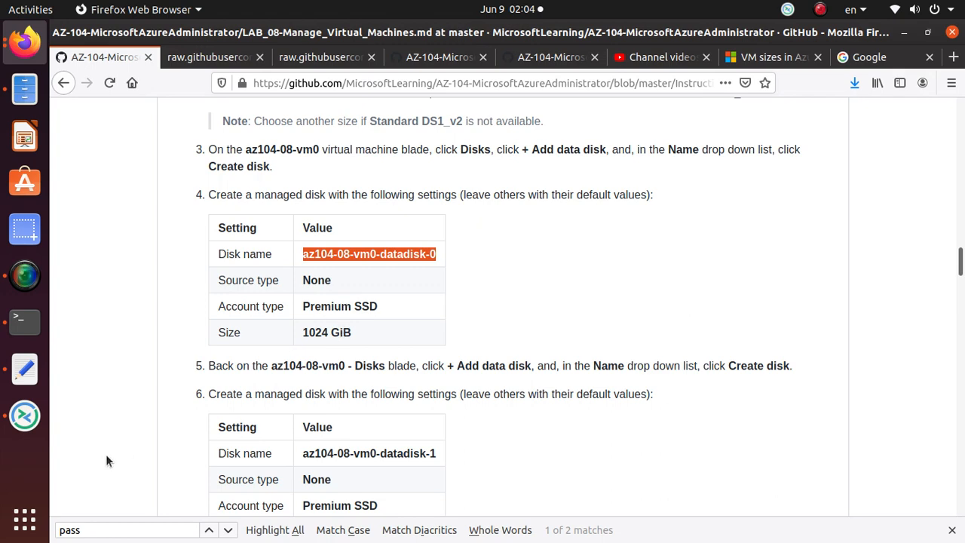
{"action": "mouse_move", "coordinate": [450, 422]}
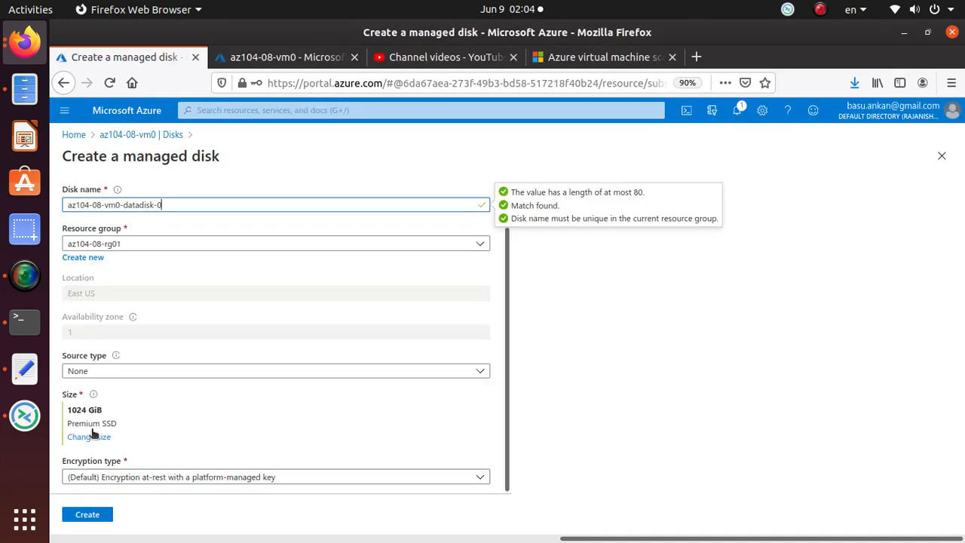
{"action": "left_click", "coordinate": [104, 57]}
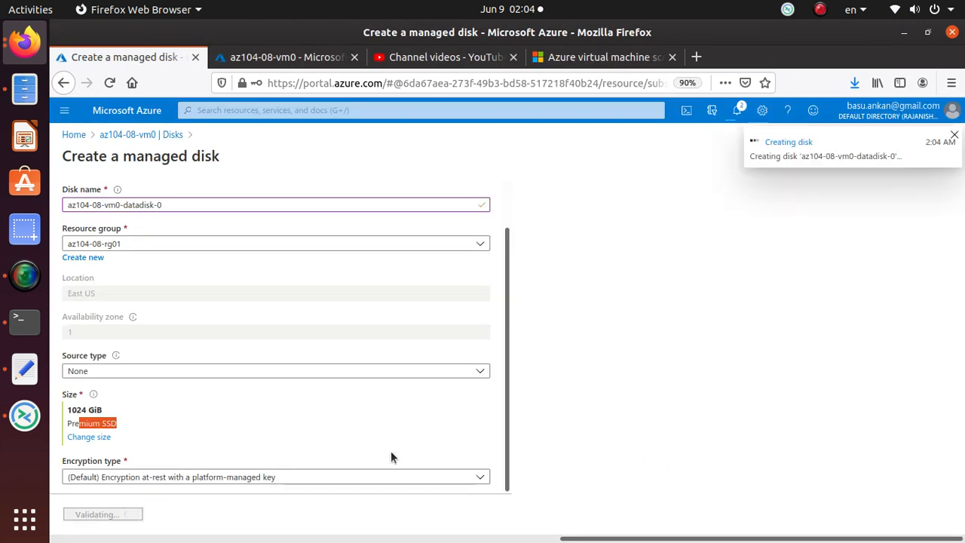
{"action": "mouse_move", "coordinate": [811, 250]}
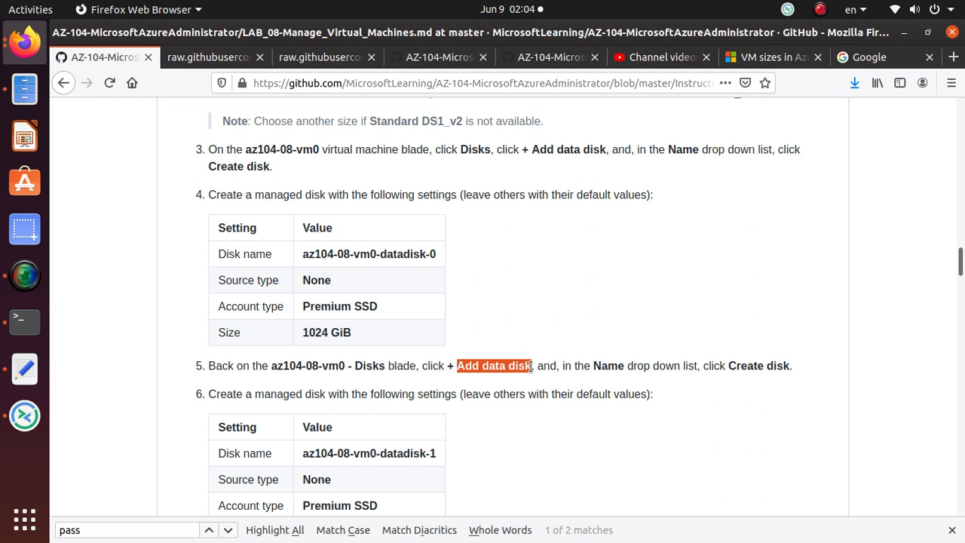
{"action": "mouse_move", "coordinate": [699, 367]}
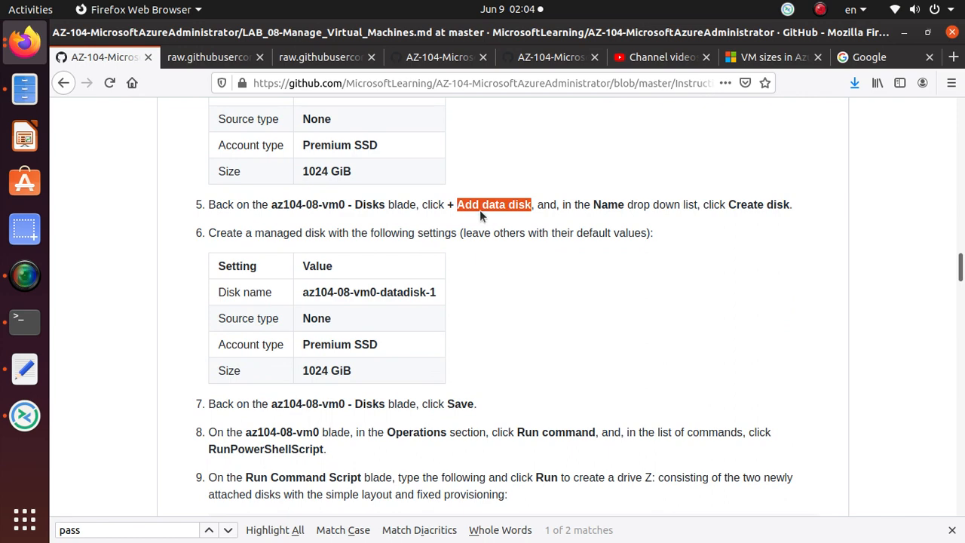
Add a second data disk slot and name its new managed disk az104-08-vm0-datadisk-1
{"action": "left_click", "coordinate": [128, 57]}
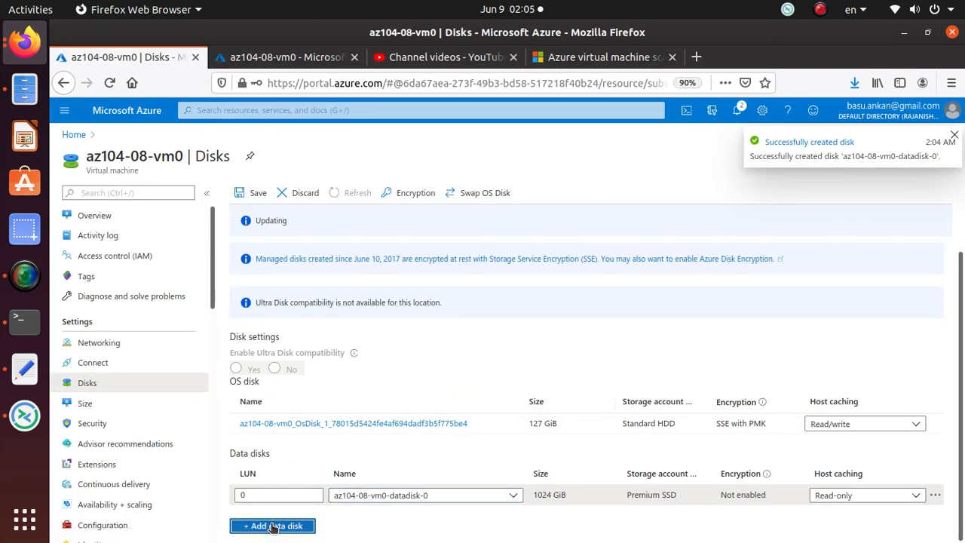
{"action": "left_click", "coordinate": [271, 525]}
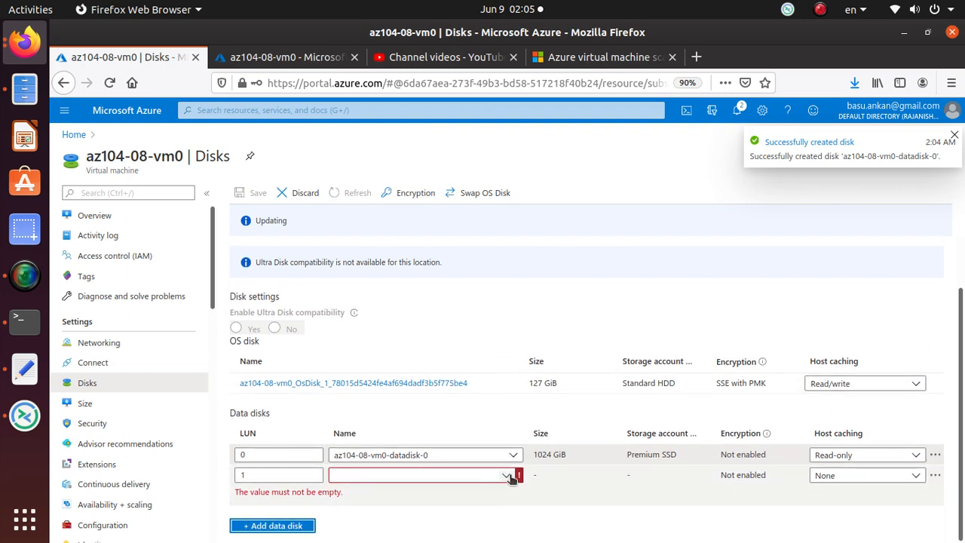
{"action": "left_click", "coordinate": [507, 475]}
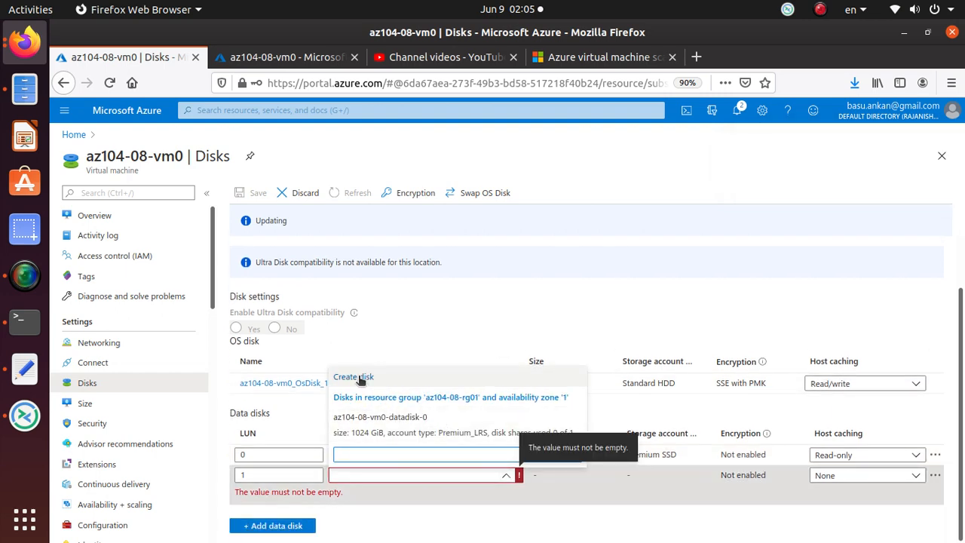
{"action": "left_click", "coordinate": [103, 57]}
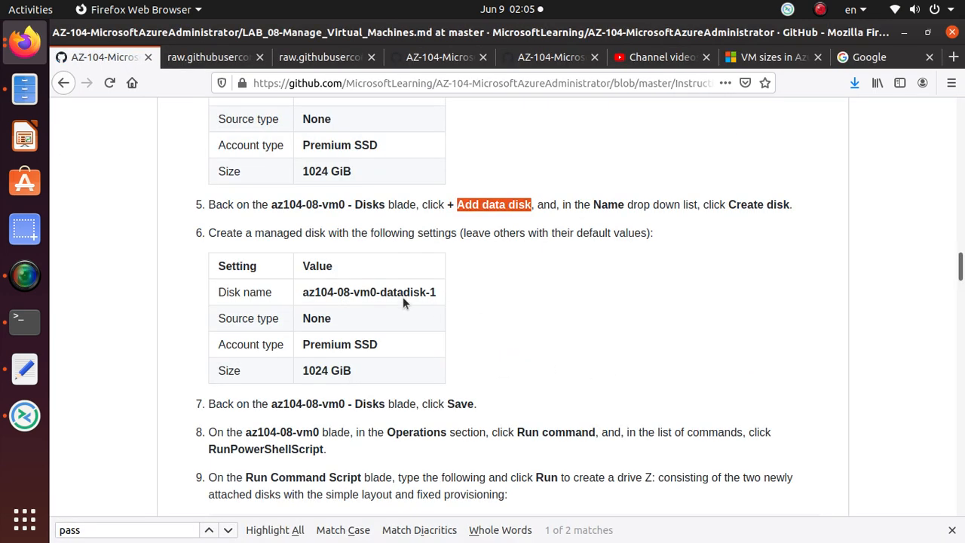
{"action": "double_click", "coordinate": [368, 292]}
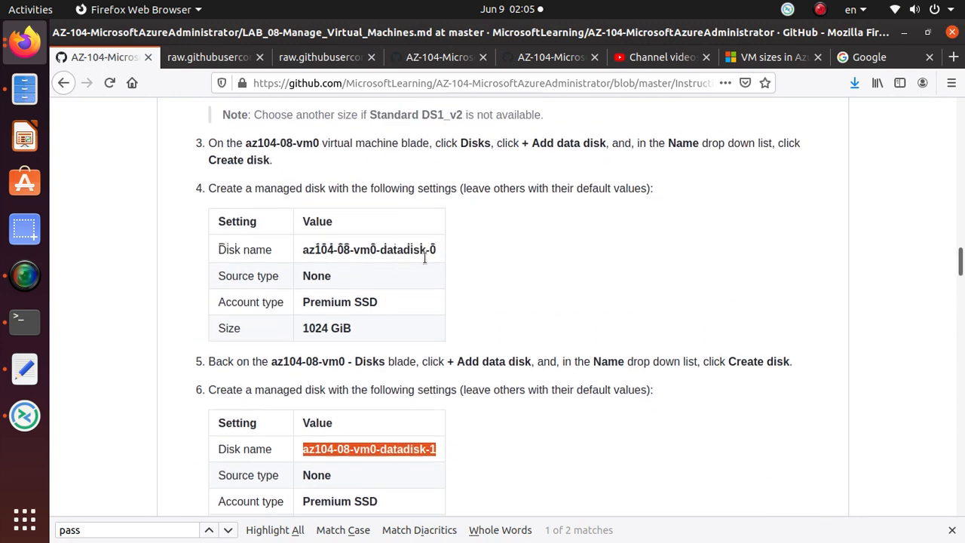
{"action": "scroll", "scroll_direction": "down", "scroll_amount": 3}
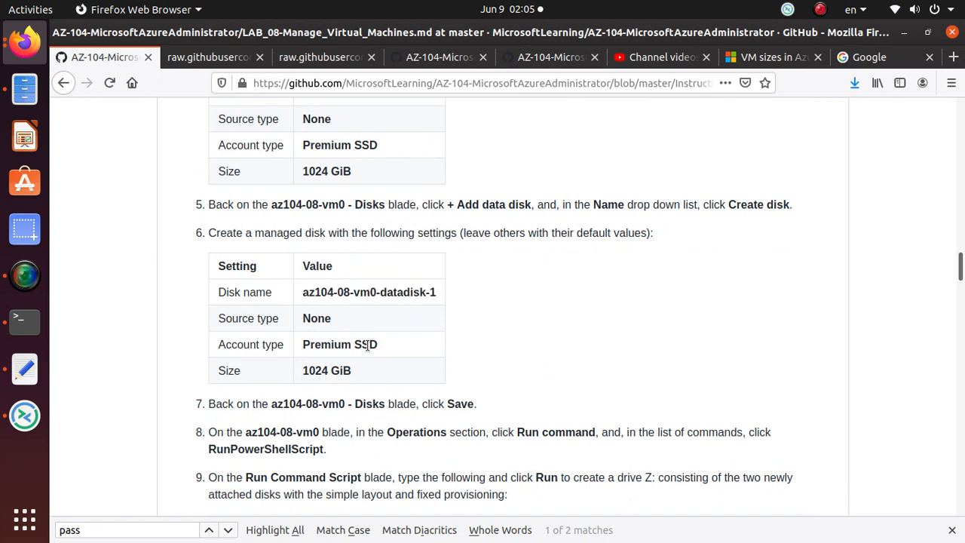
{"action": "left_click", "coordinate": [287, 58]}
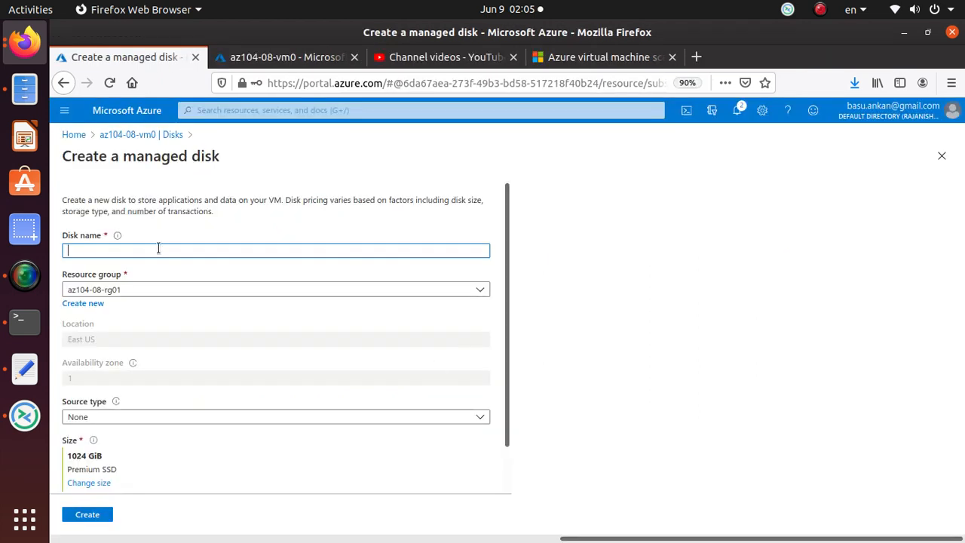
{"action": "type", "text": "az104-08-vm0-datadisk-0"}
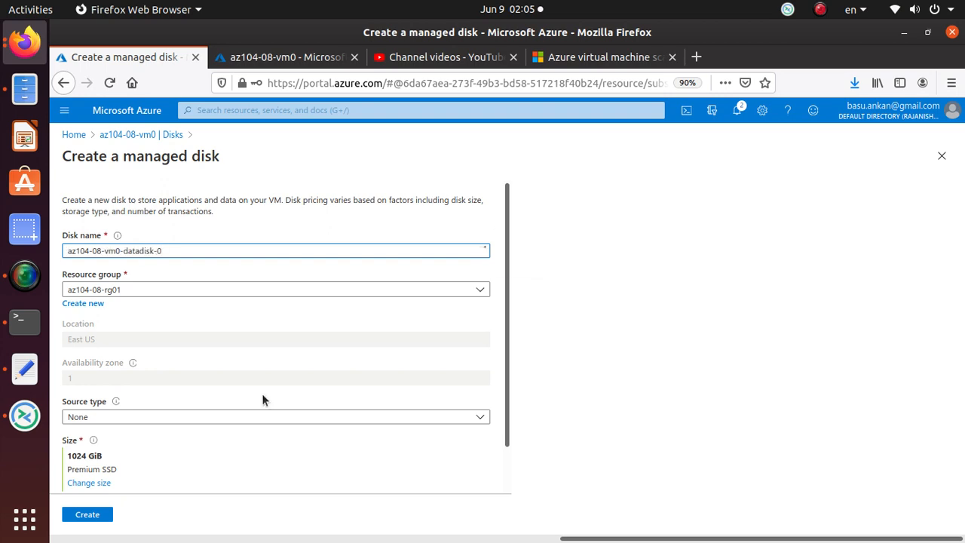
Submit az104-08-vm0-datadisk-1 as a 1024 GiB Premium SSD with Source type None
{"action": "left_click", "coordinate": [102, 57]}
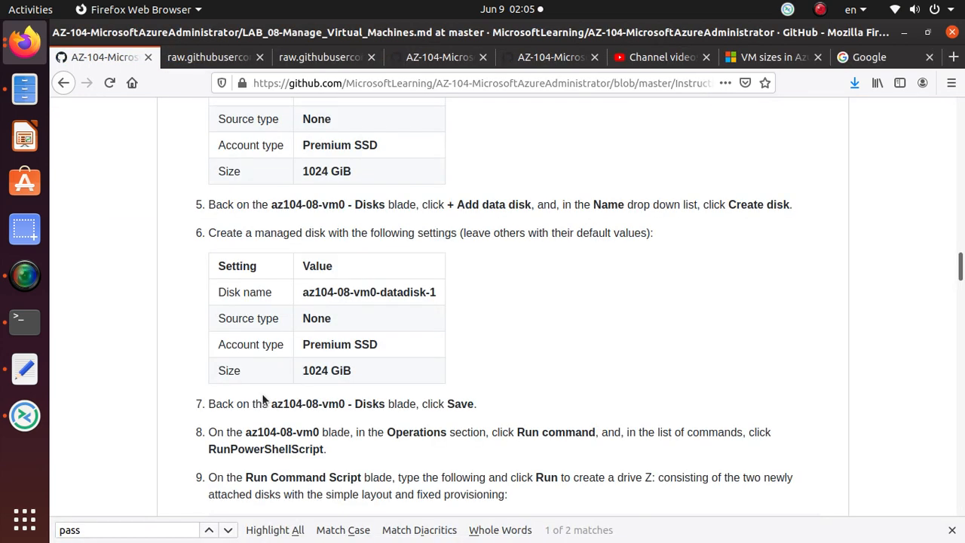
{"action": "right_click", "coordinate": [368, 293]}
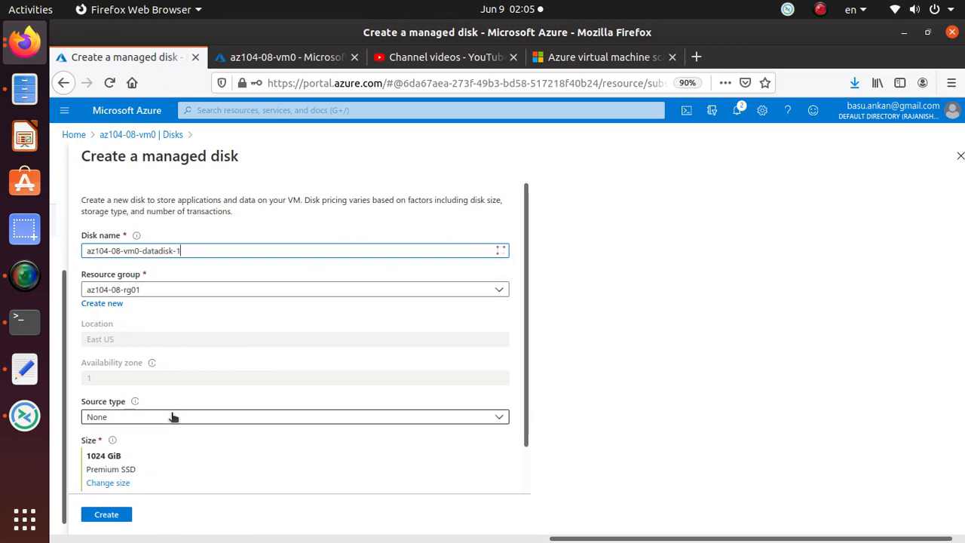
{"action": "scroll", "scroll_direction": "down", "scroll_amount": 3}
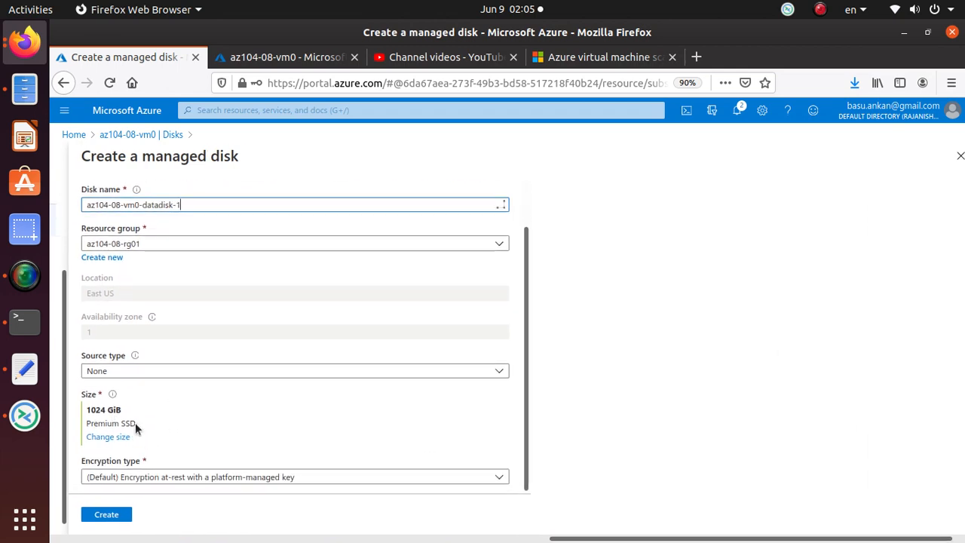
{"action": "left_click", "coordinate": [103, 57]}
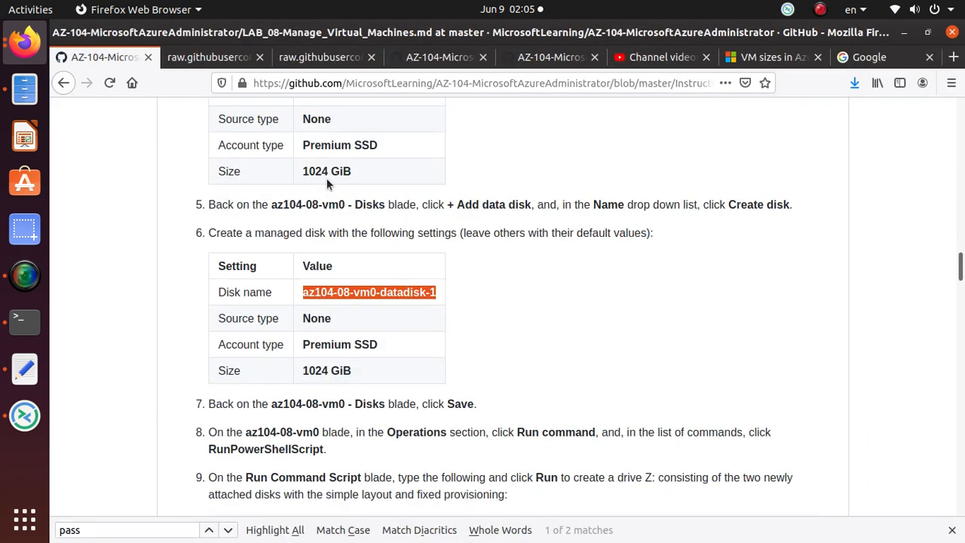
{"action": "mouse_move", "coordinate": [356, 346]}
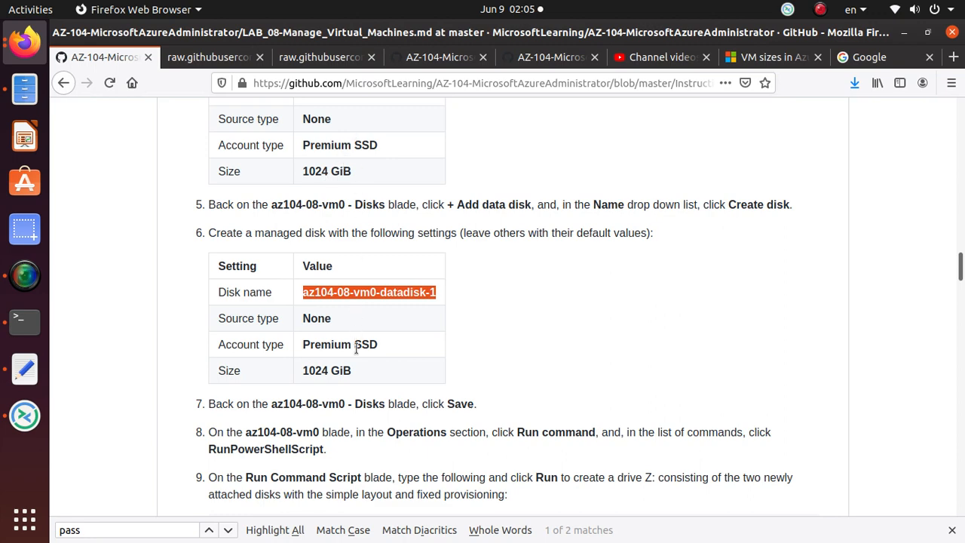
{"action": "scroll", "scroll_direction": "down", "scroll_amount": 3}
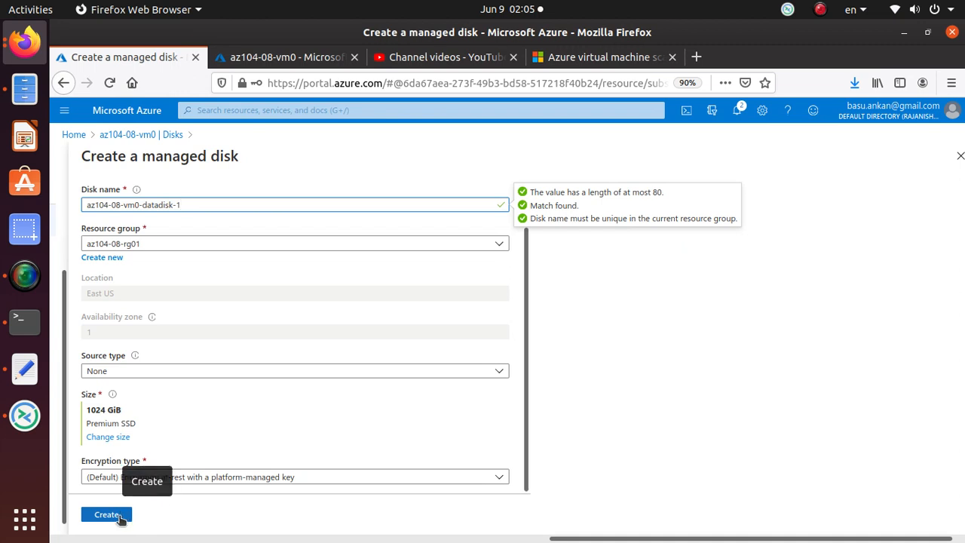
{"action": "left_click", "coordinate": [105, 514]}
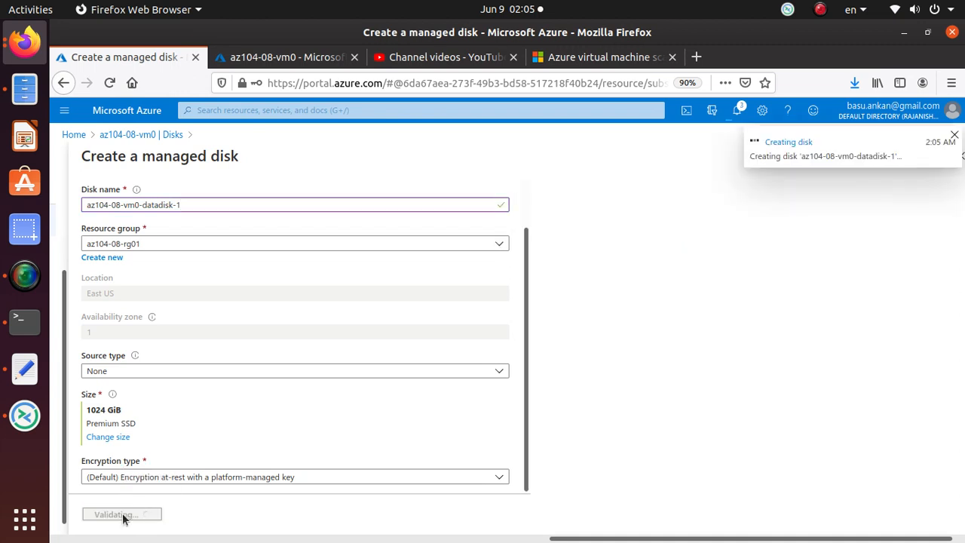
{"action": "mouse_move", "coordinate": [154, 530]}
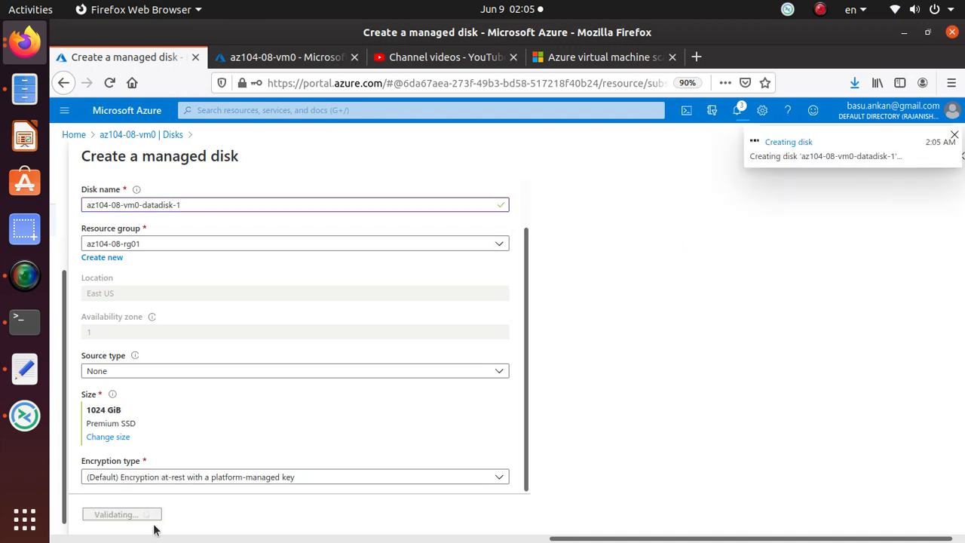
{"action": "left_click", "coordinate": [103, 57]}
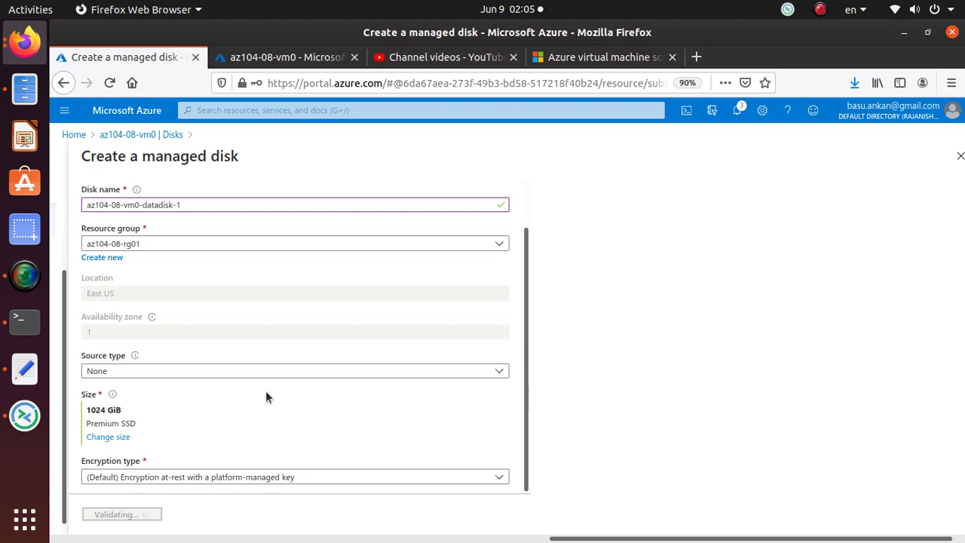
Save both 1024 GiB data disks as attached to az104-08-vm0
{"action": "left_click", "coordinate": [103, 57]}
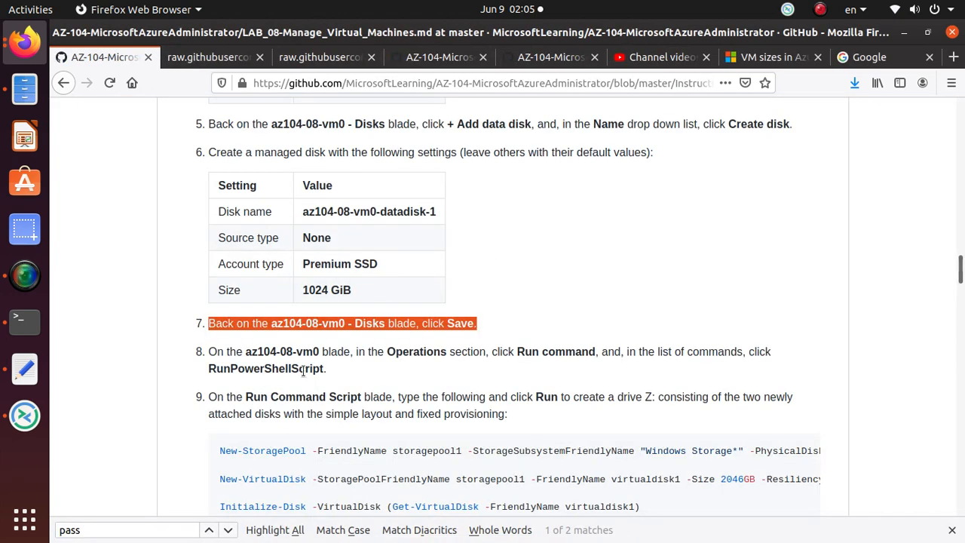
{"action": "scroll", "scroll_direction": "down", "scroll_amount": 3}
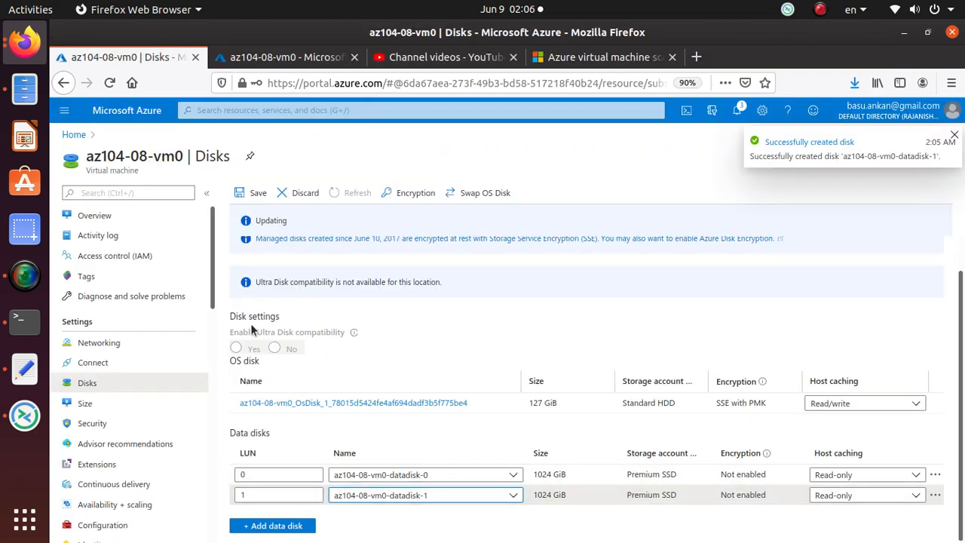
{"action": "mouse_move", "coordinate": [334, 515]}
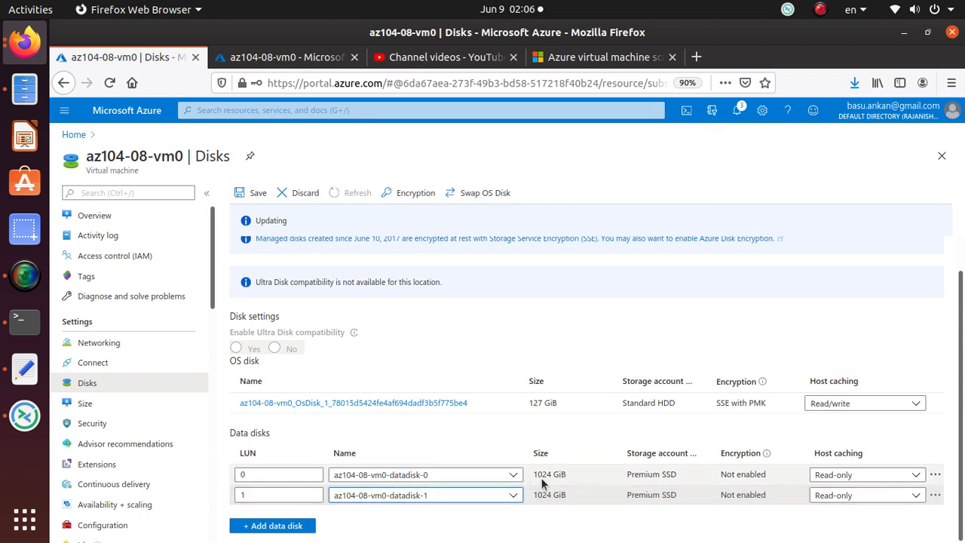
{"action": "mouse_move", "coordinate": [257, 193]}
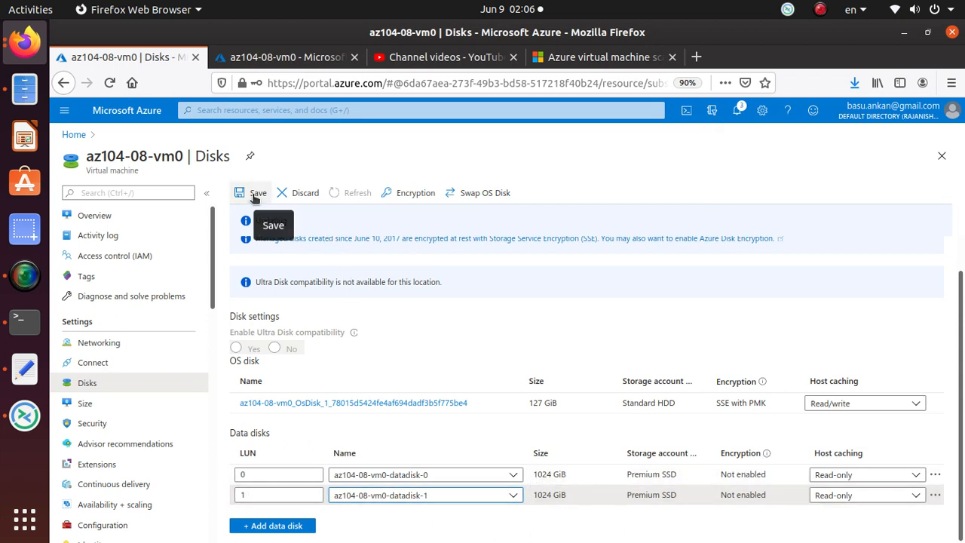
{"action": "left_click", "coordinate": [259, 193]}
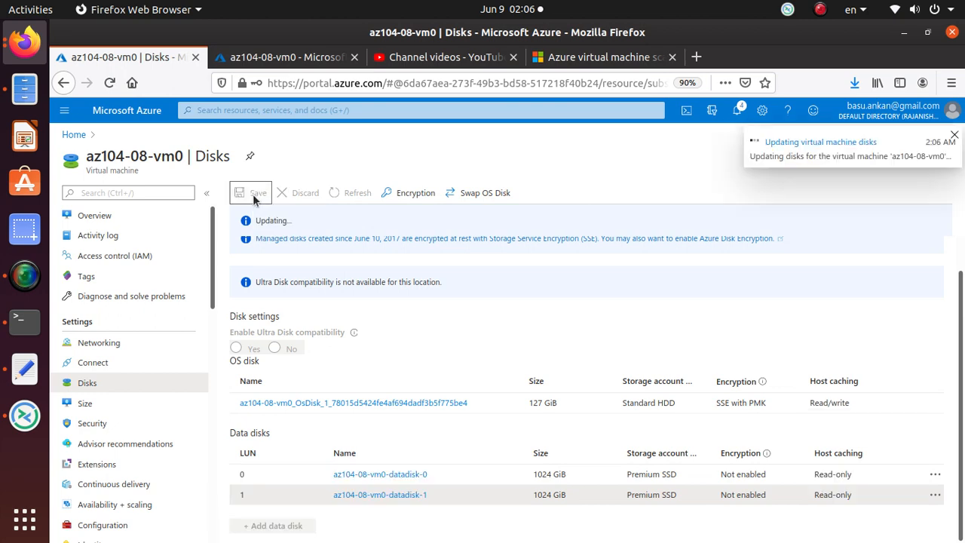
{"action": "left_click", "coordinate": [106, 57]}
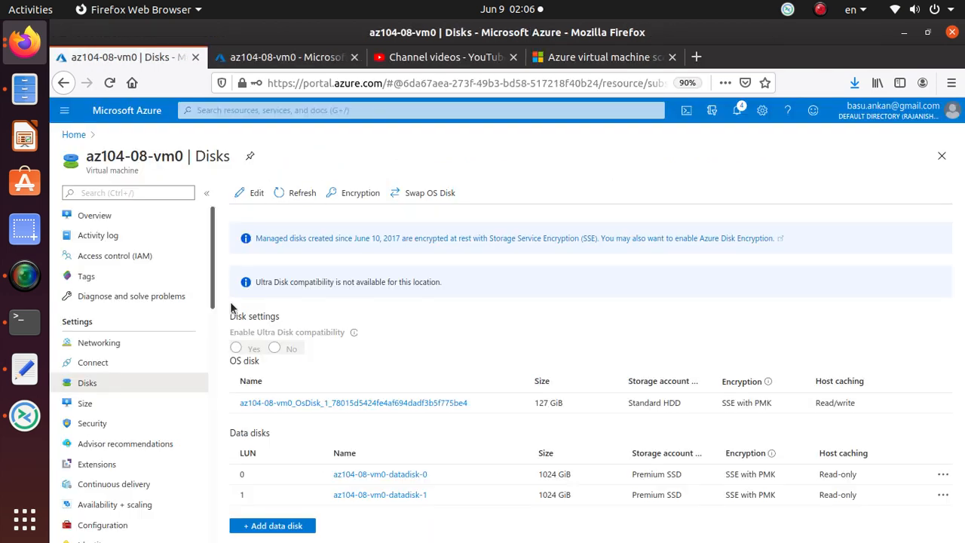
Find Run command in the az104-08-vm0 menu and choose RunPowerShellScript
{"action": "scroll", "scroll_direction": "down", "scroll_amount": 3}
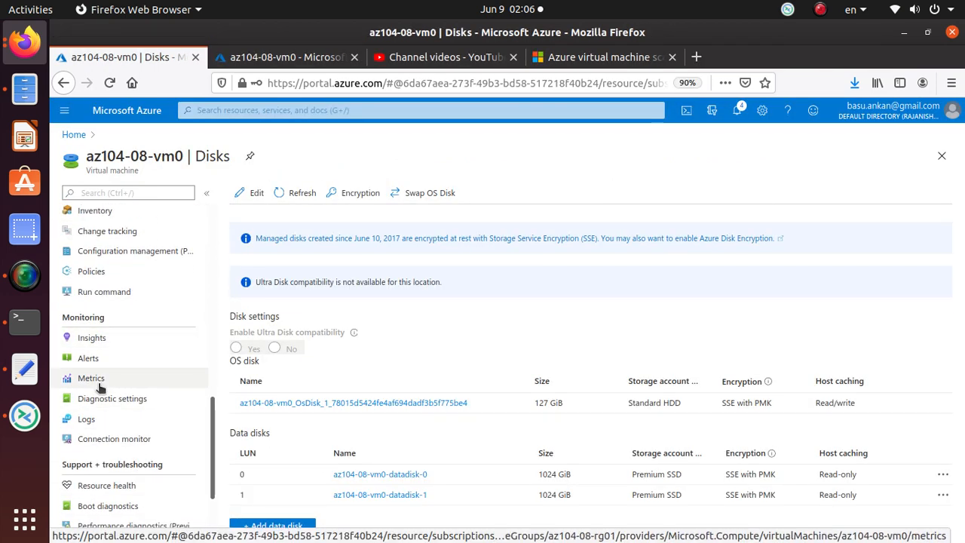
{"action": "scroll", "scroll_direction": "down", "scroll_amount": 3}
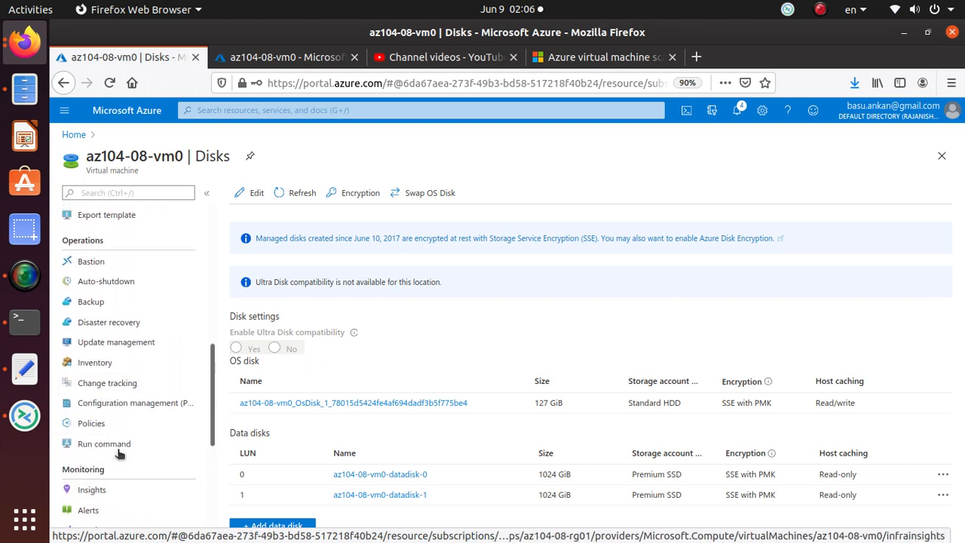
{"action": "left_click", "coordinate": [128, 193]}
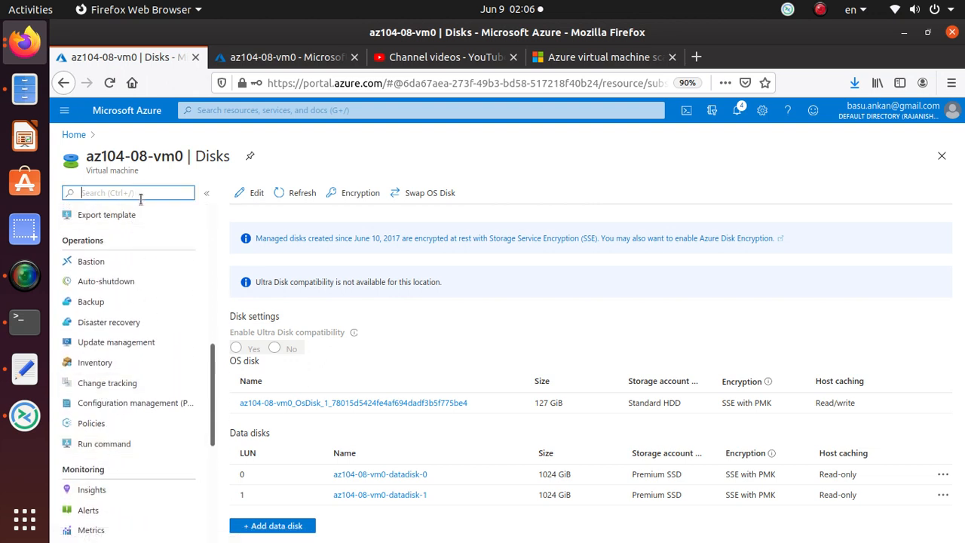
{"action": "type", "text": "Run c"}
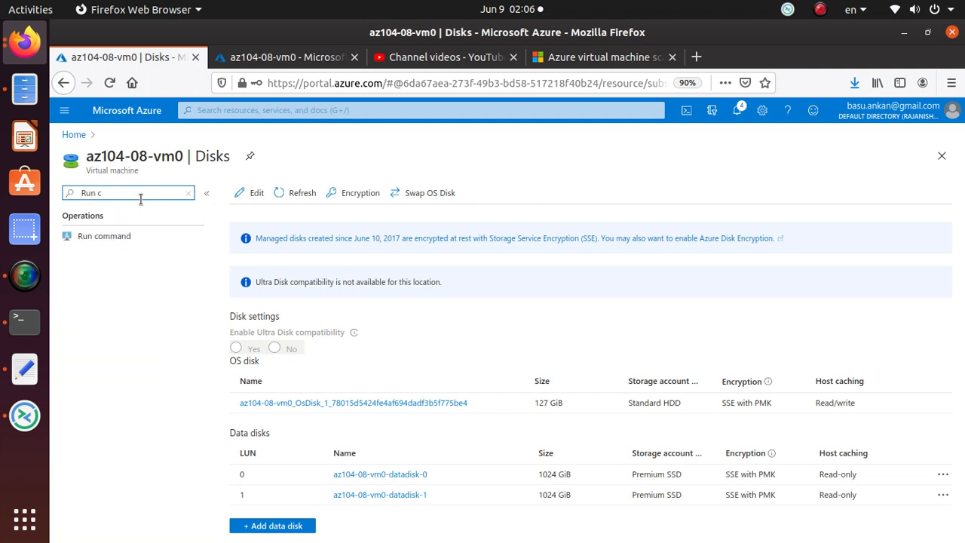
{"action": "left_click", "coordinate": [104, 235]}
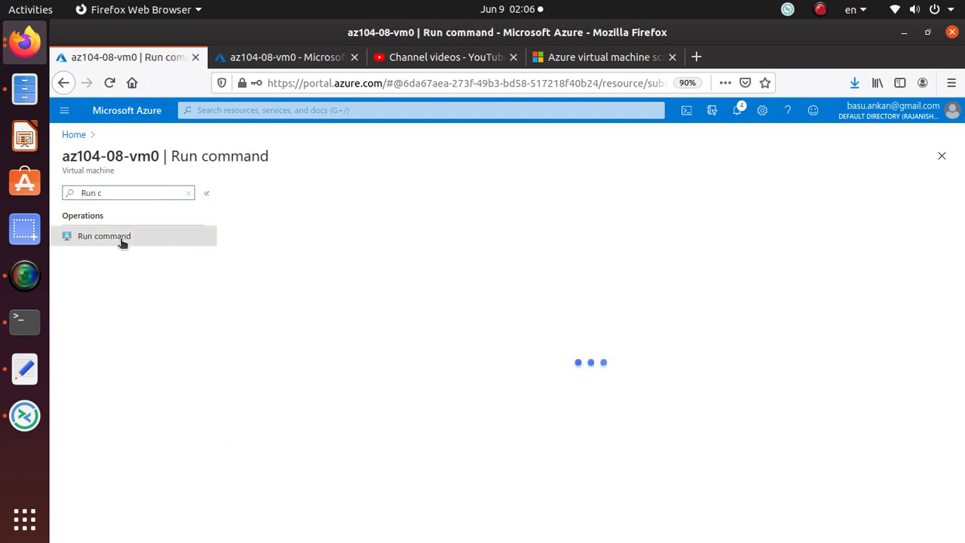
{"action": "left_click", "coordinate": [104, 235]}
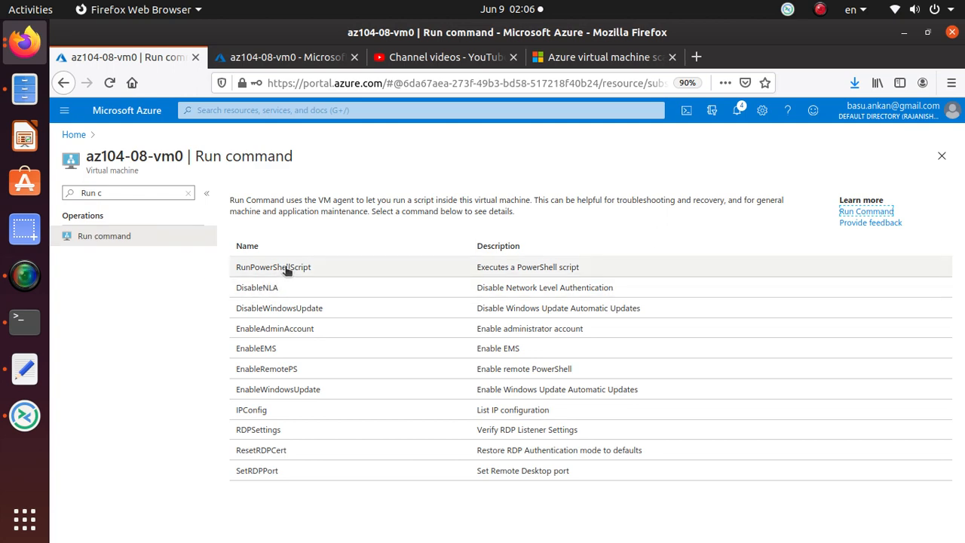
Run the storage pool, virtual disk and drive Z PowerShell script on az104-08-vm0
{"action": "left_click", "coordinate": [272, 266]}
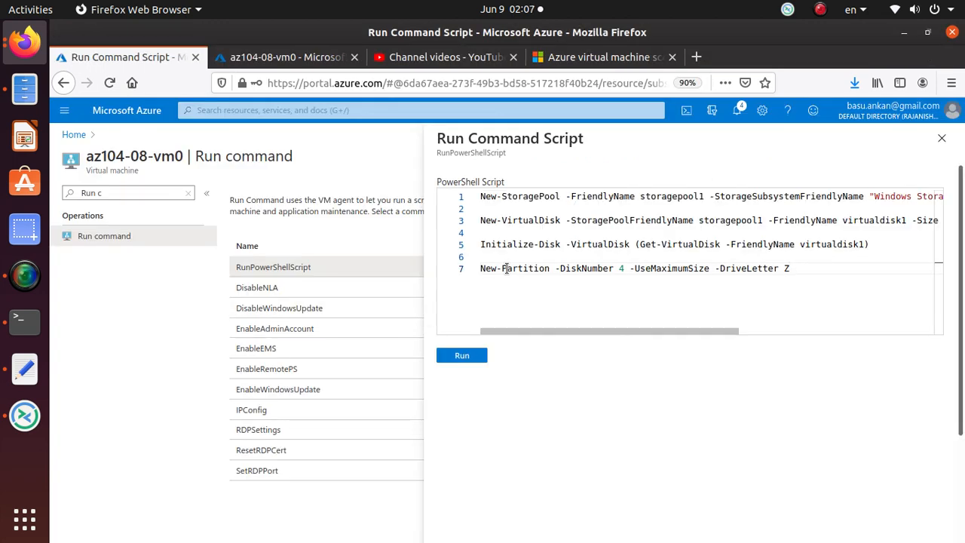
{"action": "left_click", "coordinate": [462, 356]}
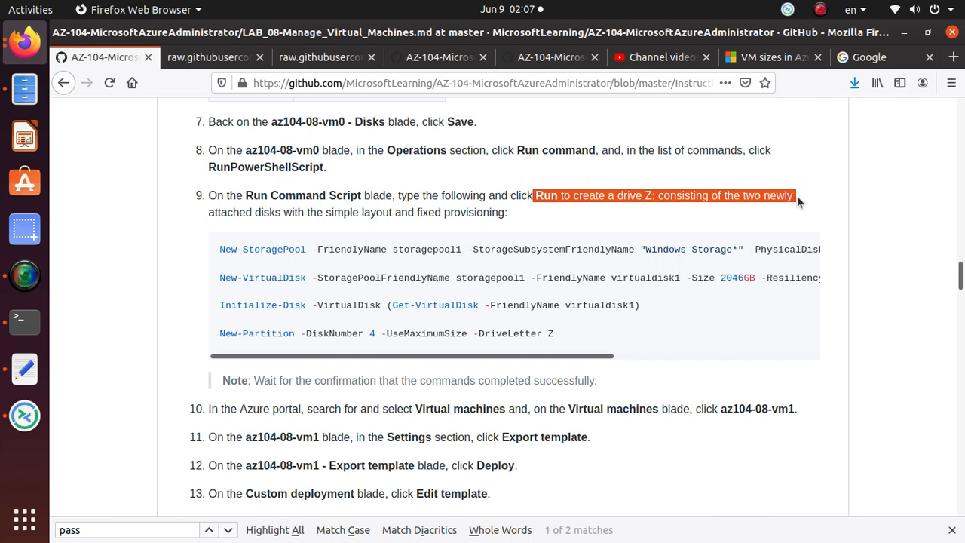
{"action": "mouse_move", "coordinate": [380, 275]}
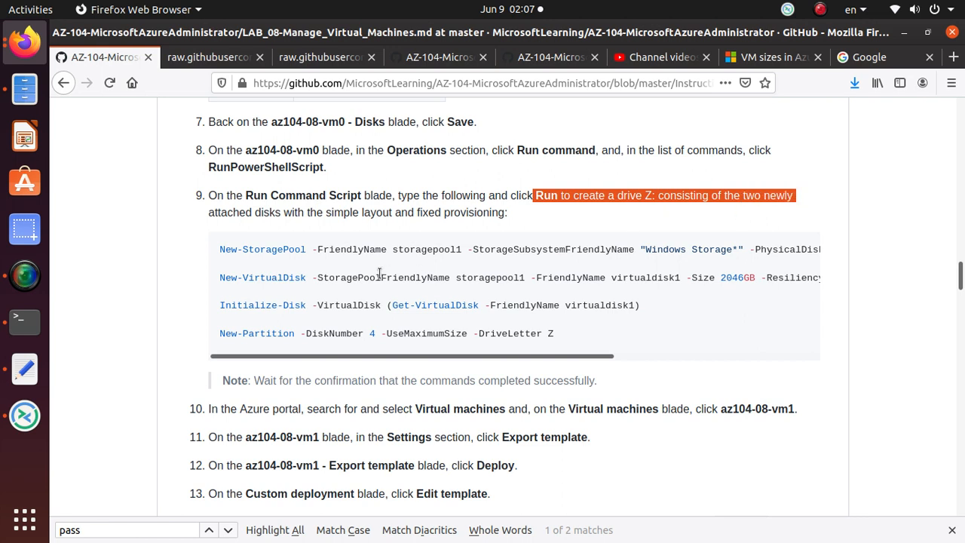
{"action": "mouse_move", "coordinate": [239, 239]}
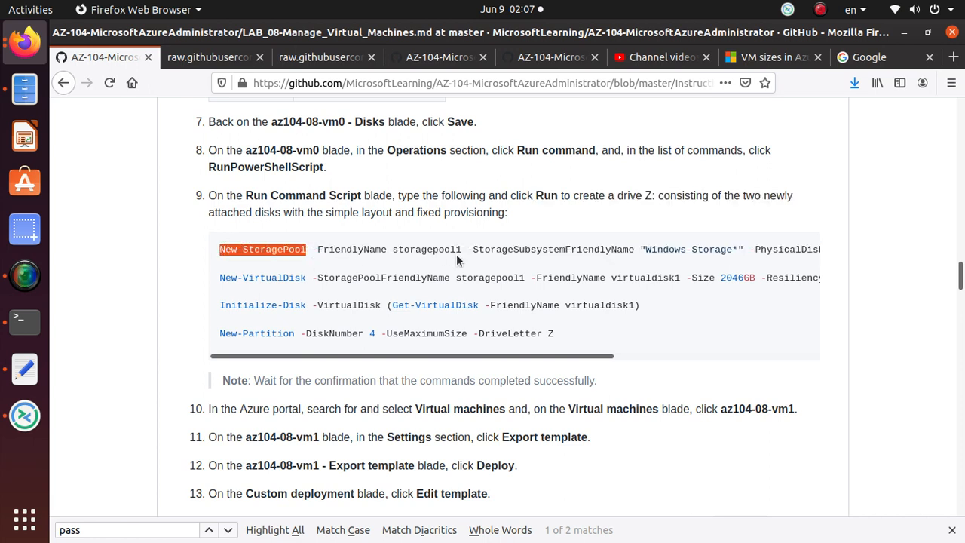
{"action": "mouse_move", "coordinate": [621, 263]}
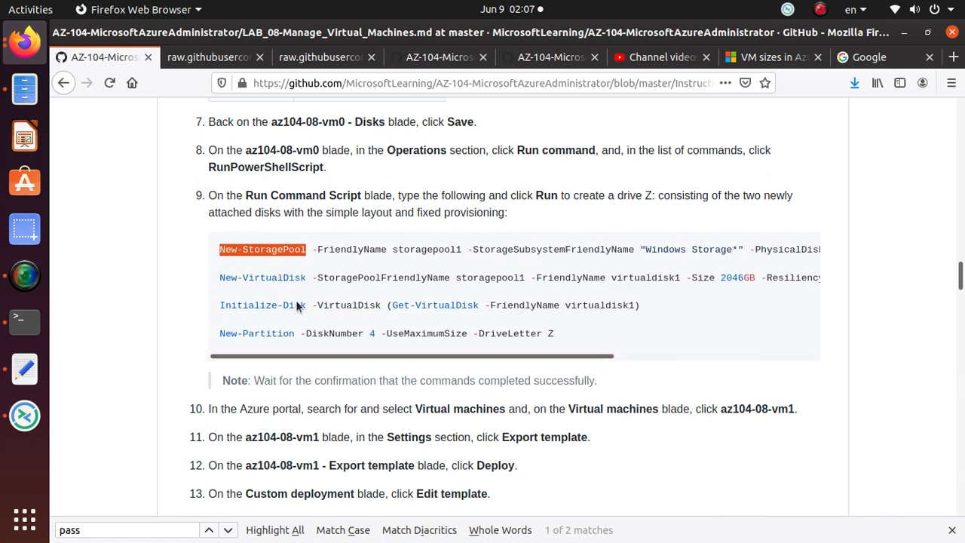
{"action": "mouse_move", "coordinate": [218, 339]}
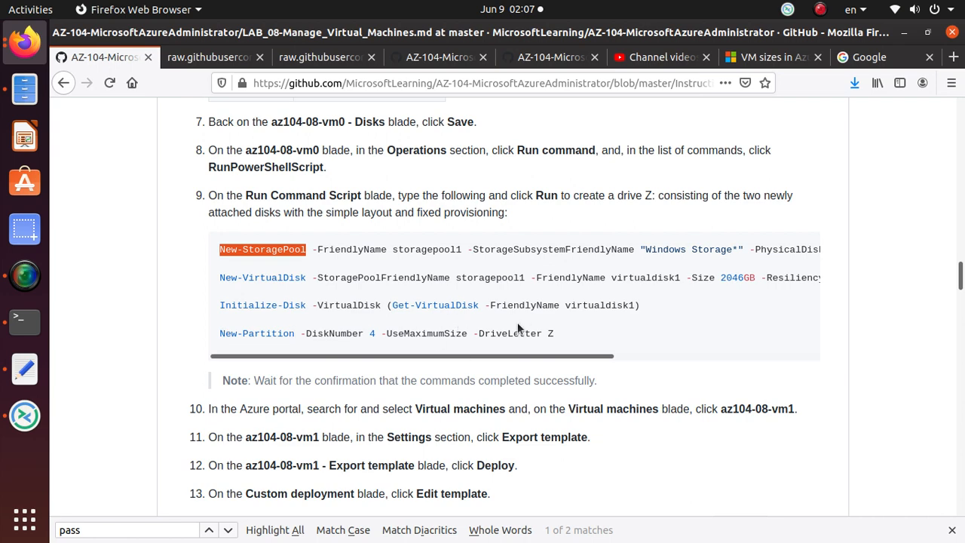
{"action": "scroll", "scroll_direction": "down", "scroll_amount": 3}
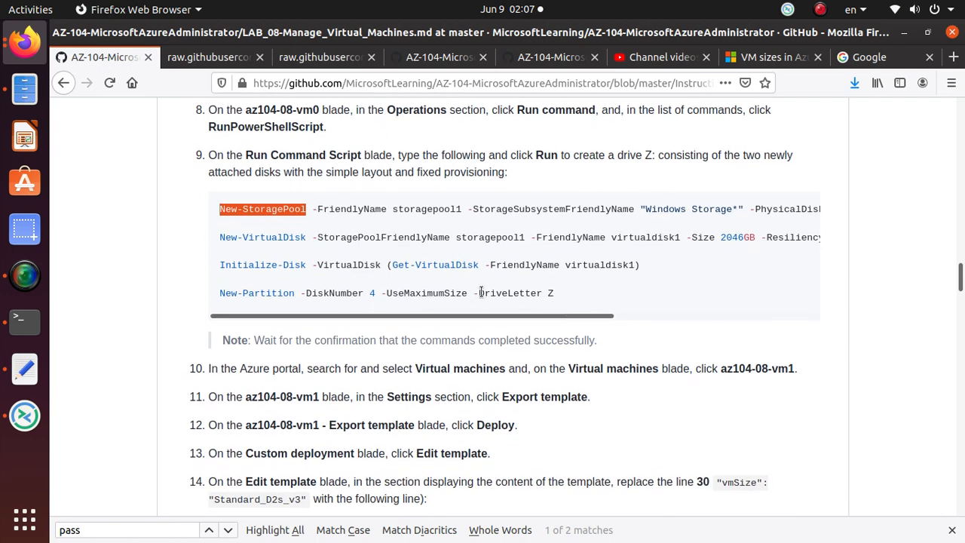
{"action": "scroll", "scroll_direction": "down", "scroll_amount": 3}
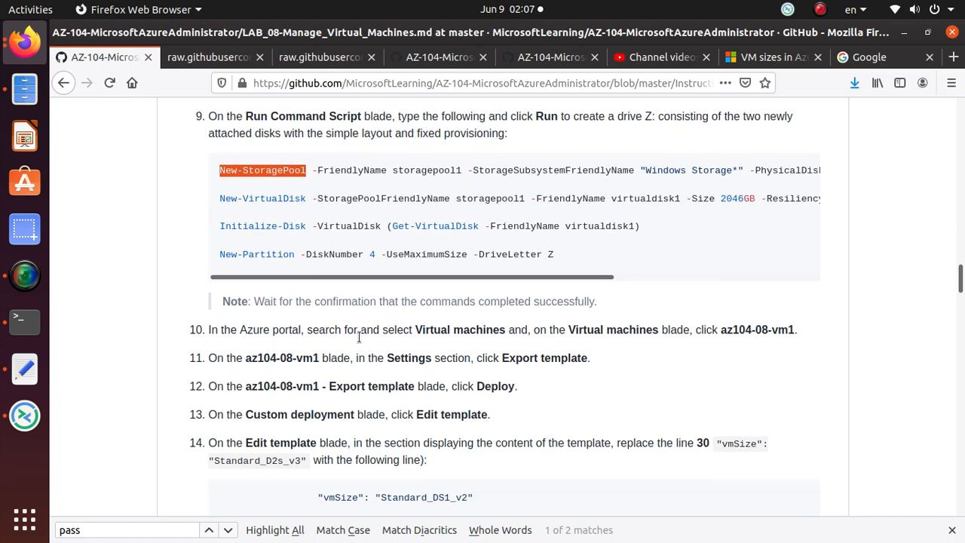
{"action": "scroll", "scroll_direction": "down", "scroll_amount": 3}
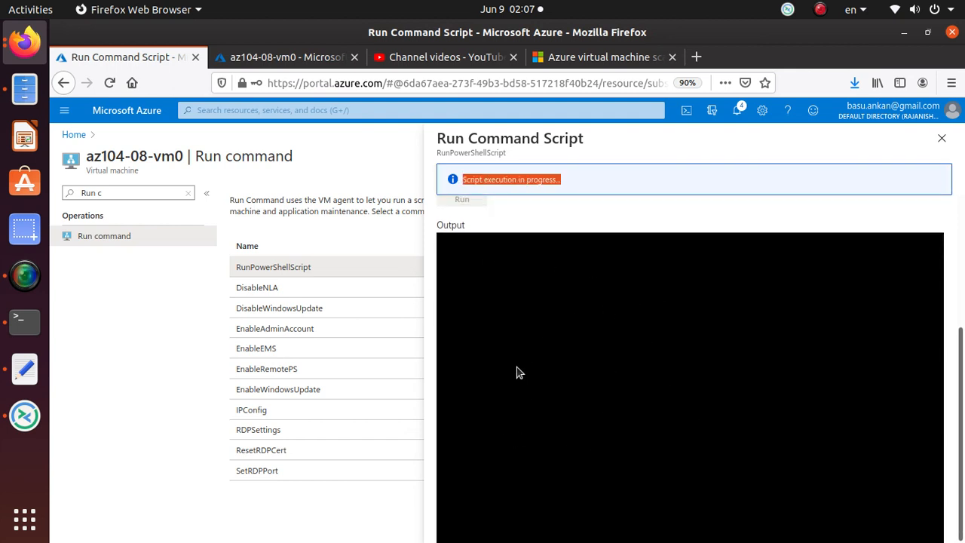
Review the script output showing storagepool1 healthy at 2 TB and drive letter Z
{"action": "left_click", "coordinate": [104, 57]}
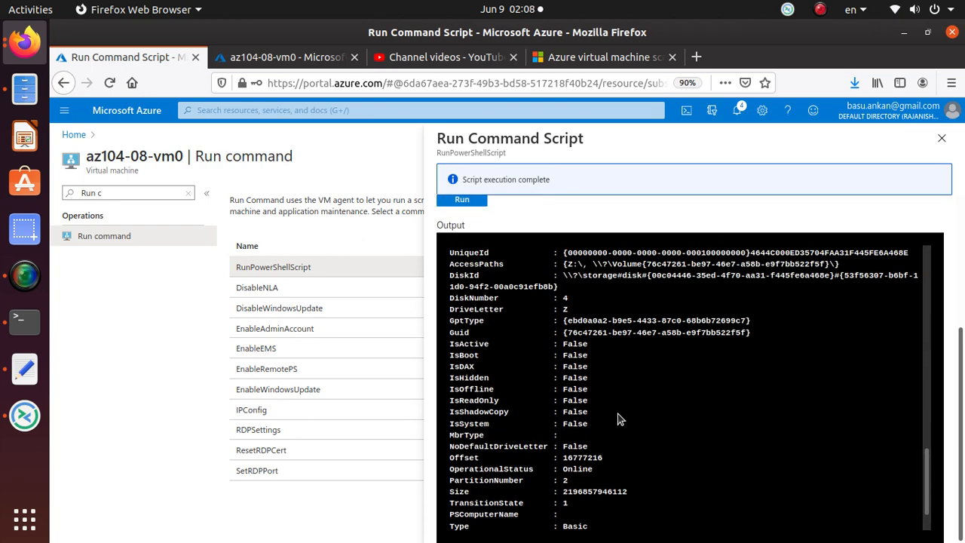
{"action": "scroll", "scroll_direction": "down", "scroll_amount": 3}
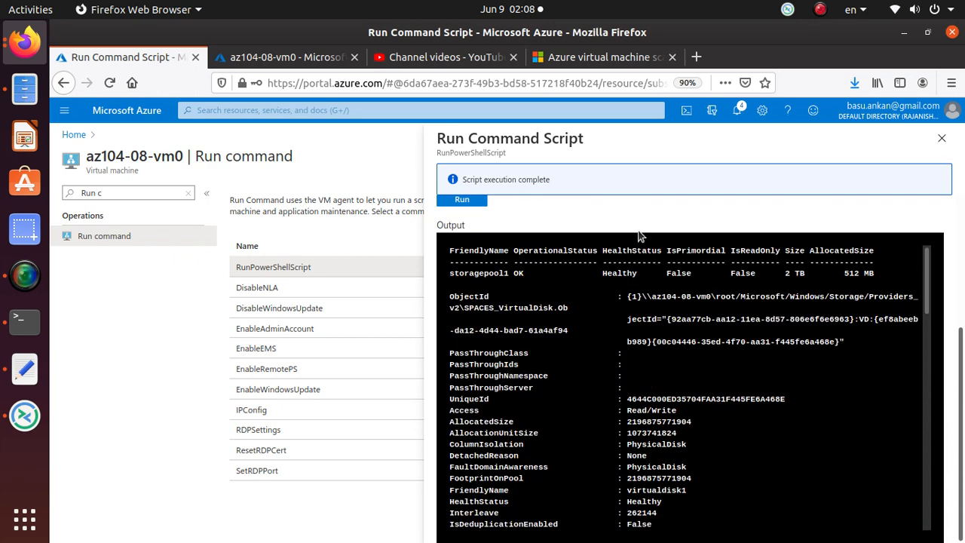
{"action": "double_click", "coordinate": [476, 273]}
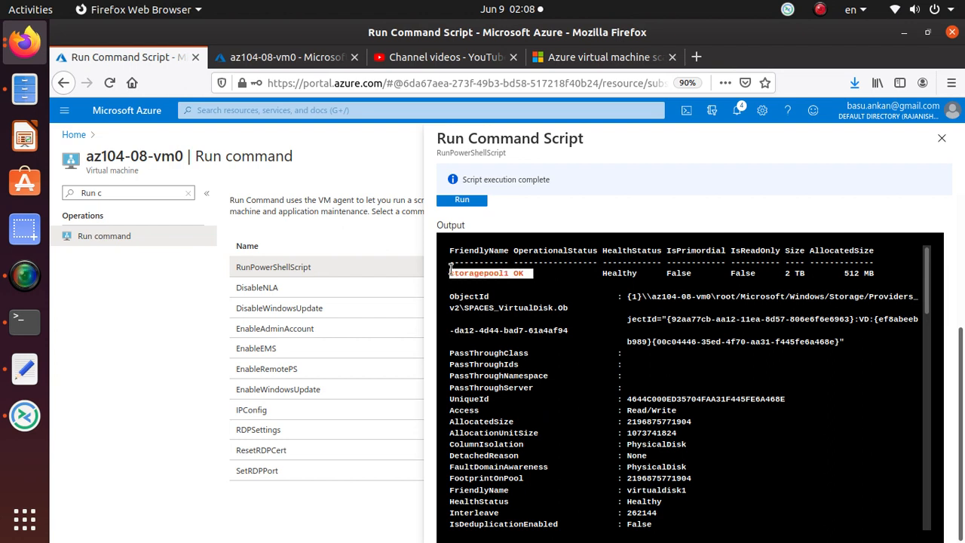
{"action": "mouse_move", "coordinate": [794, 274]}
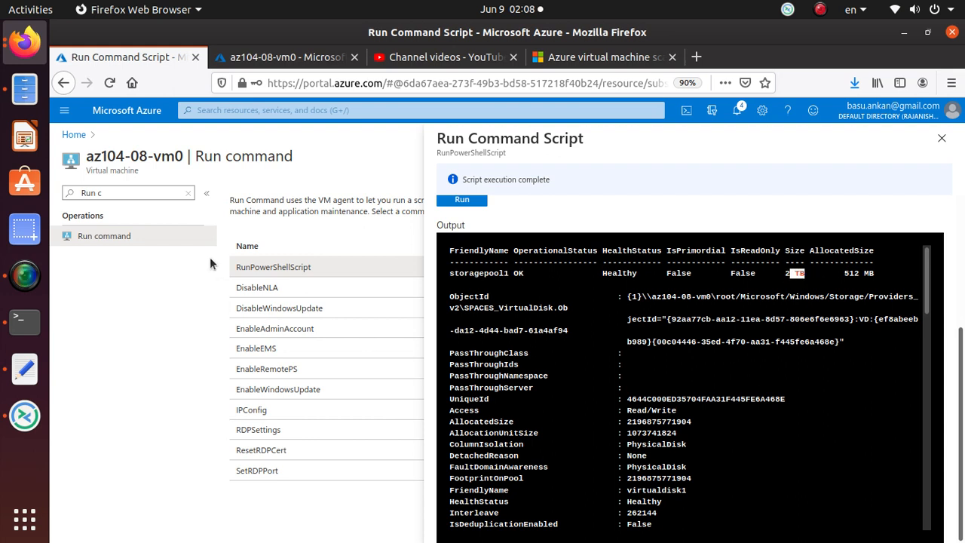
{"action": "left_click", "coordinate": [104, 57]}
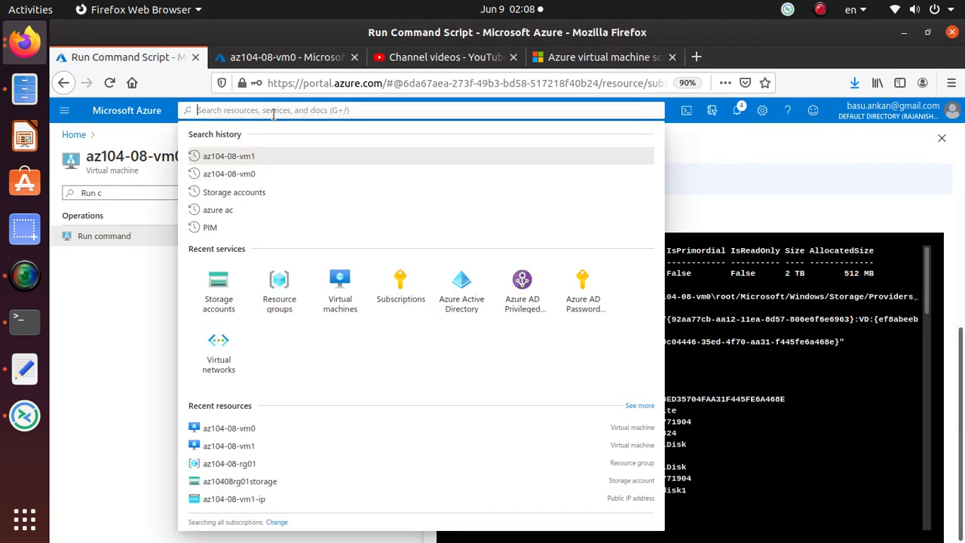
Find az104-08-vm1 and display its exported deployment template
{"action": "type", "text": "az104-08-vm1"}
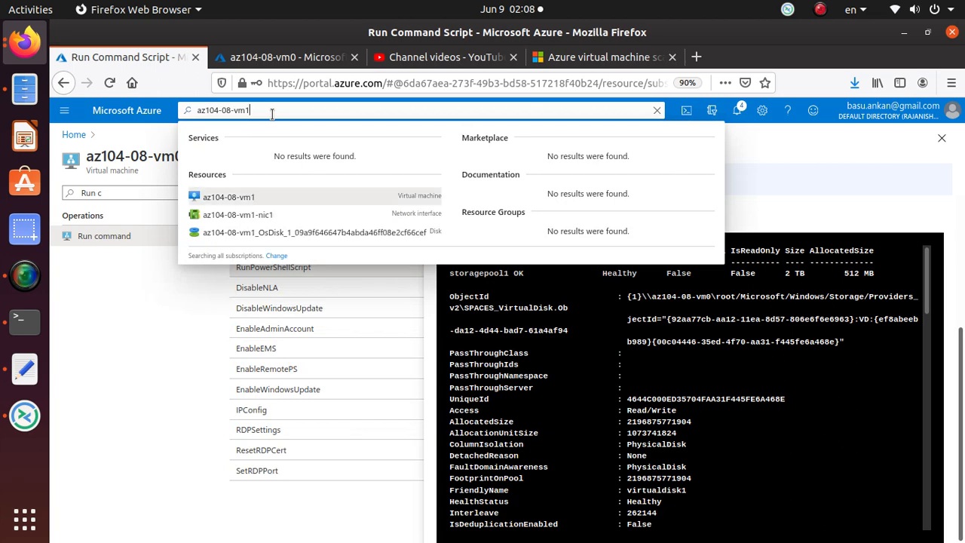
{"action": "left_click", "coordinate": [103, 57]}
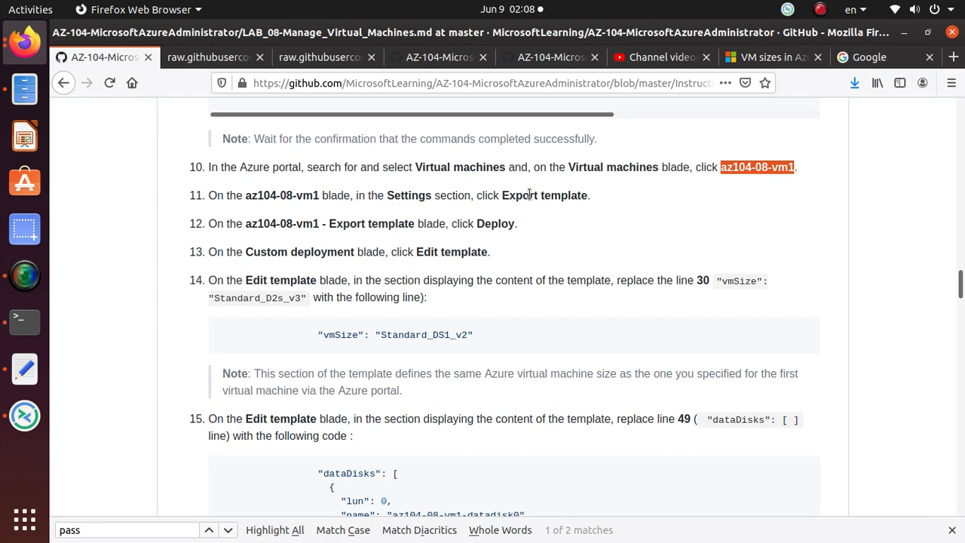
{"action": "left_click", "coordinate": [102, 58]}
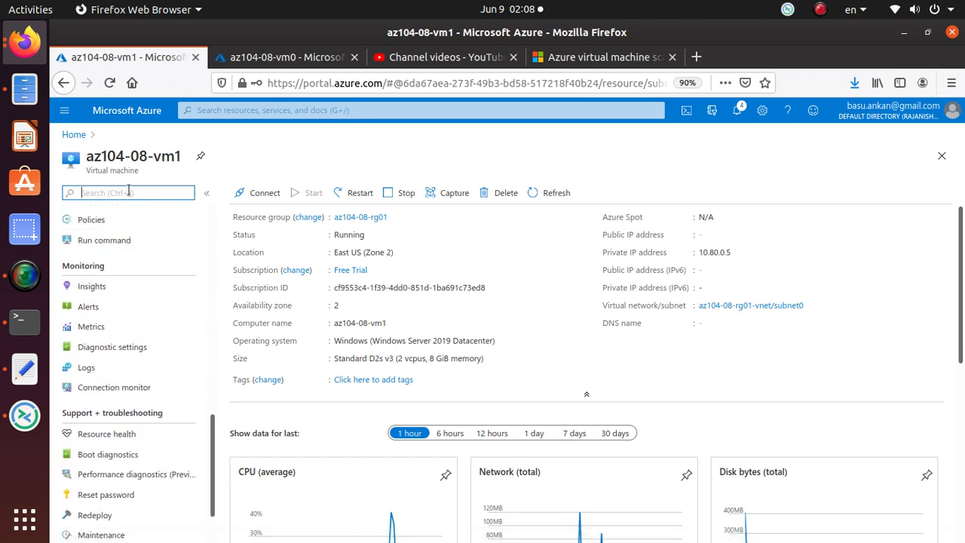
{"action": "type", "text": "expo"}
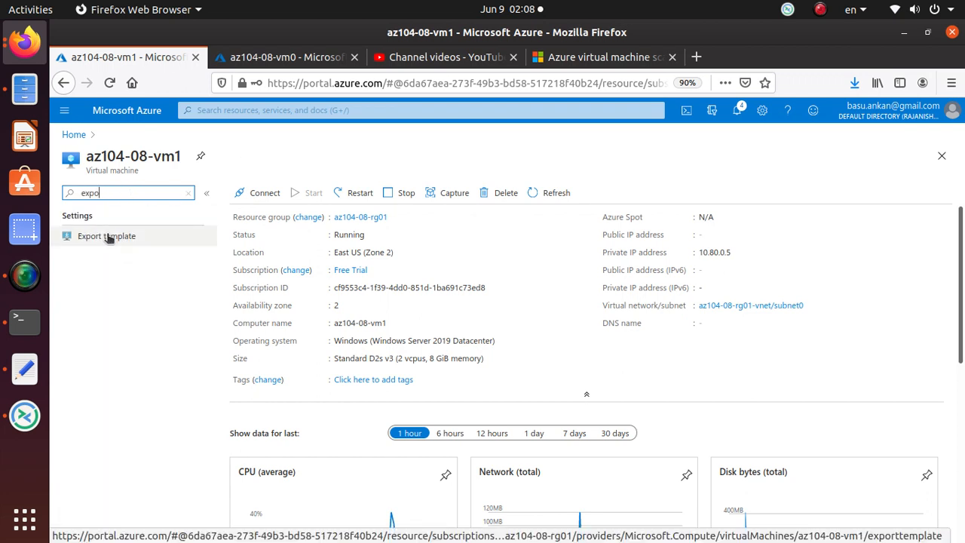
{"action": "left_click", "coordinate": [105, 235]}
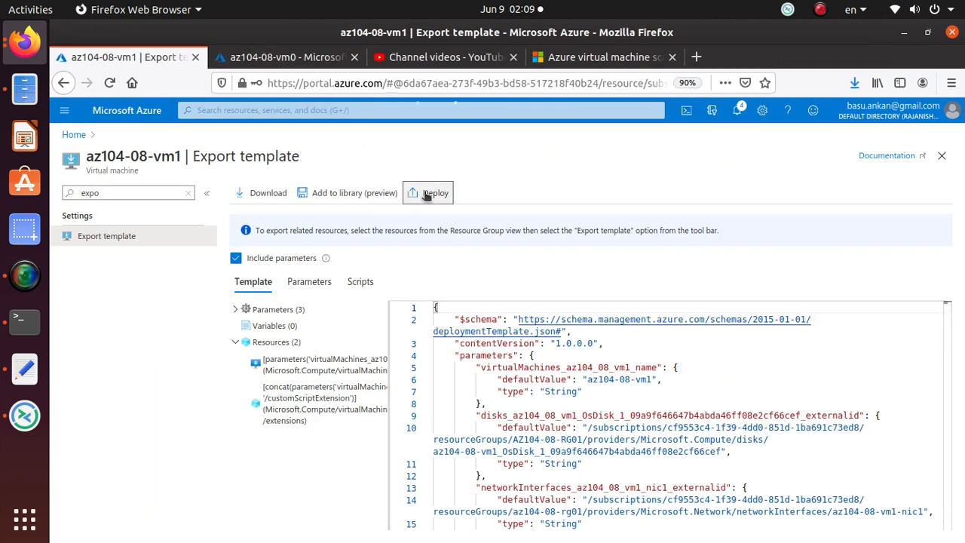
Deploy the exported template as a custom deployment and edit it, checking the vmSize and dataDisks edits in the lab
{"action": "left_click", "coordinate": [428, 193]}
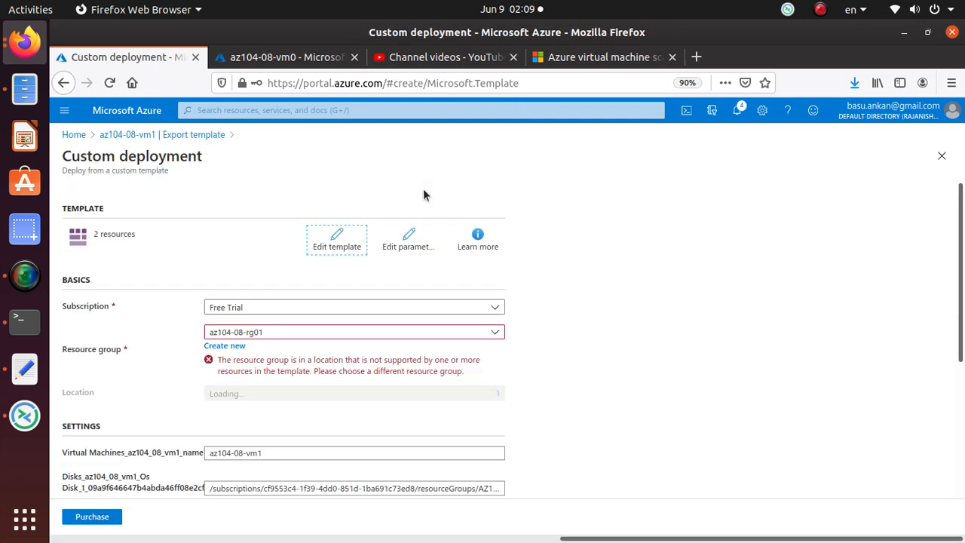
{"action": "left_click", "coordinate": [104, 58]}
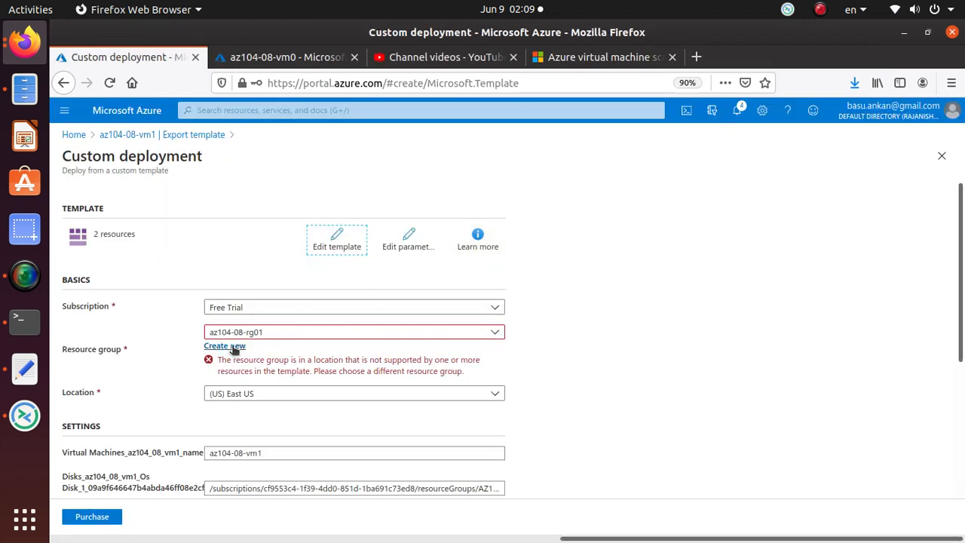
{"action": "left_click", "coordinate": [336, 238]}
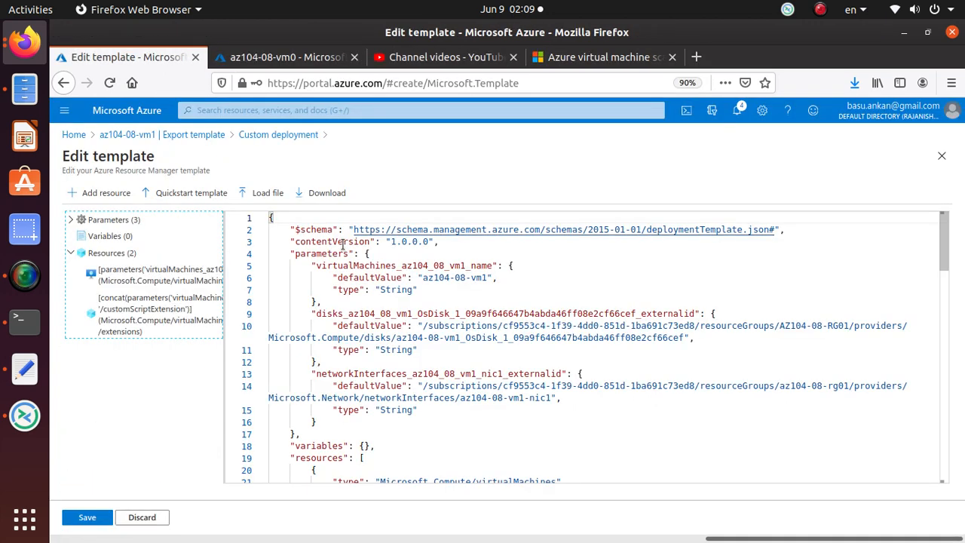
{"action": "left_click", "coordinate": [103, 58]}
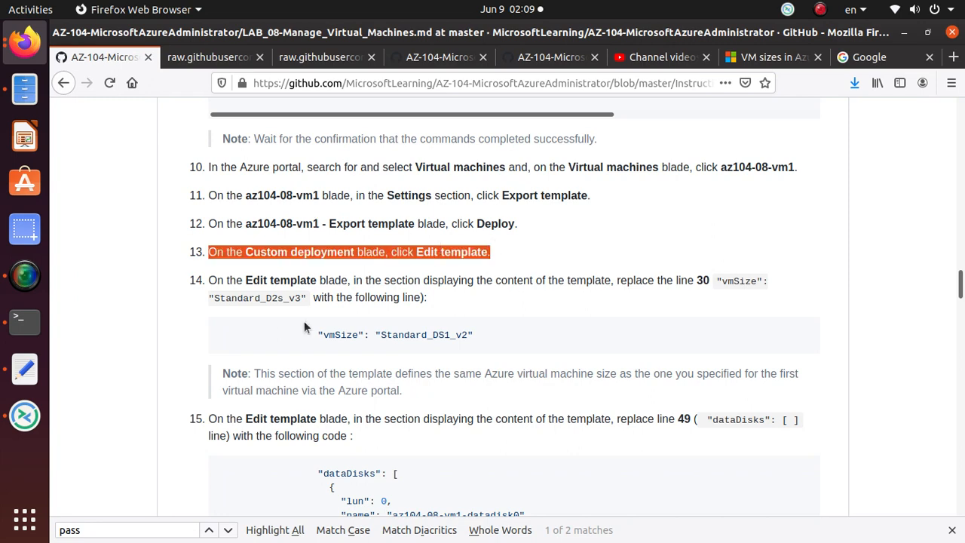
{"action": "scroll", "scroll_direction": "down", "scroll_amount": 3}
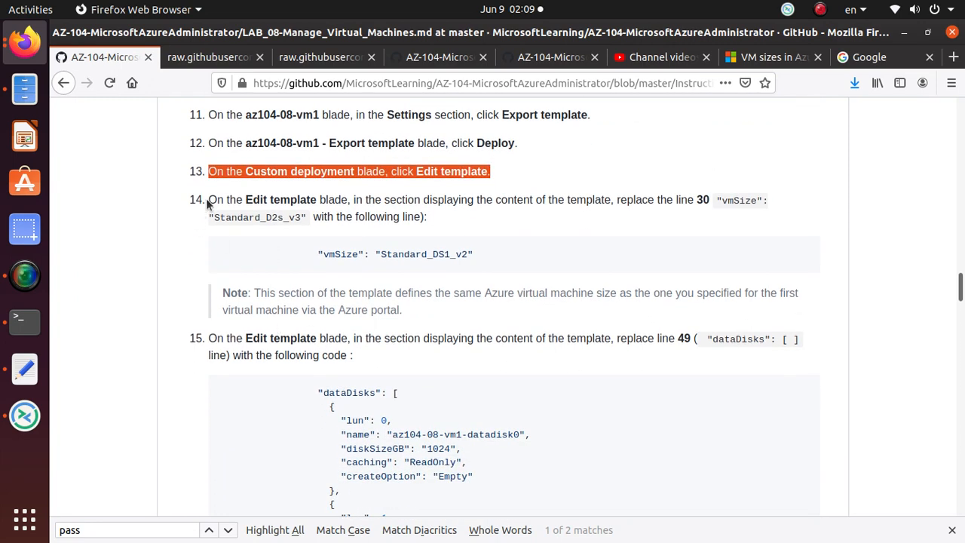
{"action": "mouse_move", "coordinate": [375, 194]}
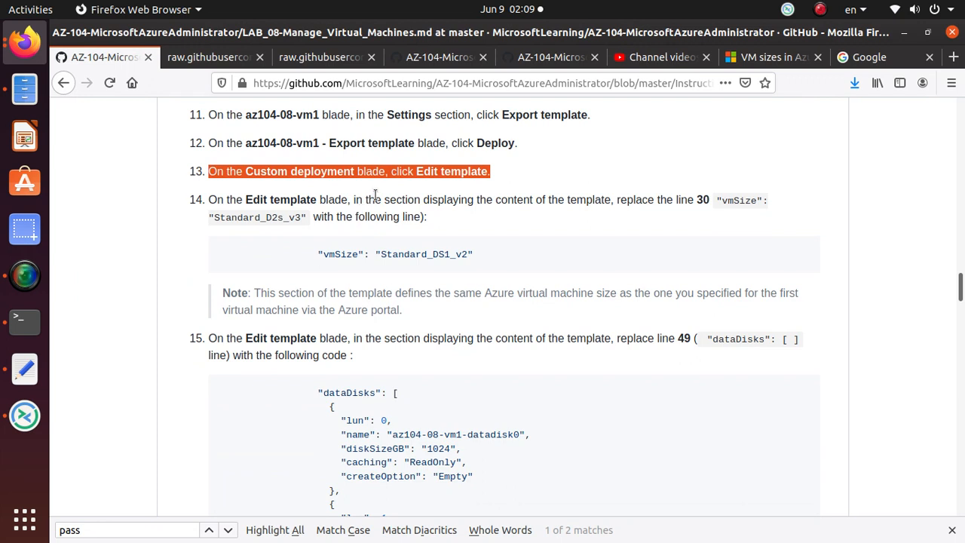
{"action": "mouse_move", "coordinate": [606, 214]}
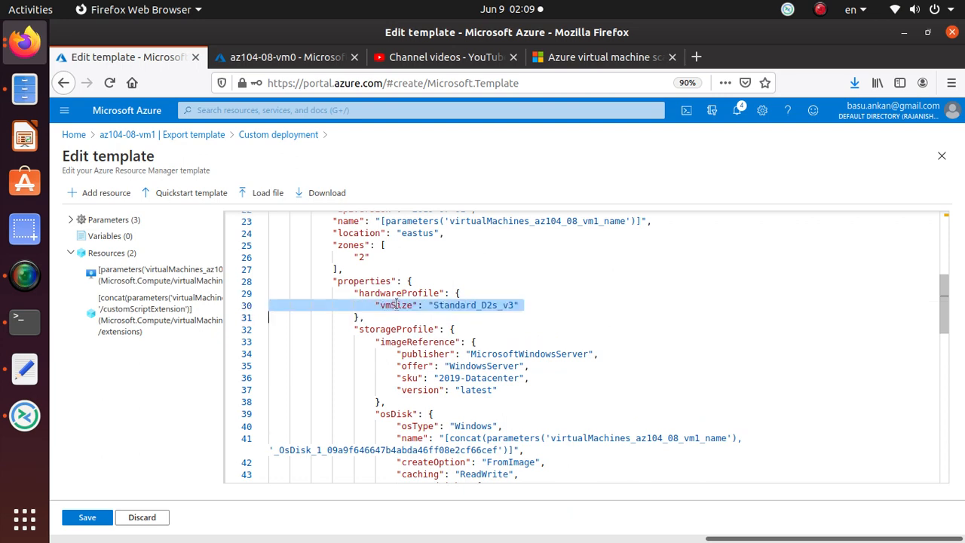
{"action": "left_click", "coordinate": [98, 57]}
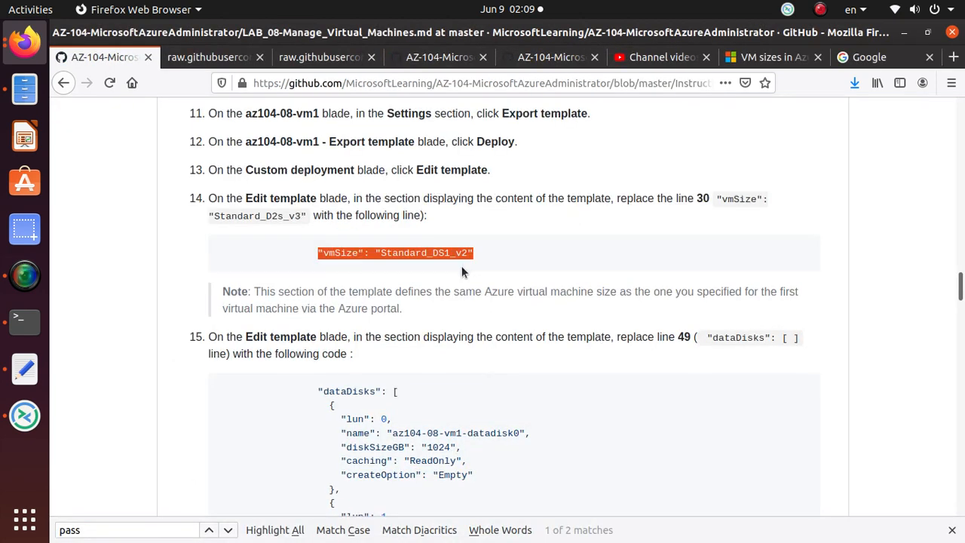
{"action": "scroll", "scroll_direction": "down", "scroll_amount": 3}
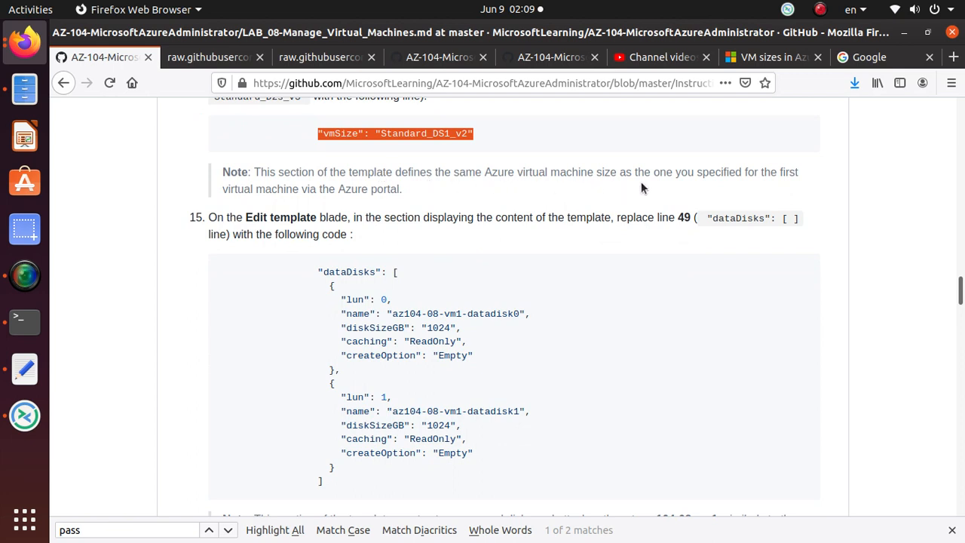
{"action": "mouse_move", "coordinate": [787, 187]}
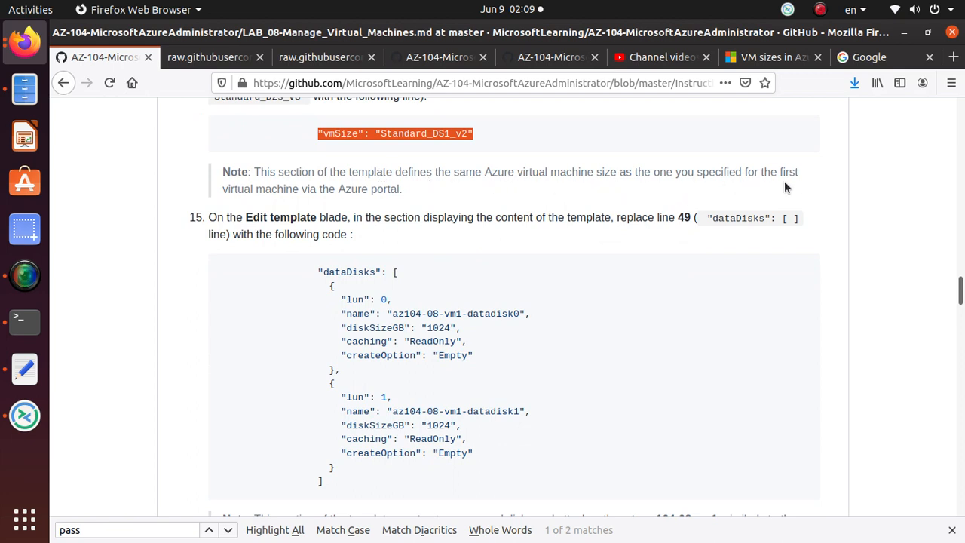
{"action": "scroll", "scroll_direction": "down", "scroll_amount": 3}
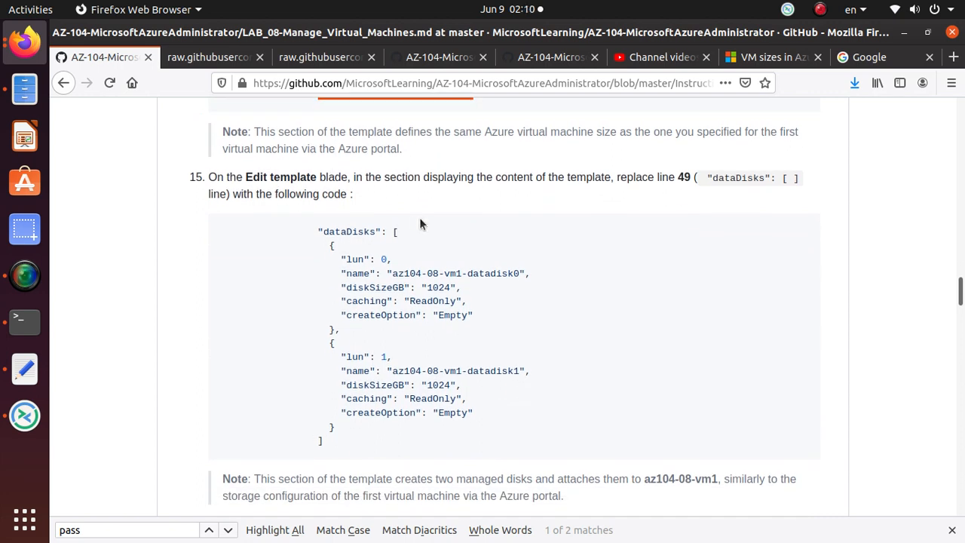
{"action": "mouse_move", "coordinate": [214, 190]}
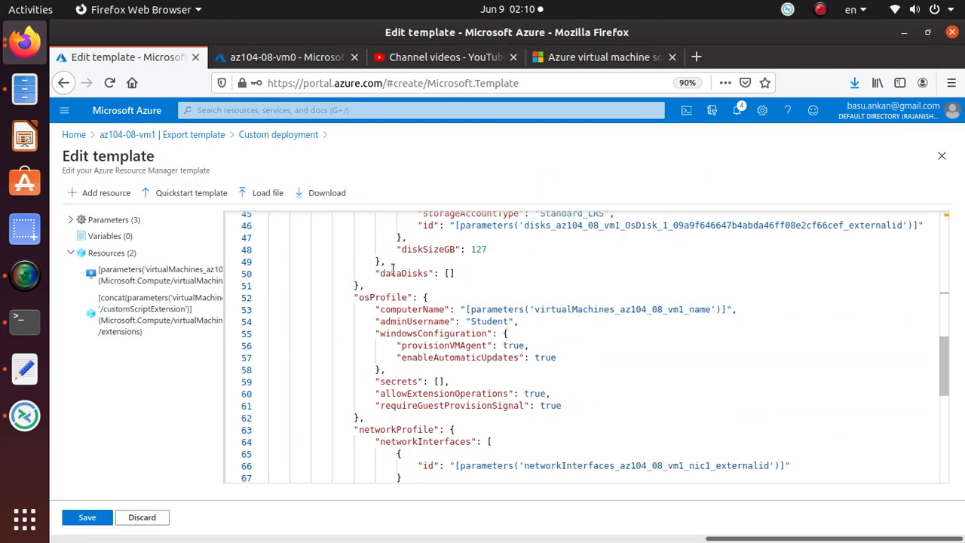
Replace line 49 with the lab's dataDisks code and save the customized template back to the deployment form
{"action": "double_click", "coordinate": [404, 273]}
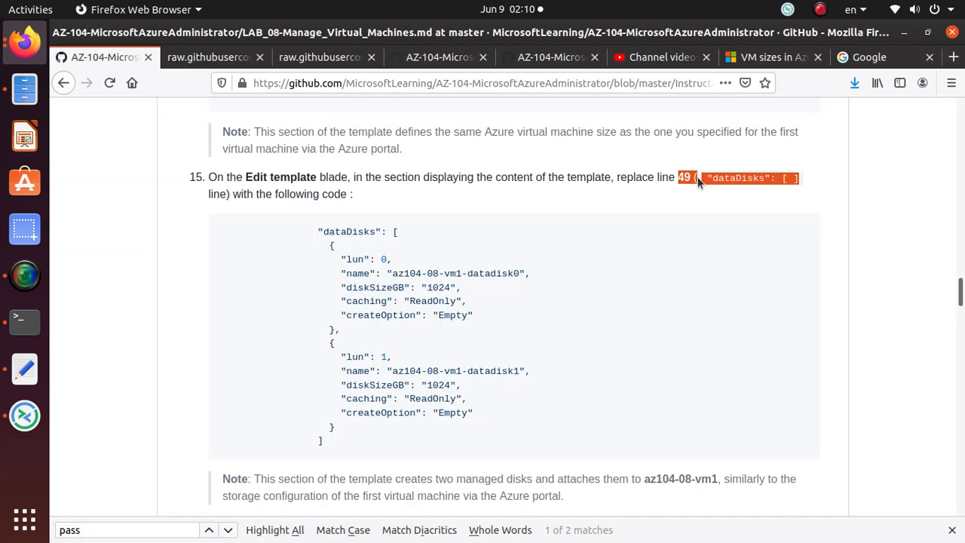
{"action": "mouse_move", "coordinate": [705, 200]}
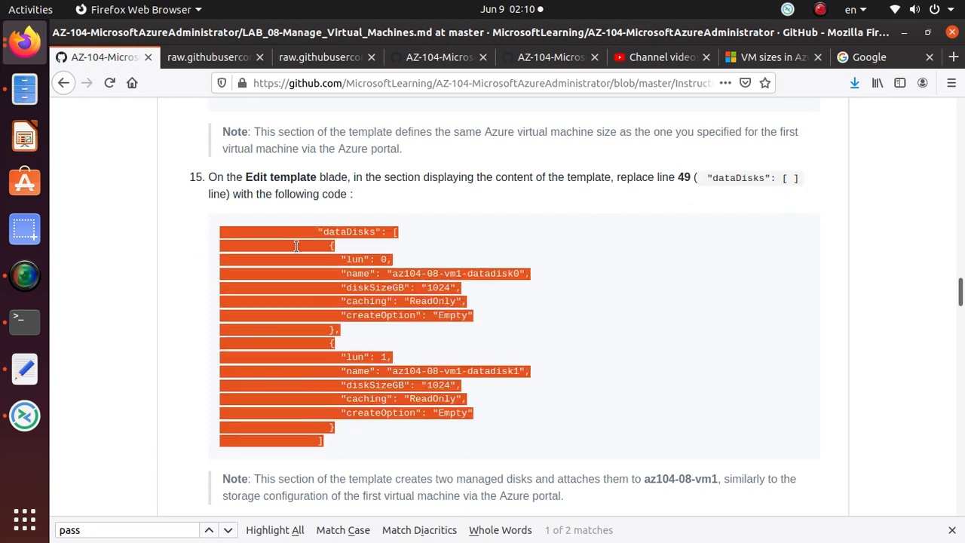
{"action": "mouse_move", "coordinate": [573, 431]}
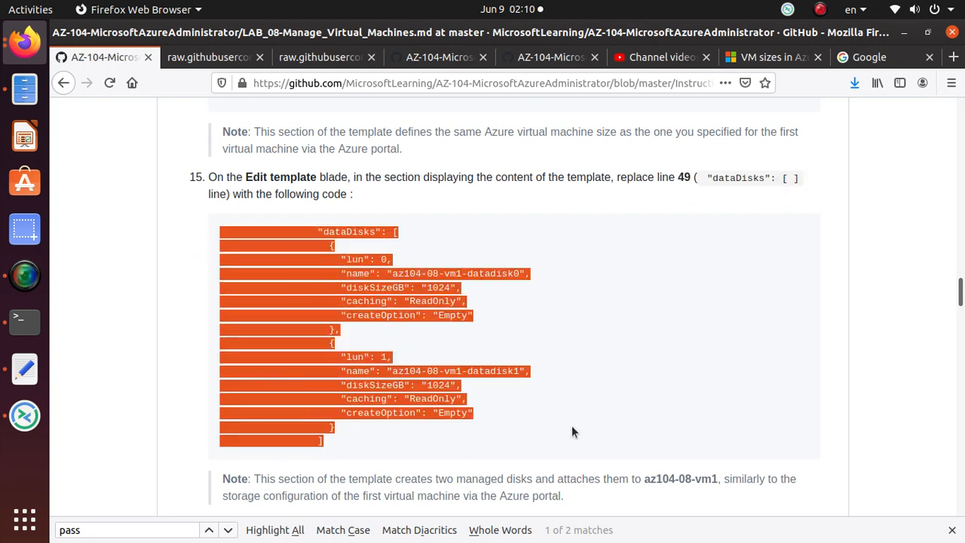
{"action": "left_click", "coordinate": [286, 57]}
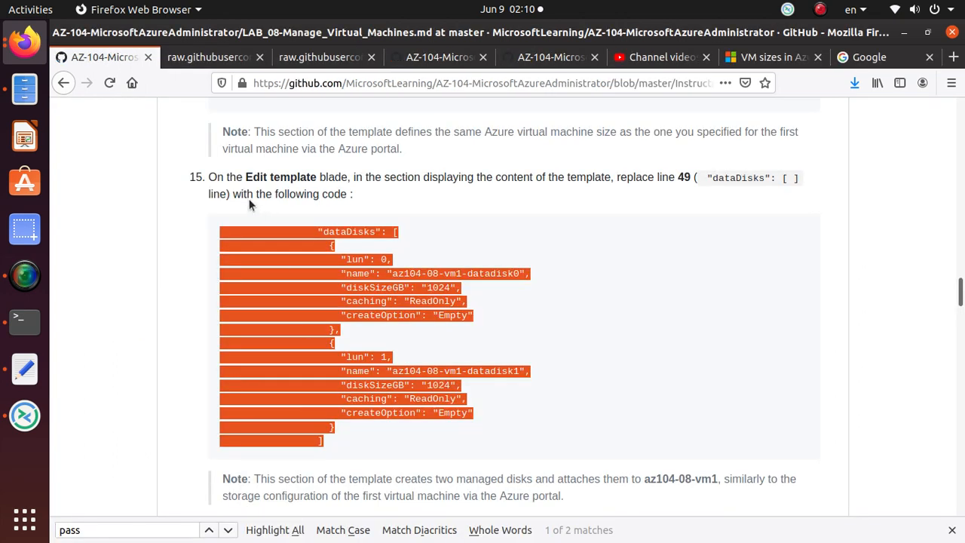
{"action": "scroll", "scroll_direction": "down", "scroll_amount": 3}
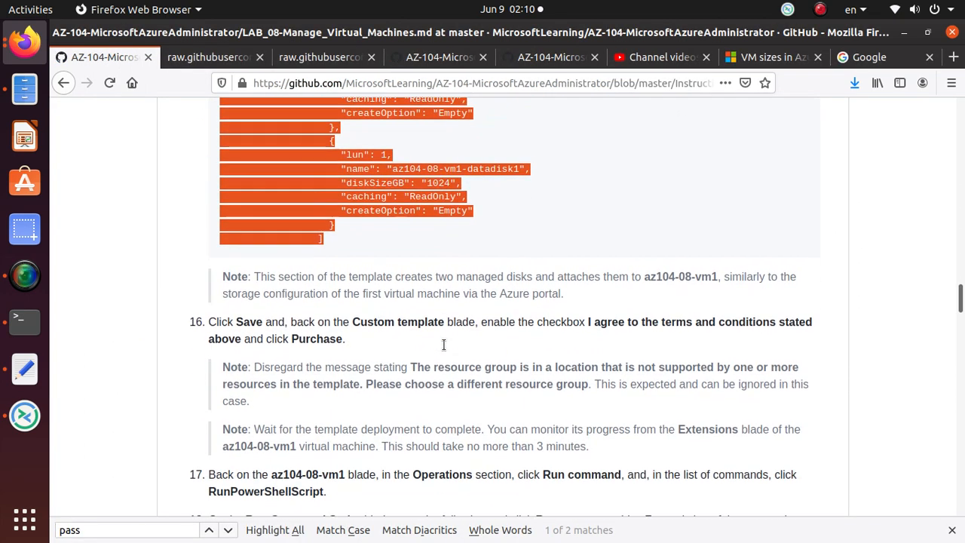
{"action": "scroll", "scroll_direction": "down", "scroll_amount": 3}
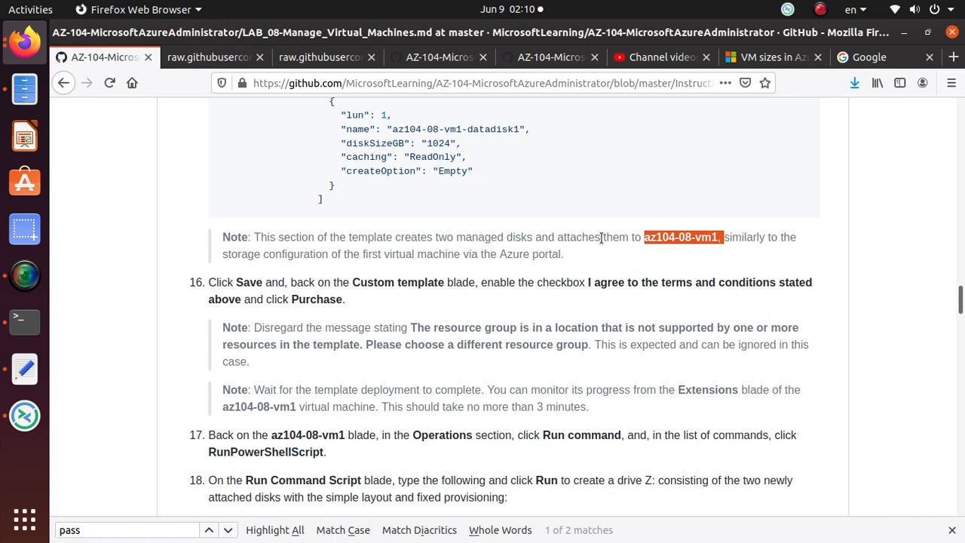
{"action": "scroll", "scroll_direction": "down", "scroll_amount": 3}
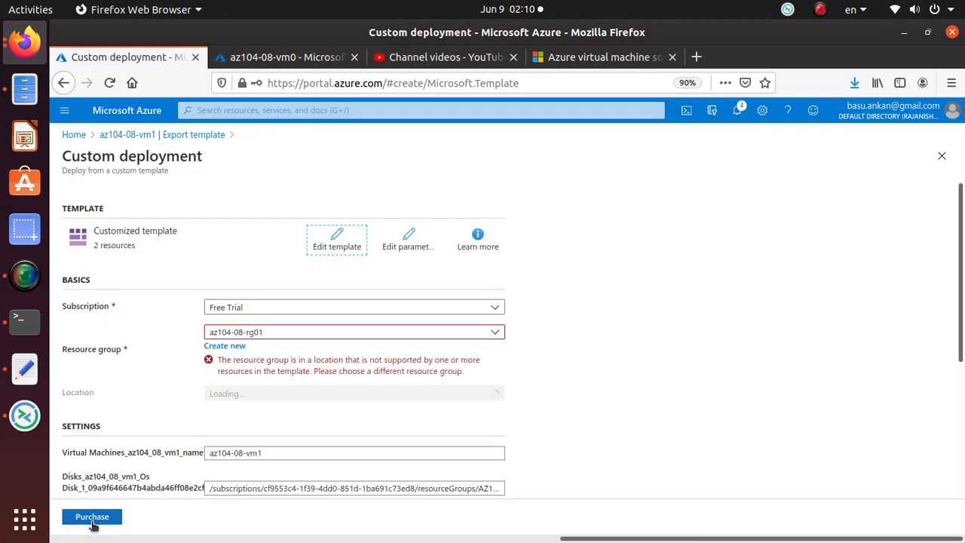
{"action": "left_click", "coordinate": [103, 58]}
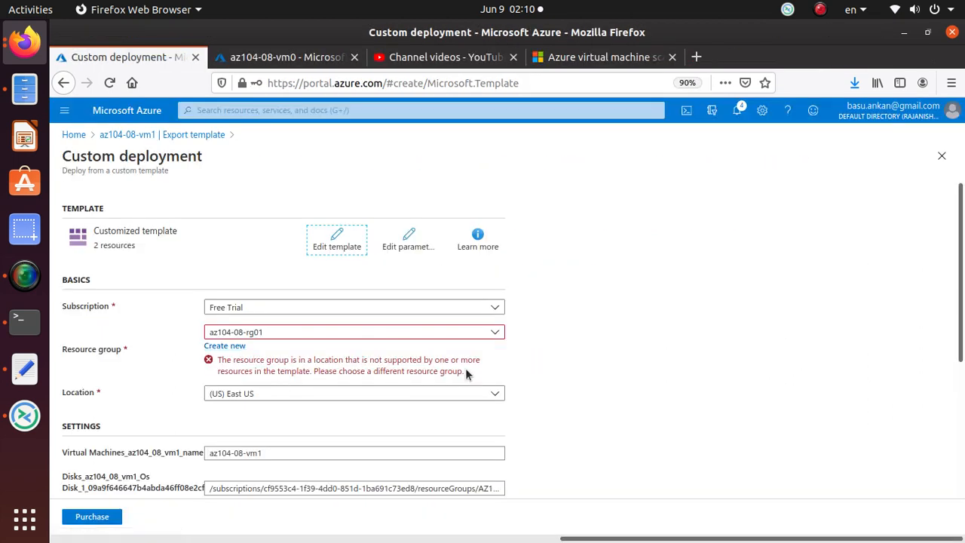
Accept the terms and conditions and purchase the custom deployment to az104-08-rg01
{"action": "left_click", "coordinate": [98, 58]}
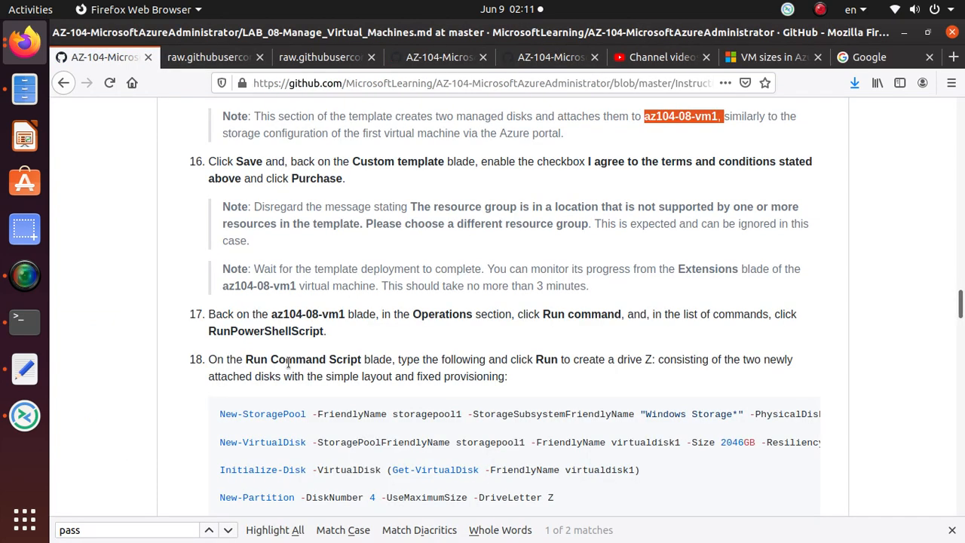
{"action": "mouse_move", "coordinate": [696, 293]}
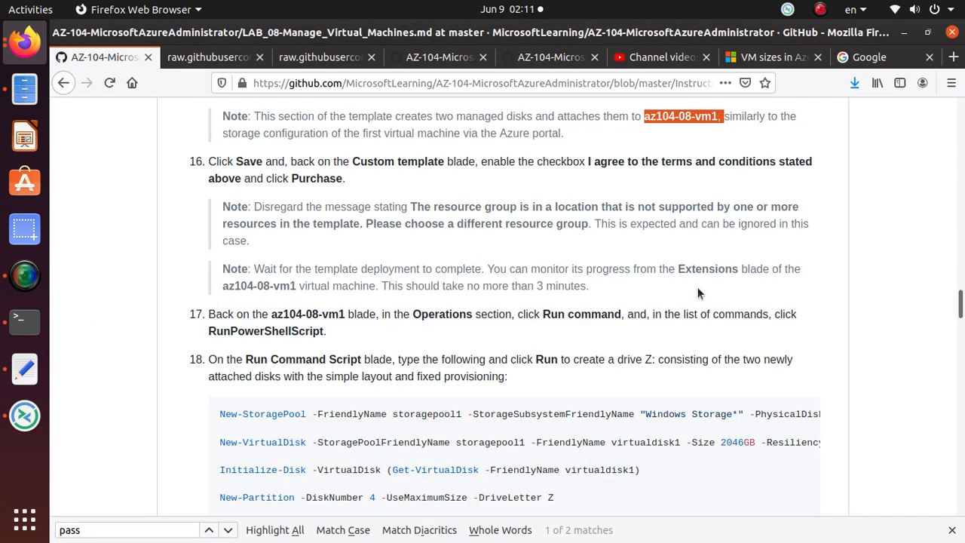
{"action": "left_click", "coordinate": [128, 57]}
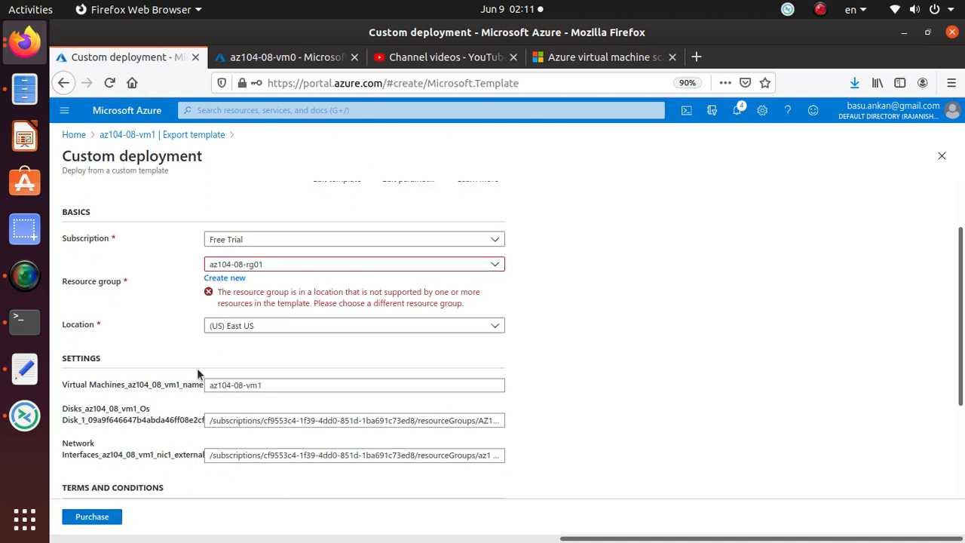
{"action": "scroll", "scroll_direction": "down", "scroll_amount": 3}
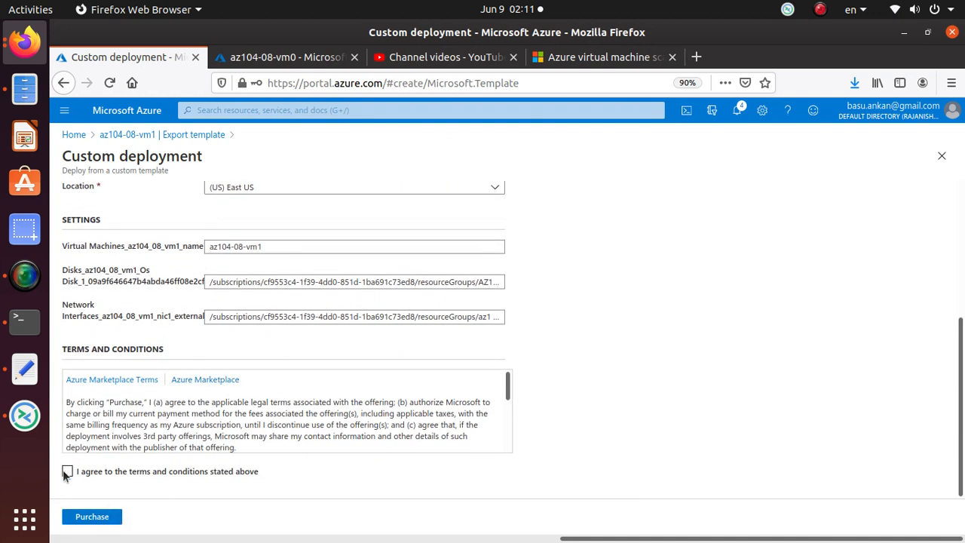
{"action": "left_click", "coordinate": [66, 471]}
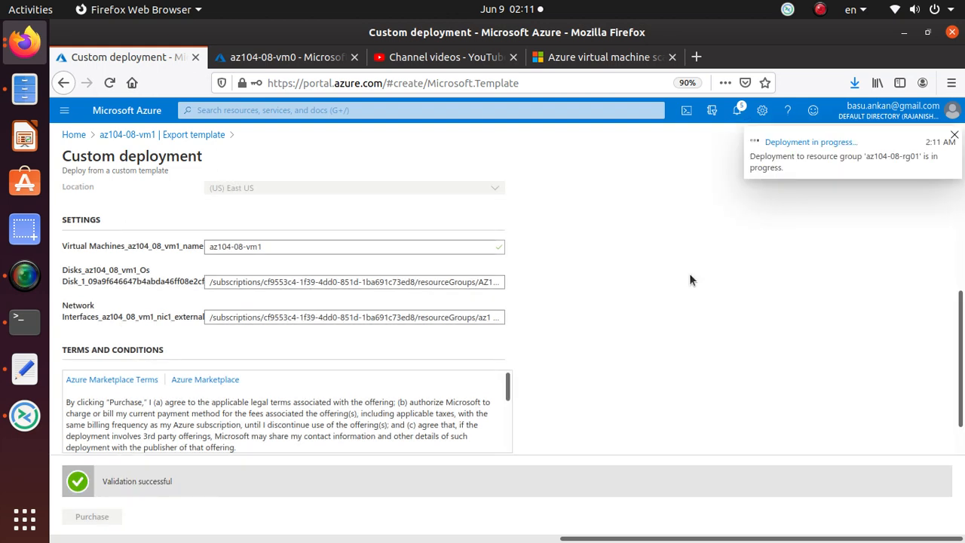
{"action": "mouse_move", "coordinate": [24, 275]}
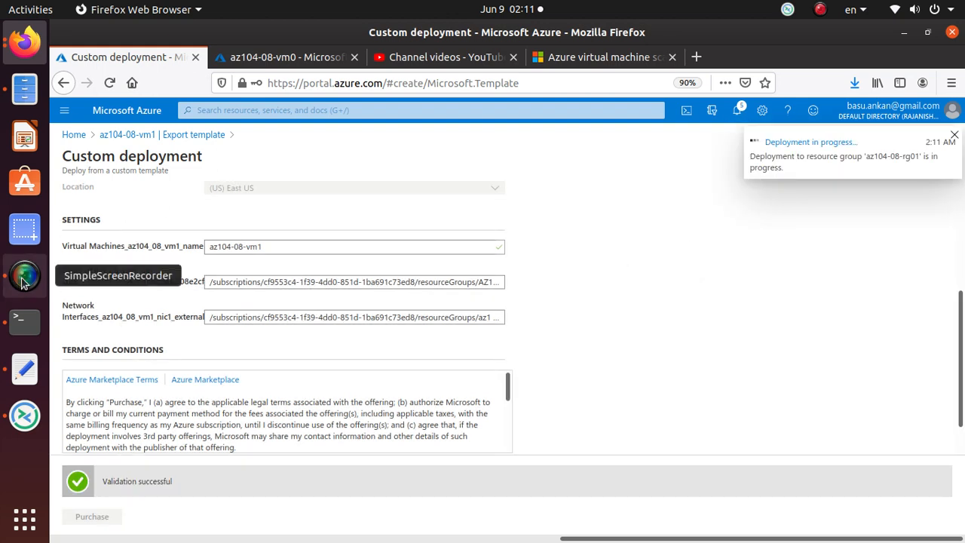
{"action": "left_click", "coordinate": [24, 274]}
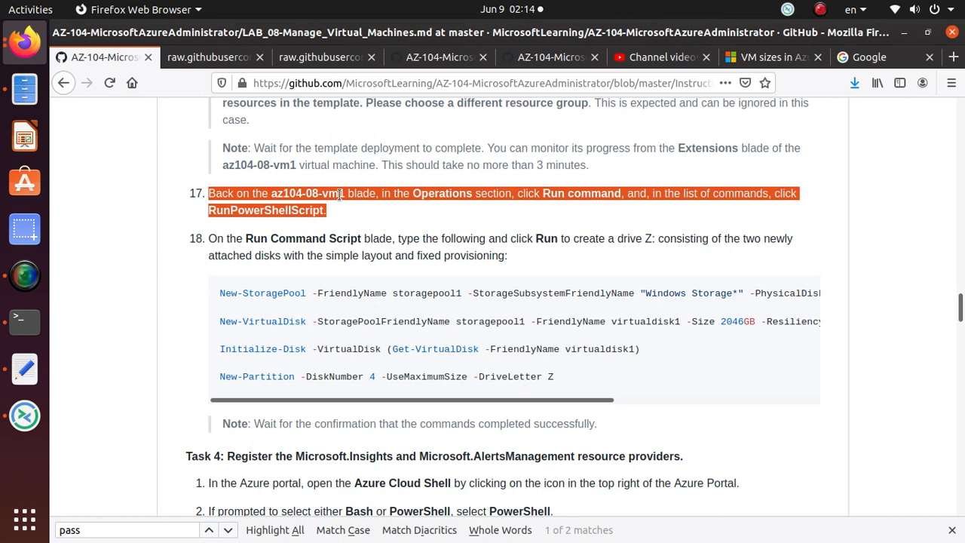
Review the next lab step while the Microsoft.Template deployment completes
{"action": "scroll", "scroll_direction": "down", "scroll_amount": 3}
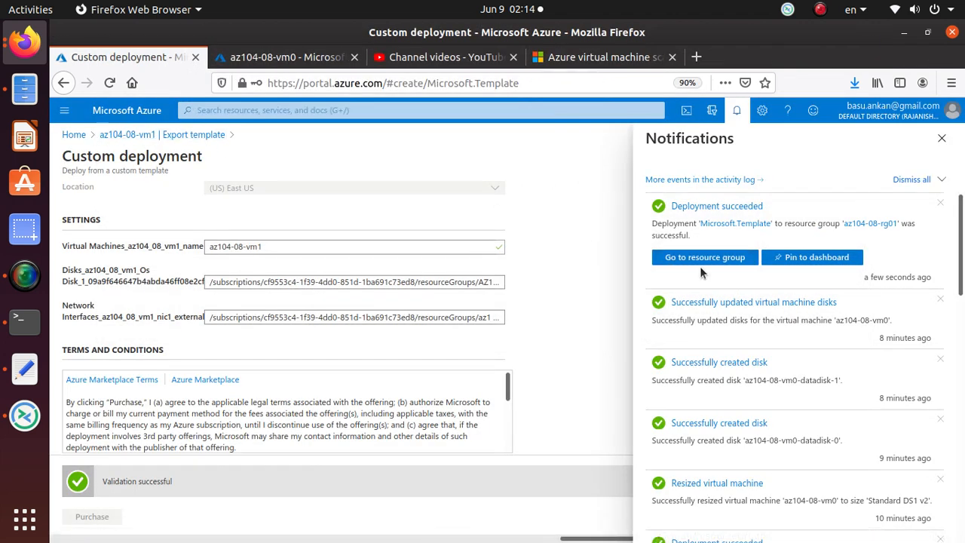
From the finished deployment's resource group, reach az104-08-vm1's Run command page via the 'run' menu search
{"action": "left_click", "coordinate": [704, 256]}
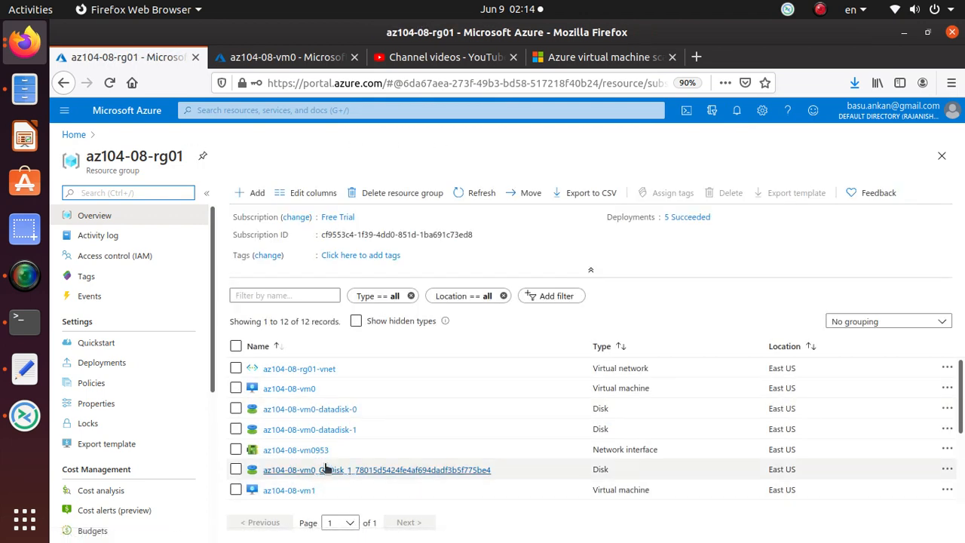
{"action": "scroll", "scroll_direction": "down", "scroll_amount": 3}
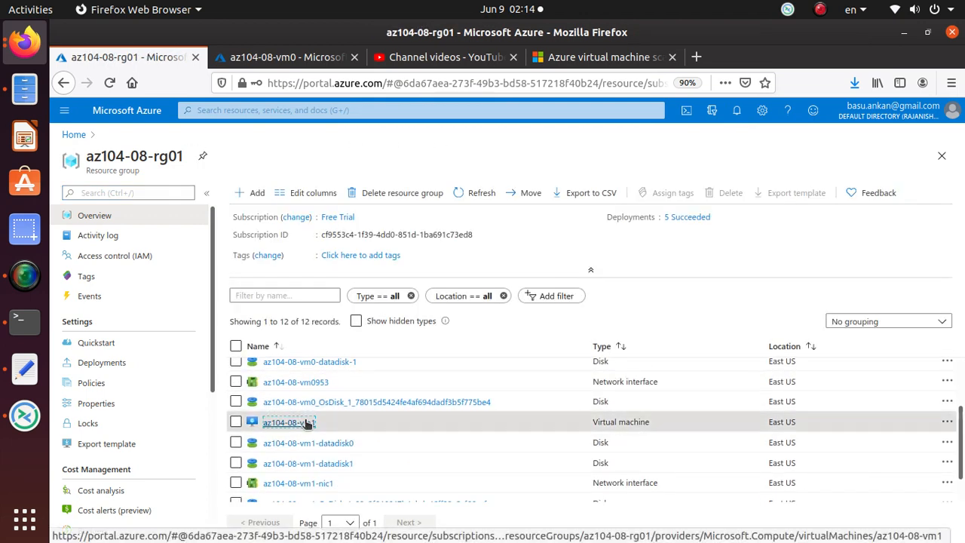
{"action": "left_click", "coordinate": [287, 422]}
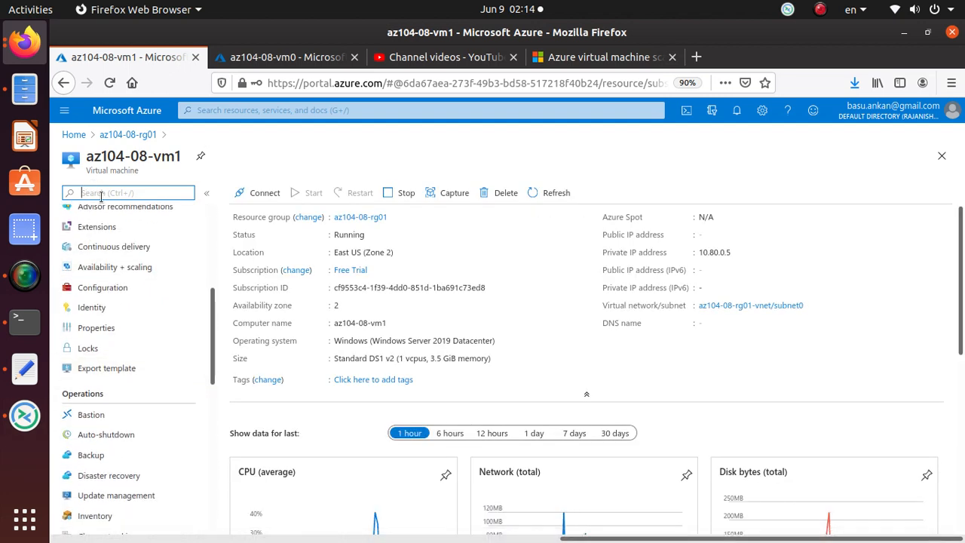
{"action": "type", "text": "run"}
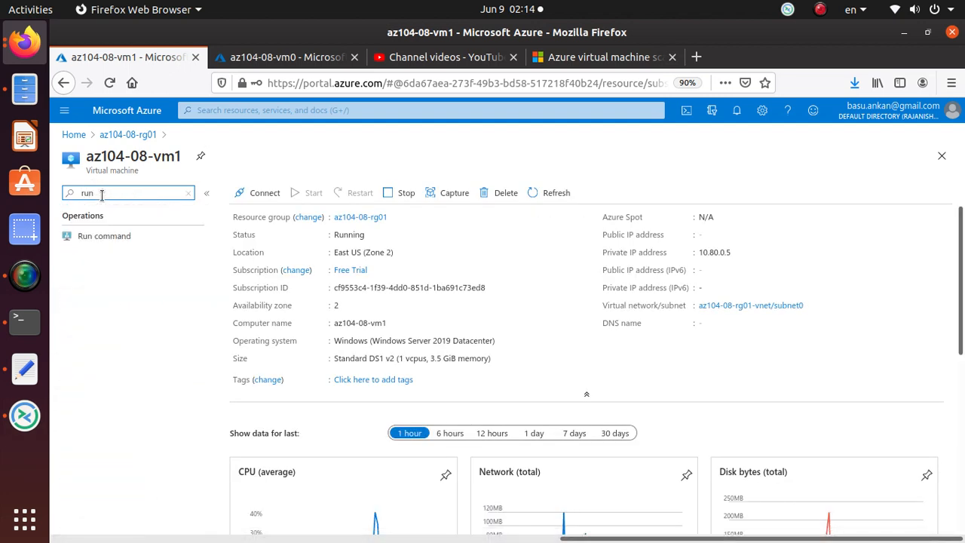
{"action": "left_click", "coordinate": [104, 235]}
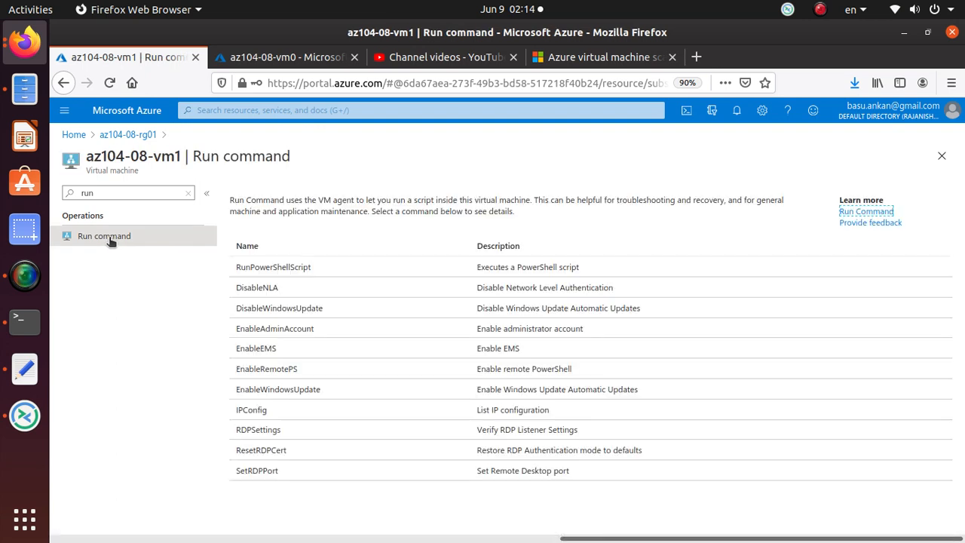
Run the RunPowerShellScript that builds storagepool1, virtualdisk1 and drive Z on az104-08-vm1
{"action": "left_click", "coordinate": [273, 265]}
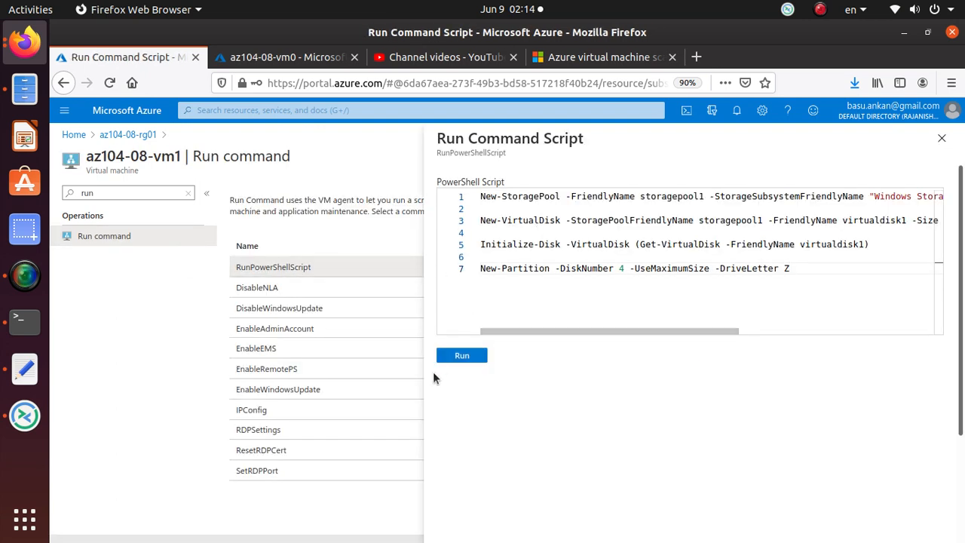
{"action": "left_click", "coordinate": [461, 356]}
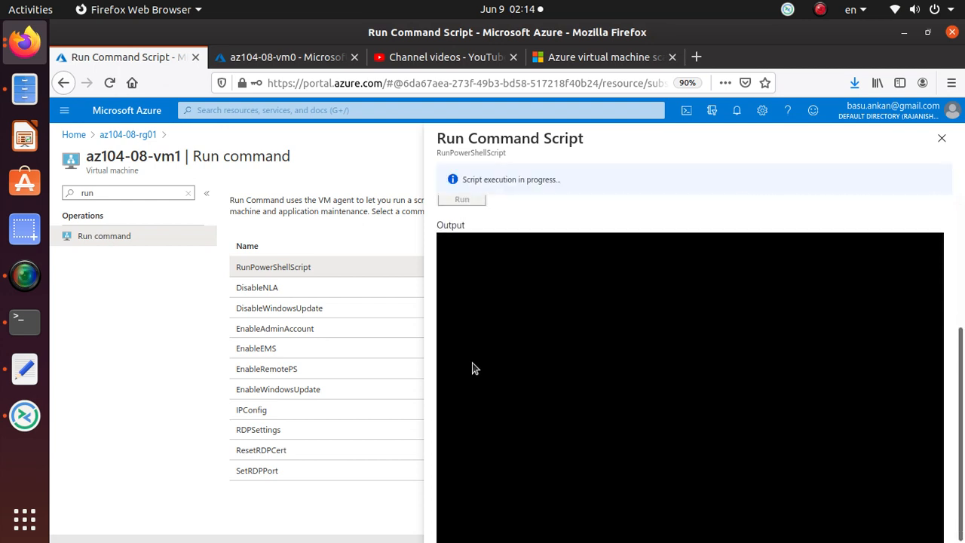
{"action": "mouse_move", "coordinate": [567, 344]}
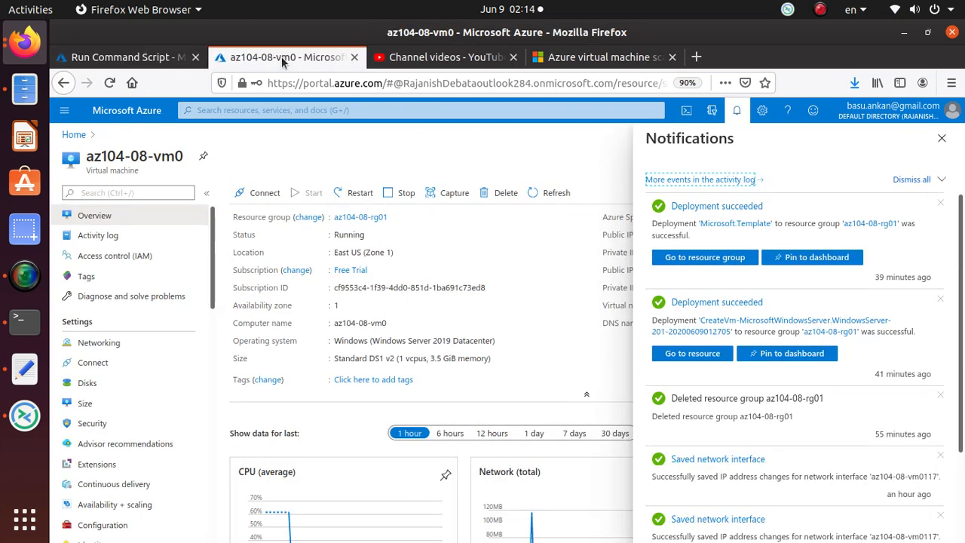
From portal Home, view az104-08-rg01 listing az104-08-vm1 with datadisk0 and datadisk1, then return to the lab manual
{"action": "left_click", "coordinate": [74, 135]}
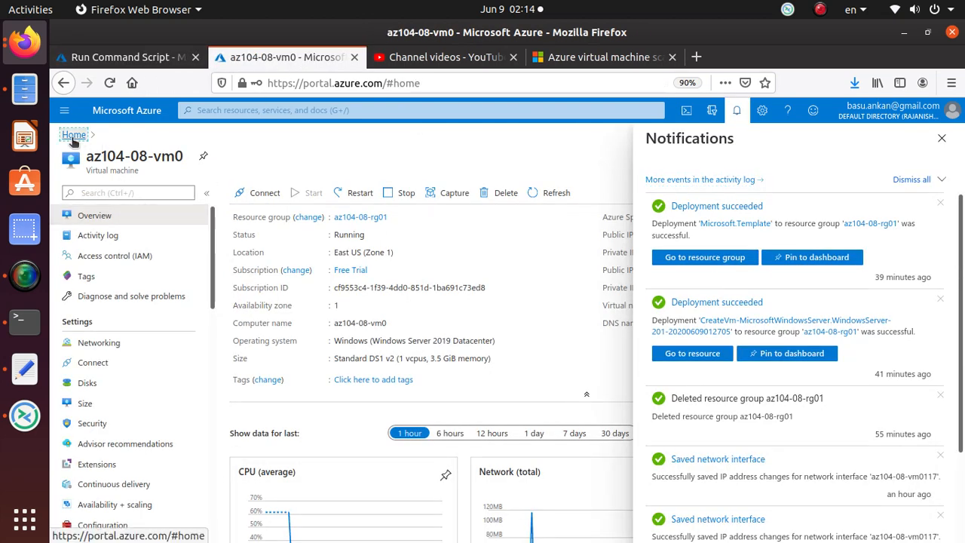
{"action": "left_click", "coordinate": [74, 134]}
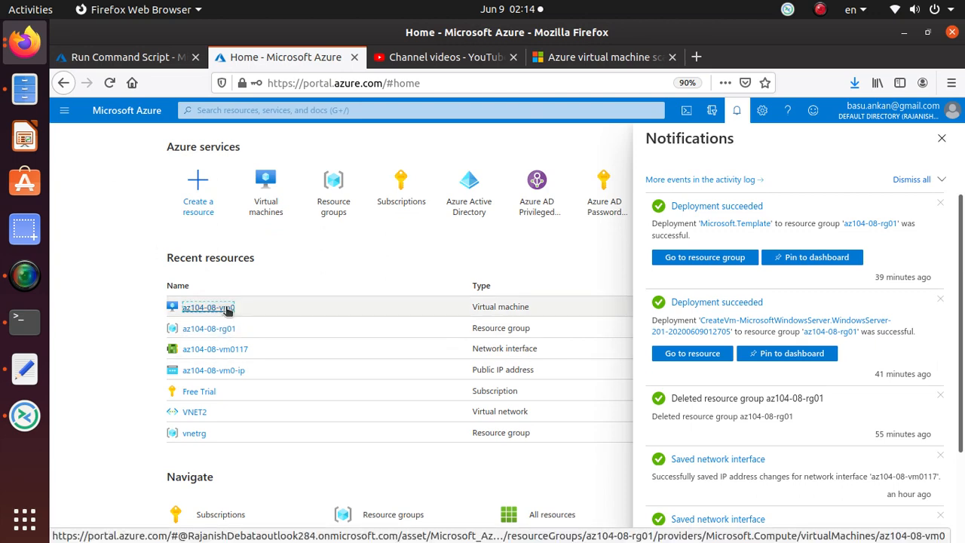
{"action": "left_click", "coordinate": [208, 307]}
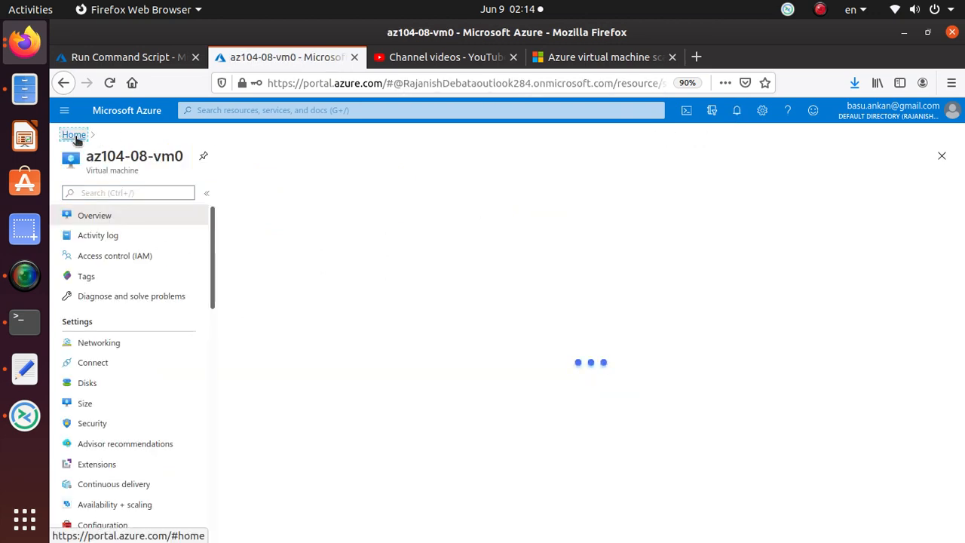
{"action": "left_click", "coordinate": [74, 134]}
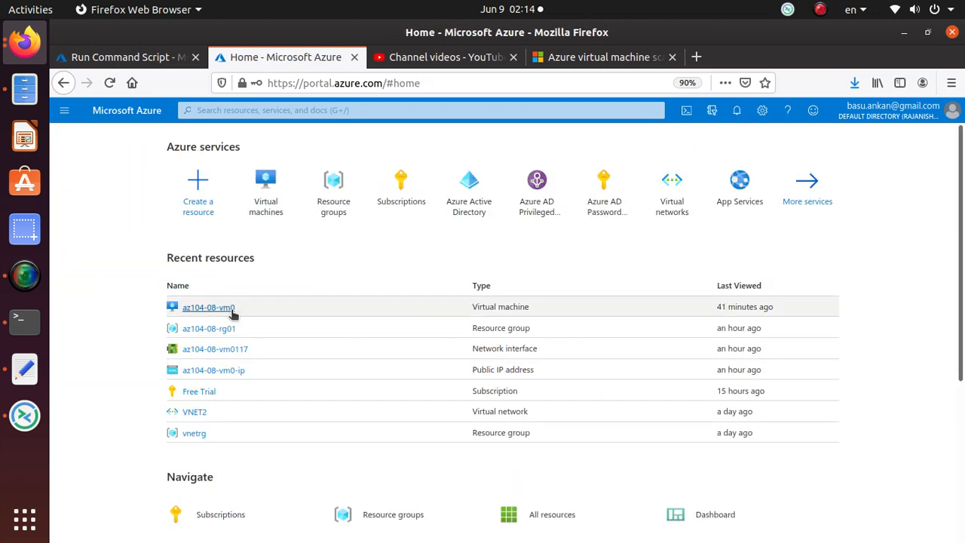
{"action": "left_click", "coordinate": [208, 328]}
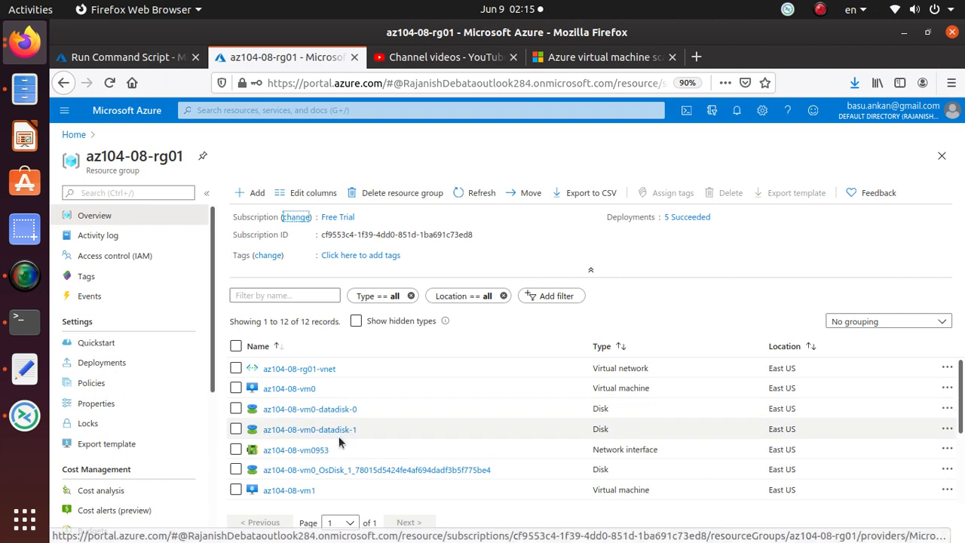
{"action": "mouse_move", "coordinate": [311, 409]}
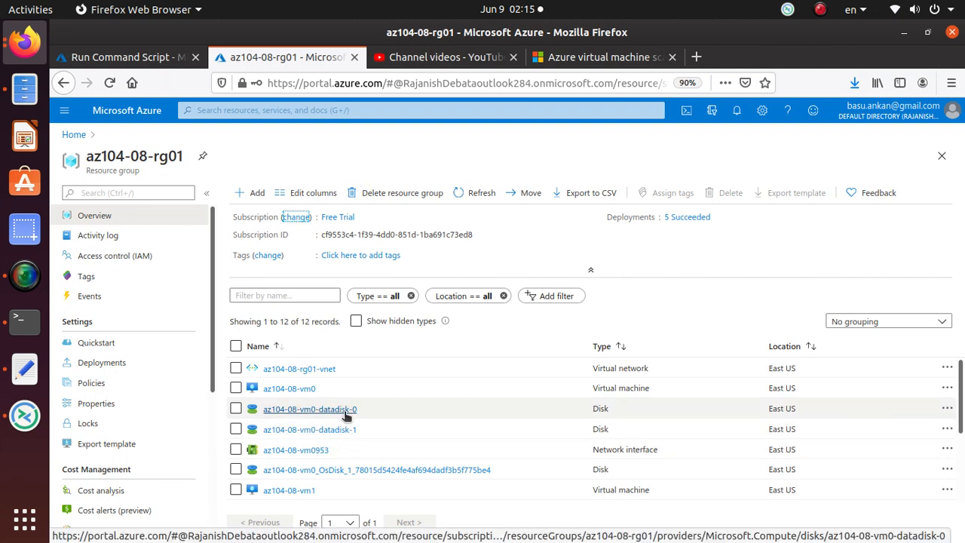
{"action": "mouse_move", "coordinate": [407, 429]}
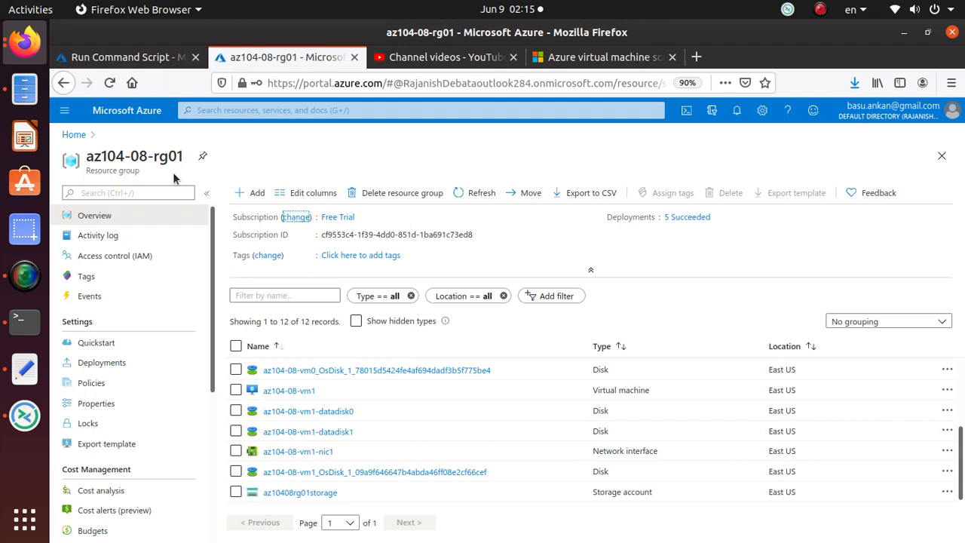
{"action": "left_click", "coordinate": [103, 57]}
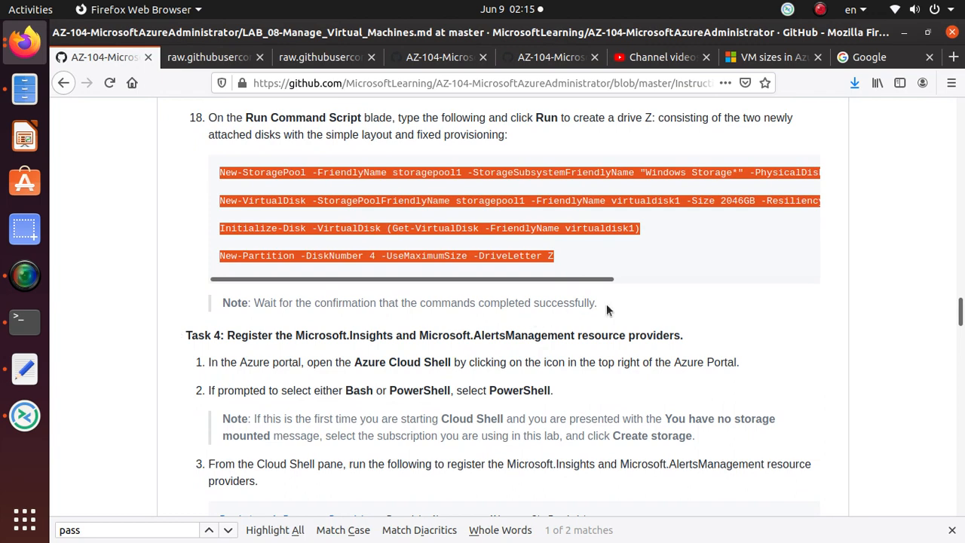
{"action": "mouse_move", "coordinate": [591, 302]}
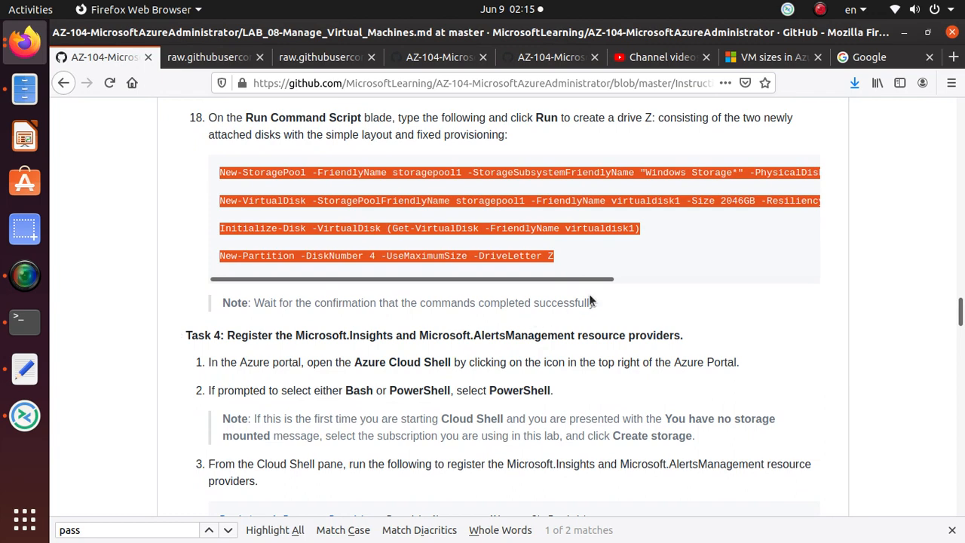
{"action": "scroll", "scroll_direction": "up", "scroll_amount": 3}
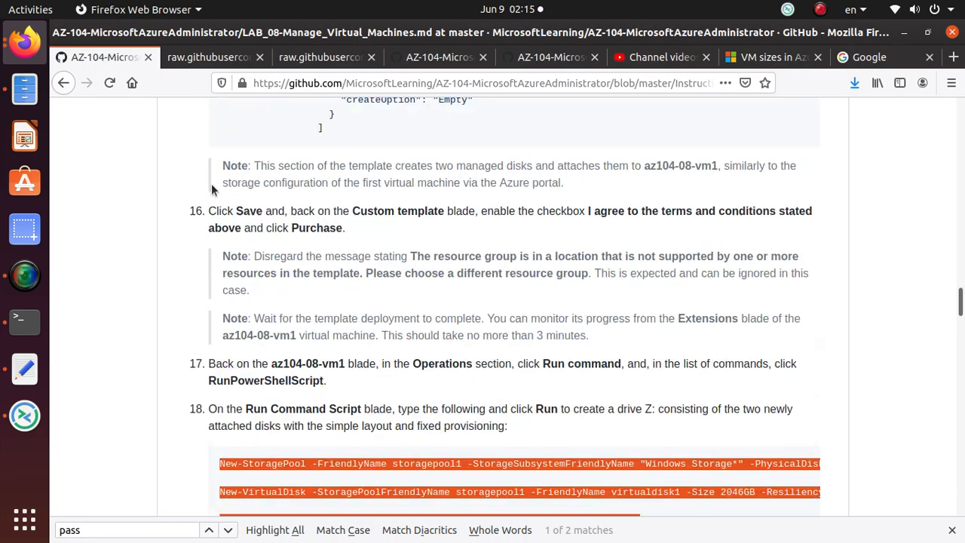
{"action": "scroll", "scroll_direction": "down", "scroll_amount": 3}
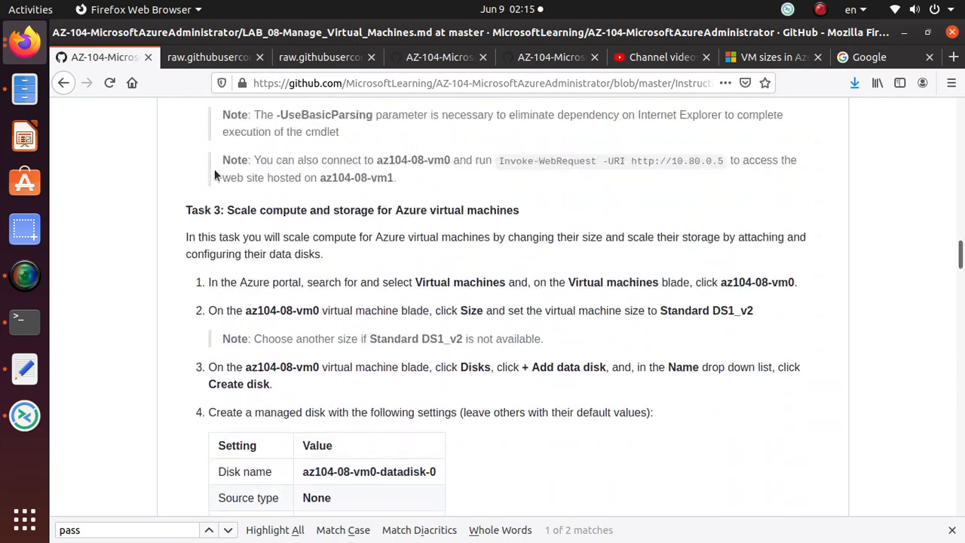
{"action": "scroll", "scroll_direction": "down", "scroll_amount": 3}
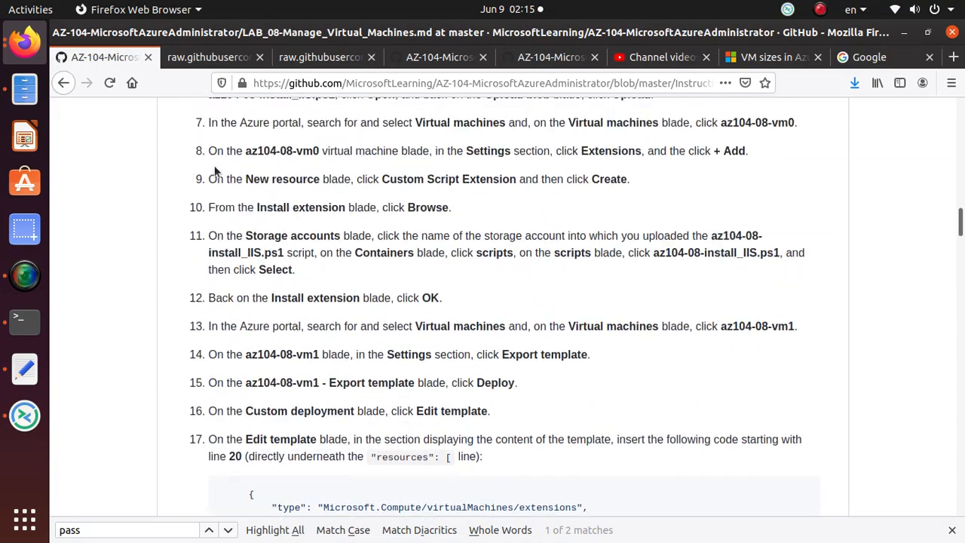
{"action": "scroll", "scroll_direction": "down", "scroll_amount": 3}
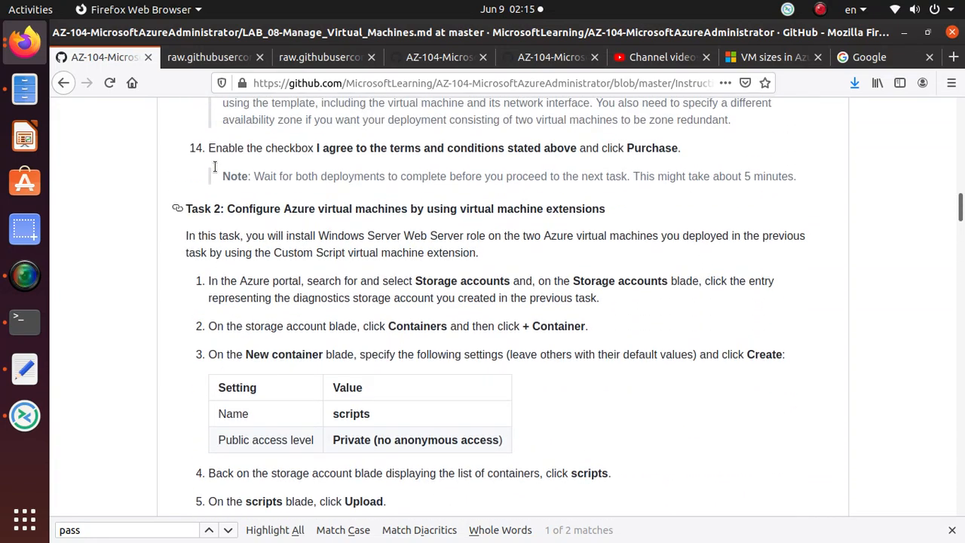
{"action": "double_click", "coordinate": [380, 208]}
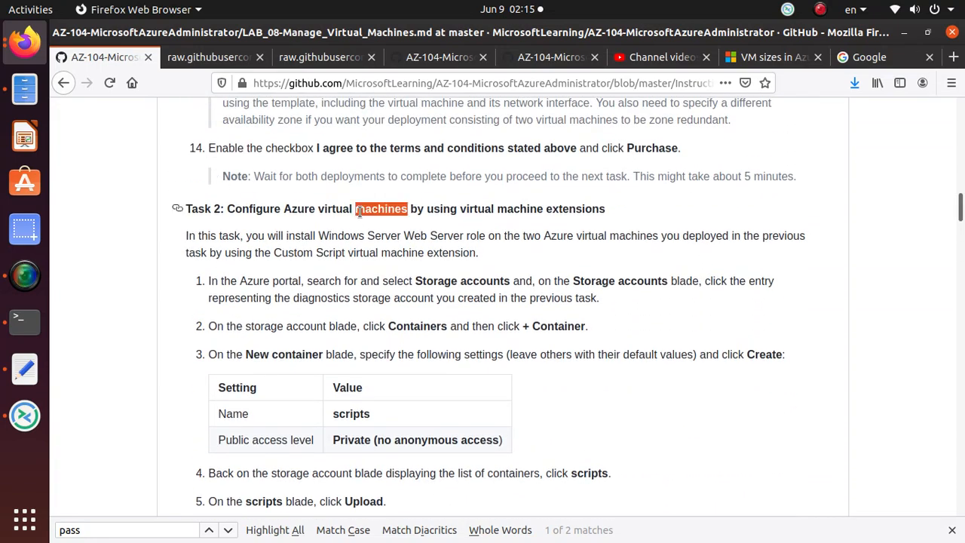
{"action": "scroll", "scroll_direction": "down", "scroll_amount": 3}
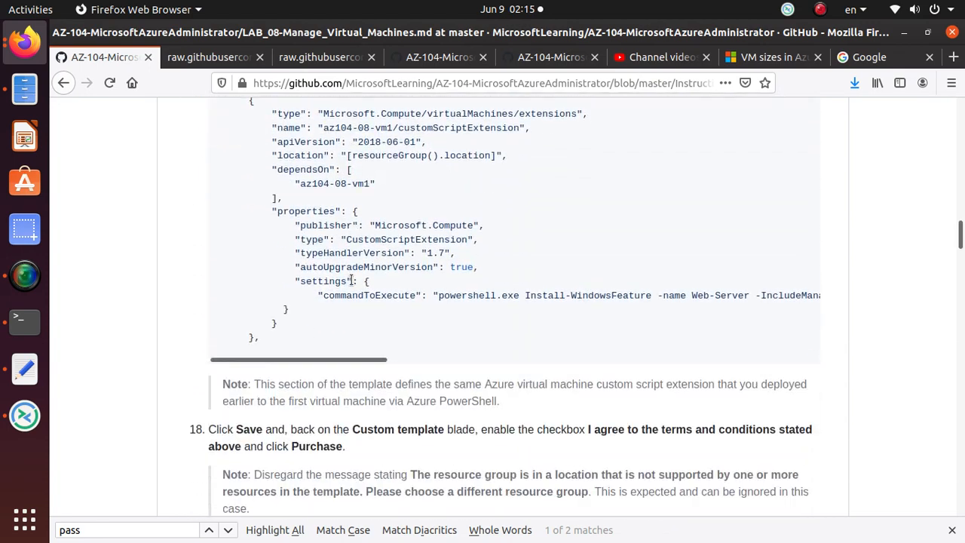
{"action": "scroll", "scroll_direction": "down", "scroll_amount": 3}
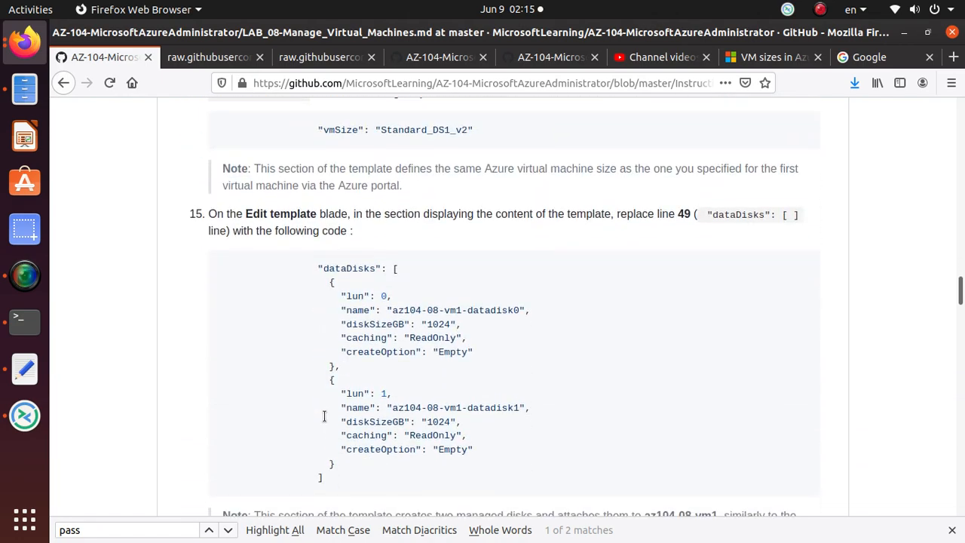
{"action": "scroll", "scroll_direction": "down", "scroll_amount": 3}
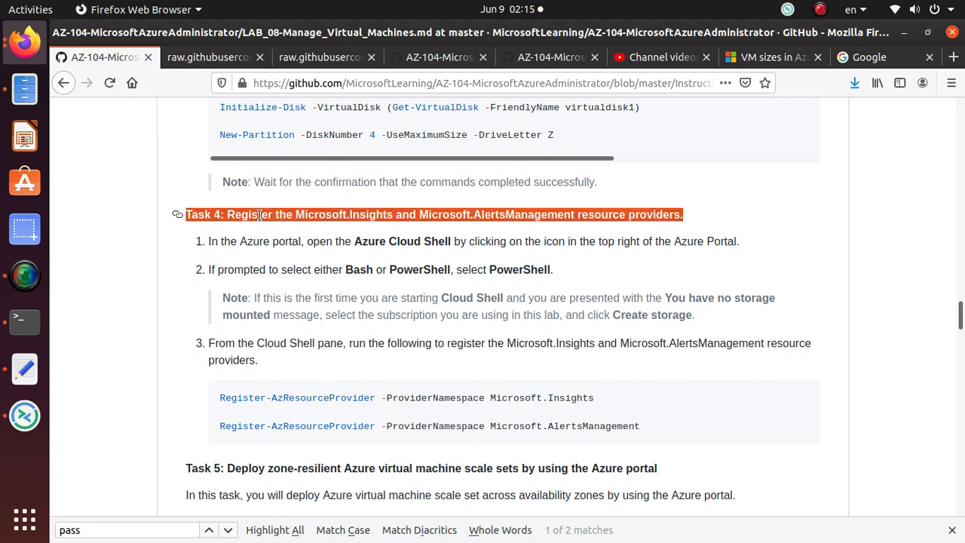
{"action": "mouse_move", "coordinate": [380, 230]}
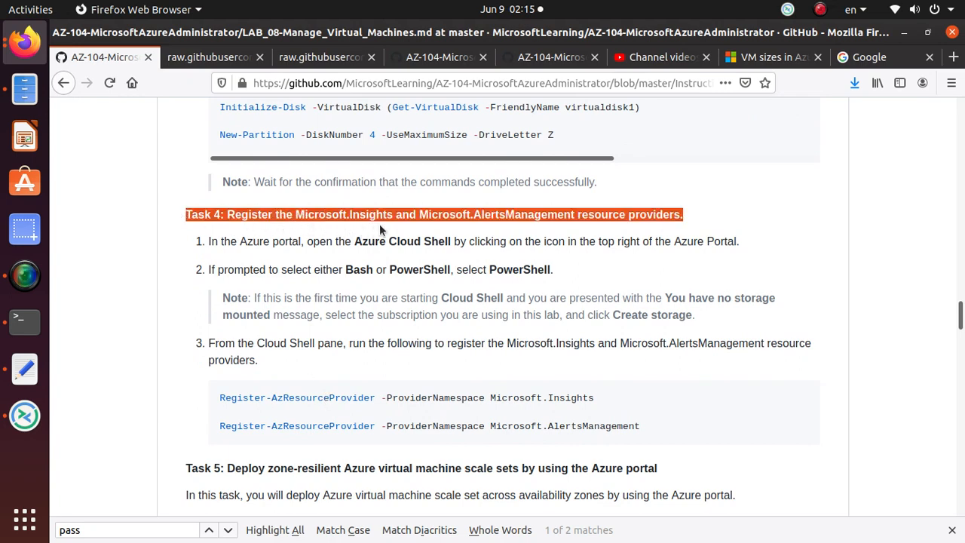
{"action": "scroll", "scroll_direction": "down", "scroll_amount": 3}
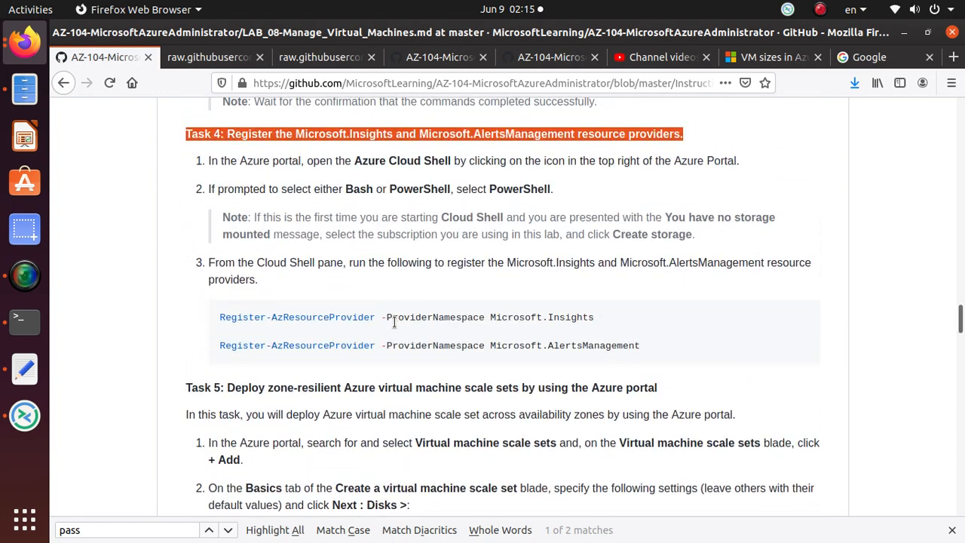
{"action": "left_click", "coordinate": [287, 57]}
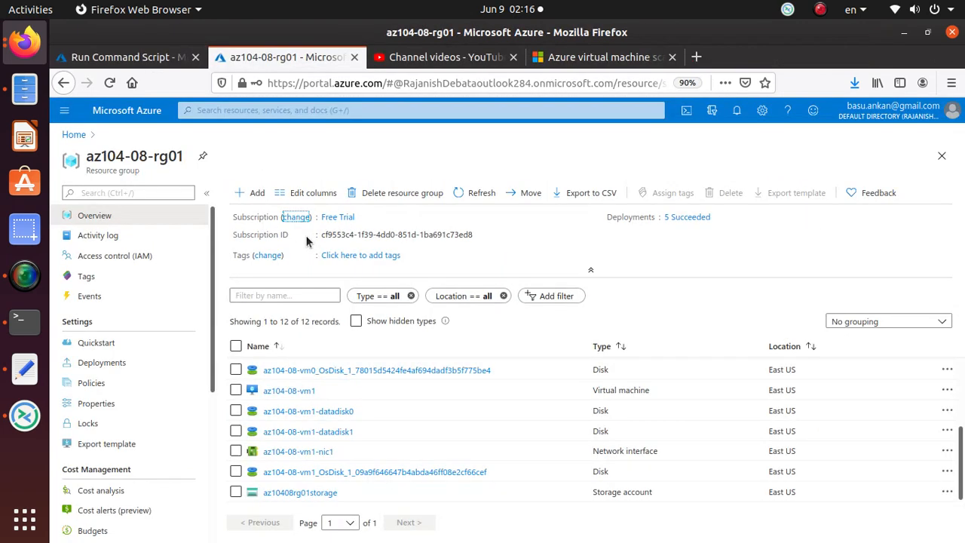
Review the completed script output showing drive Z and healthy virtualdisk1 on az104-08-vm1
{"action": "left_click", "coordinate": [121, 57]}
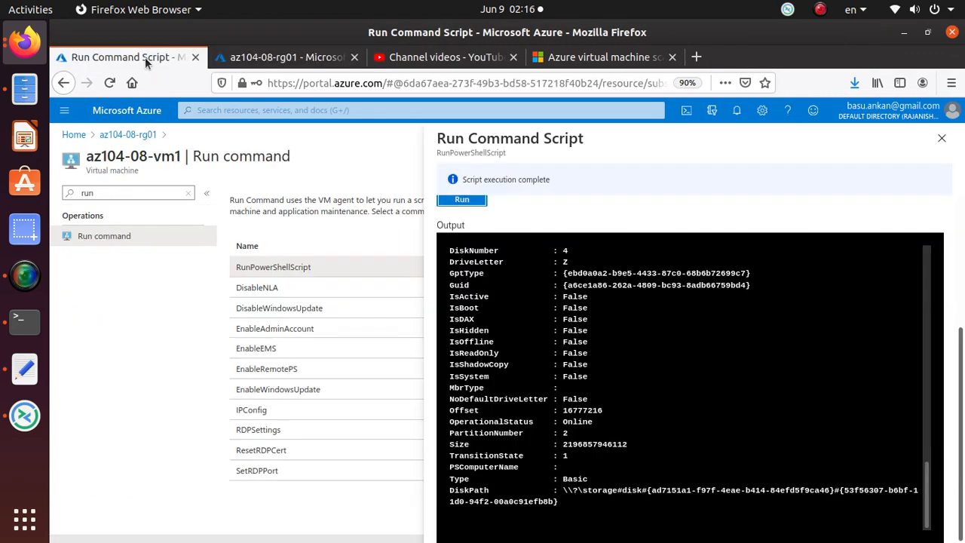
{"action": "scroll", "scroll_direction": "down", "scroll_amount": 3}
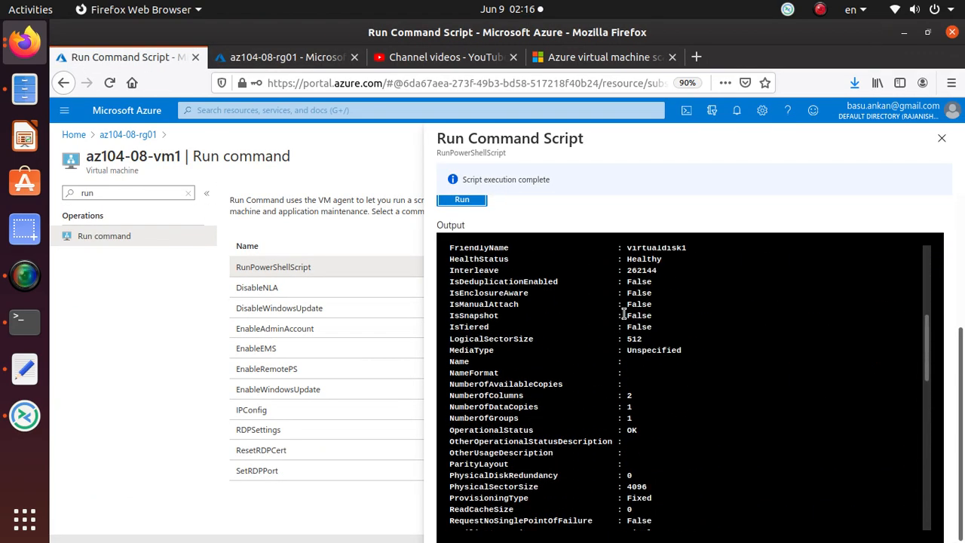